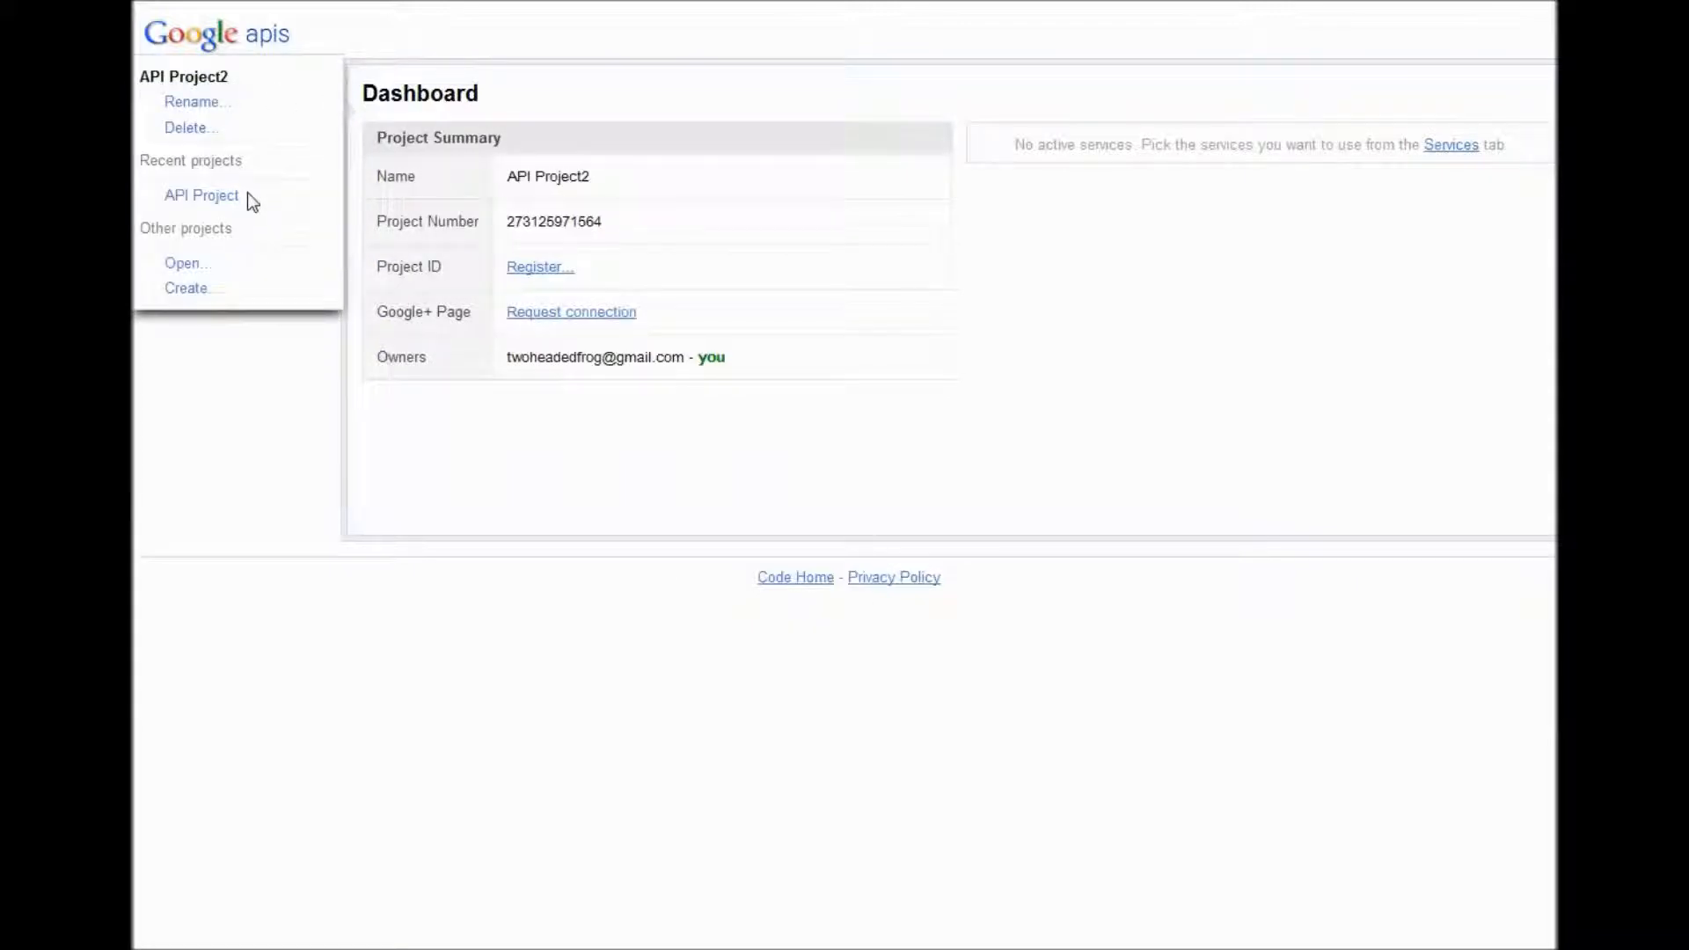
pyautogui.moveTo(188, 296)
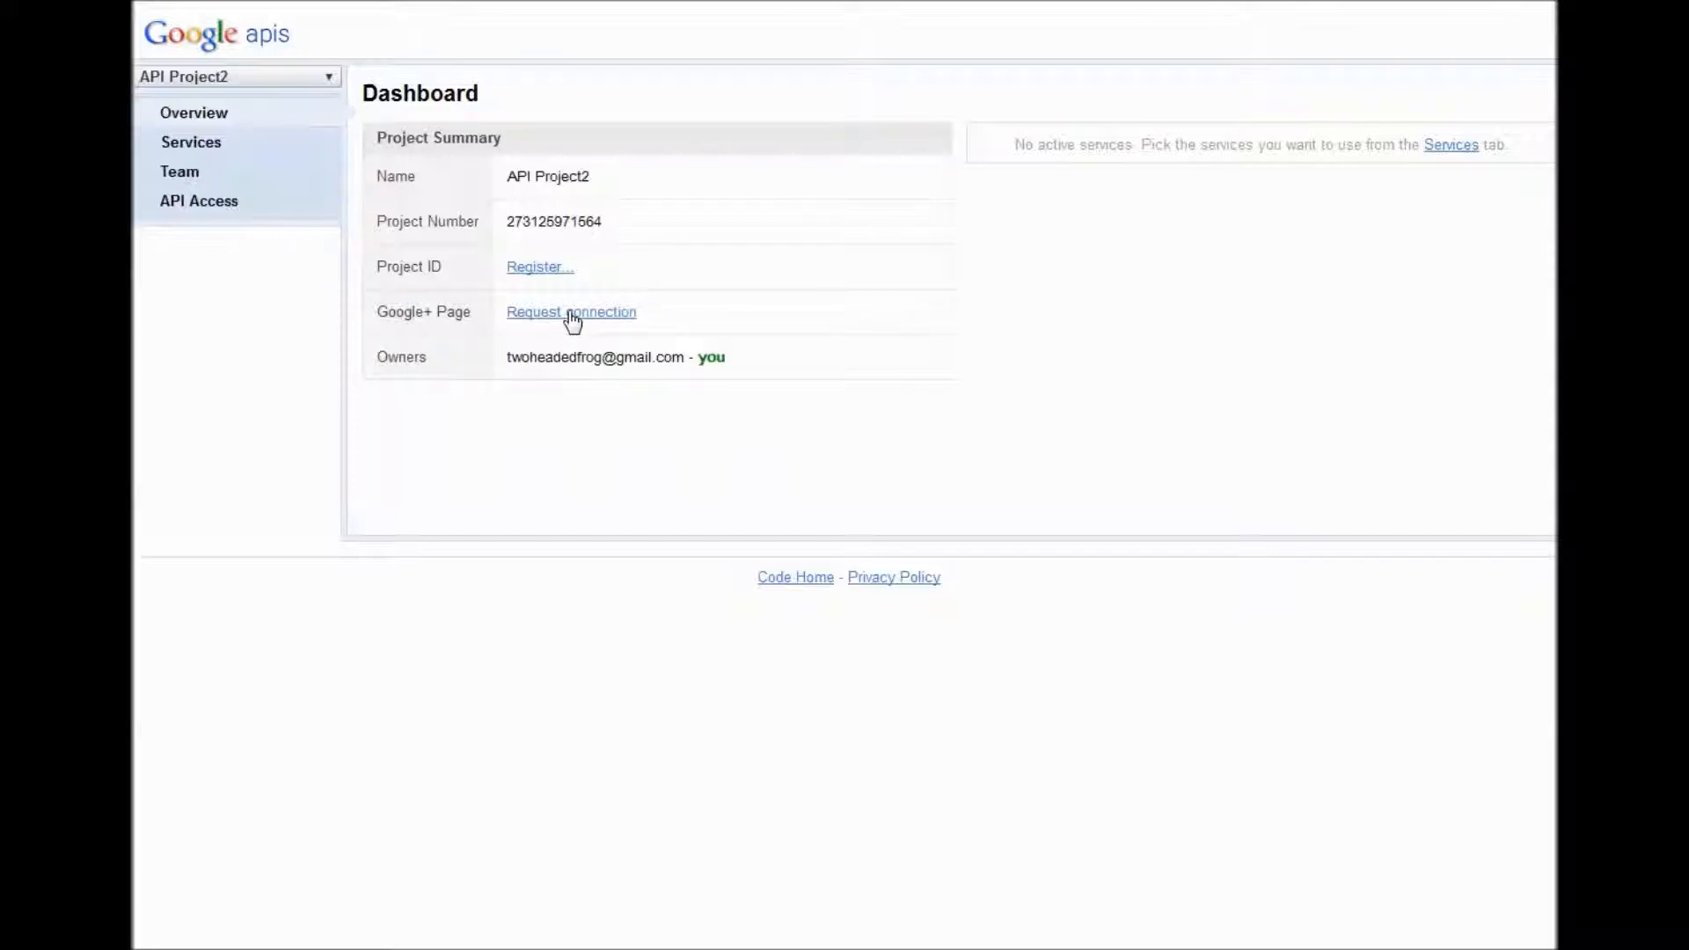
# Cancel the Google+ page connection, then claim 'philosophy-page' as the project ID
pyautogui.click(571, 312)
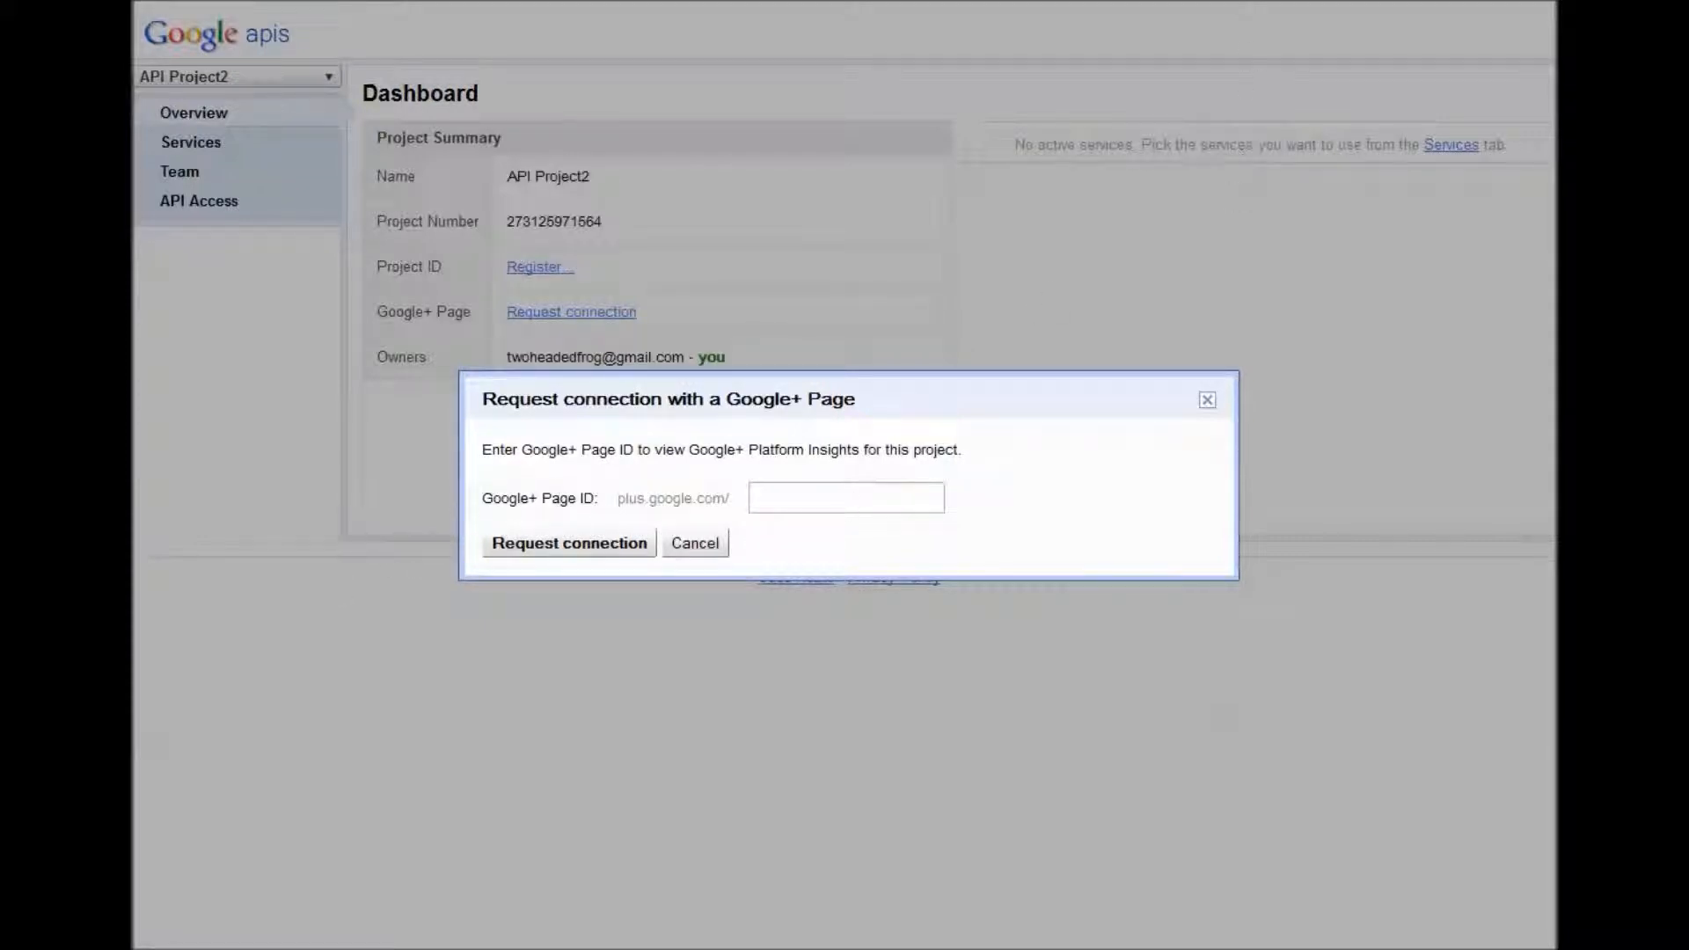
pyautogui.click(694, 541)
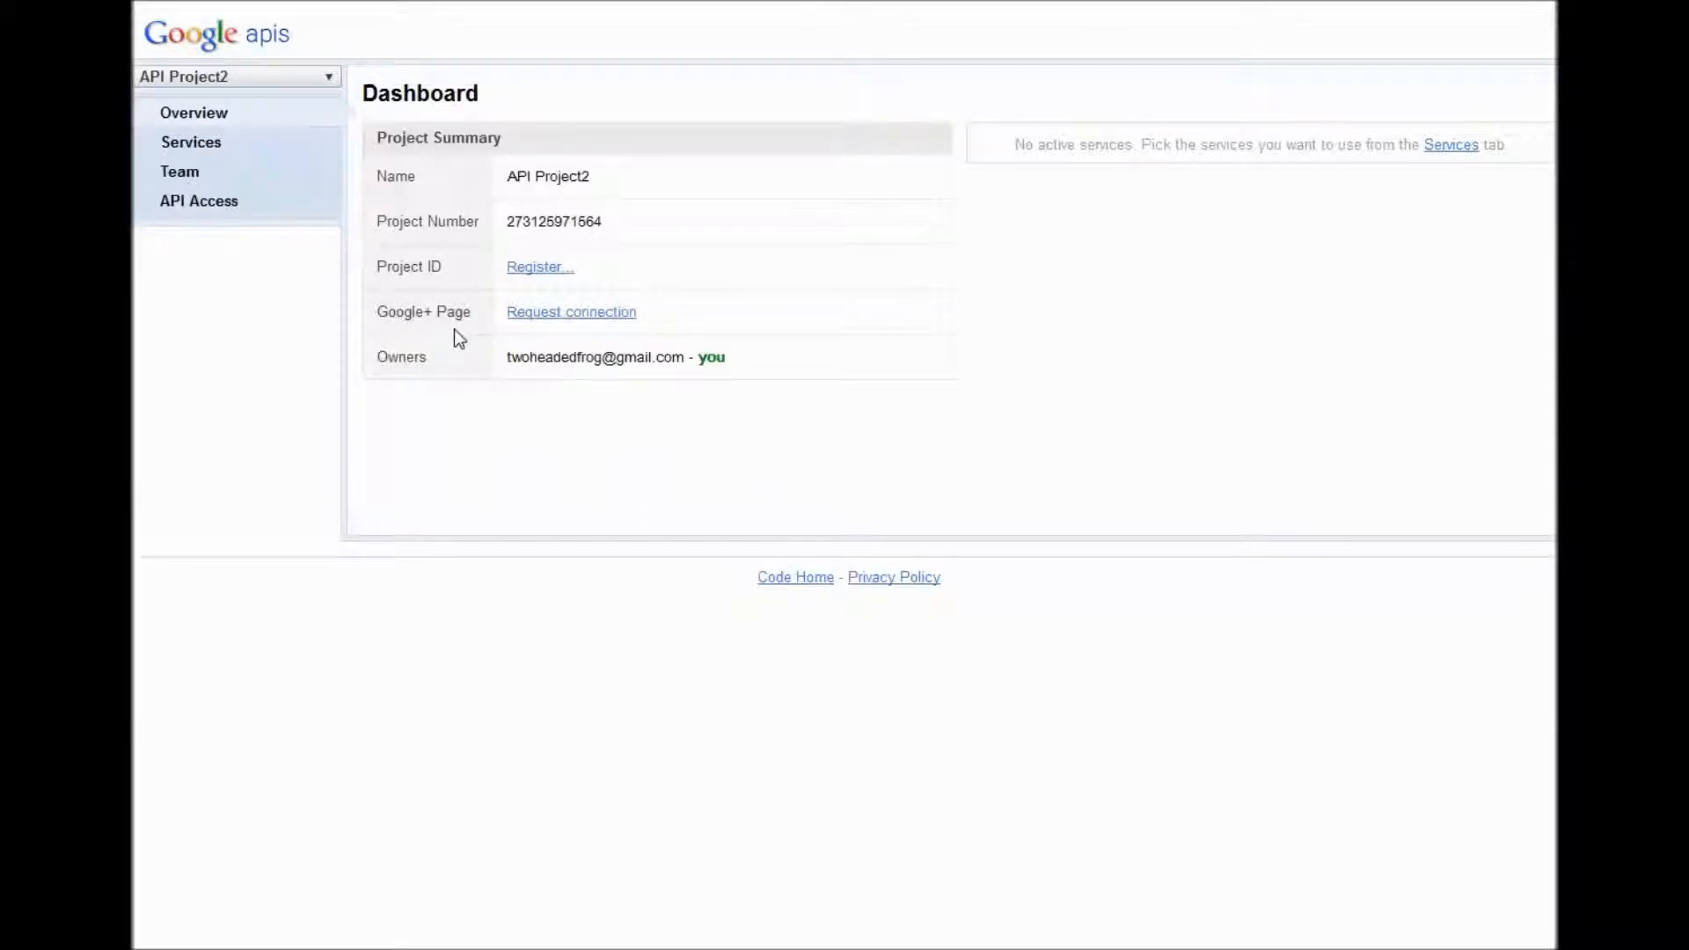
pyautogui.moveTo(472, 337)
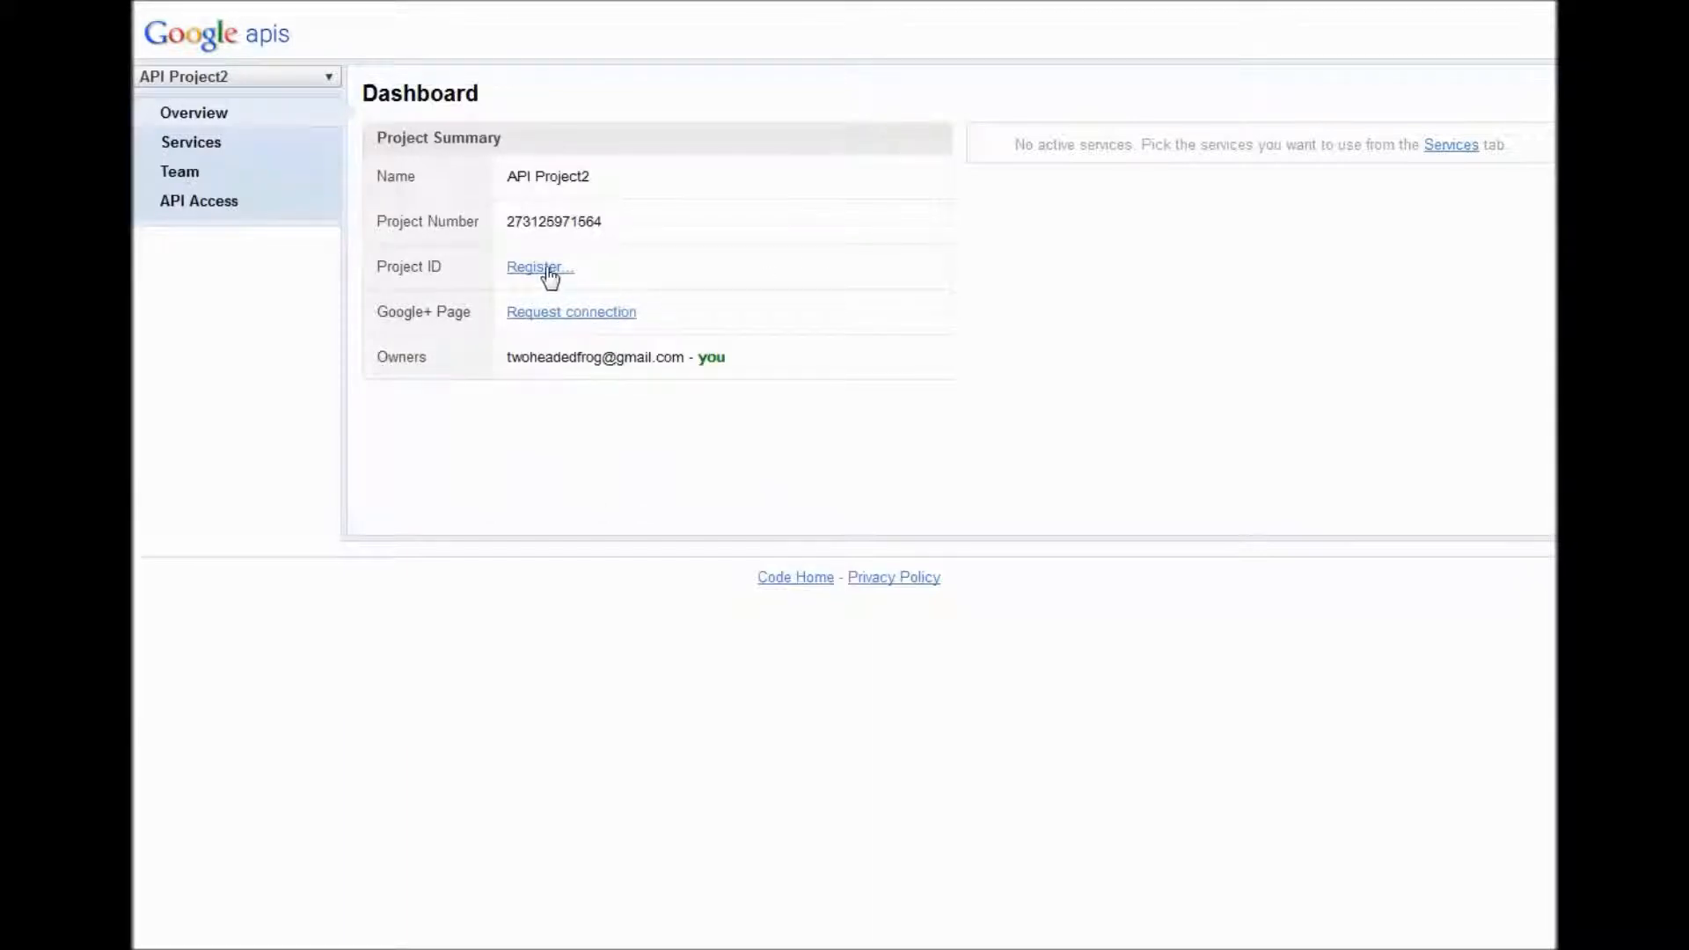
pyautogui.click(539, 266)
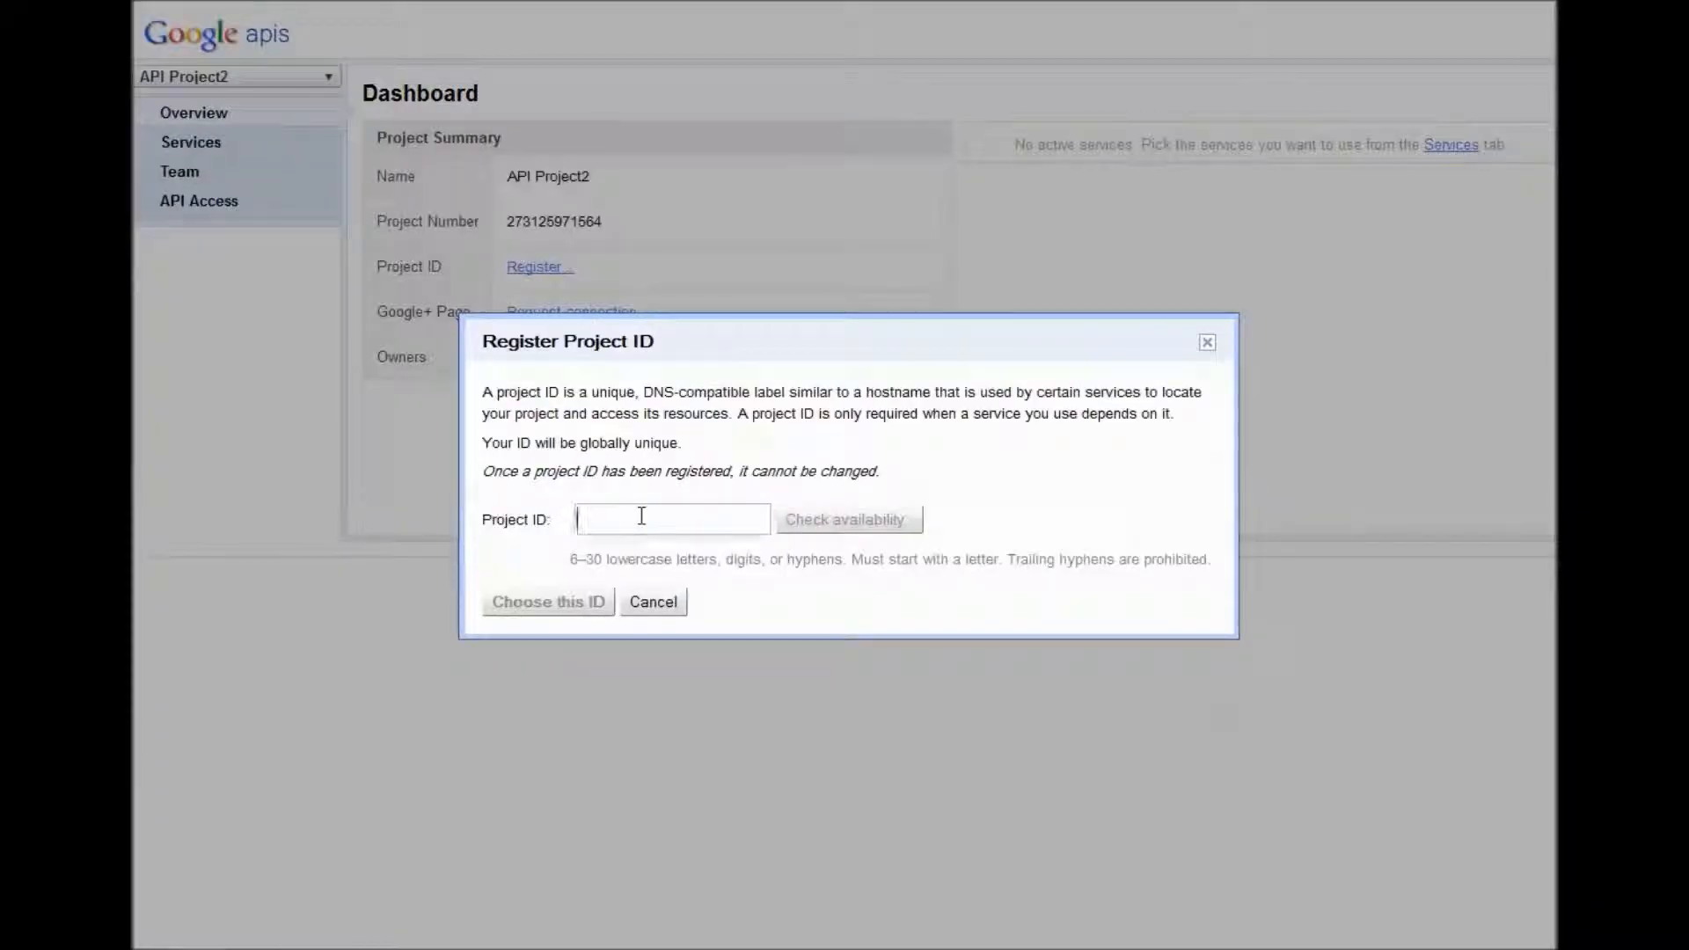
pyautogui.write('Phil')
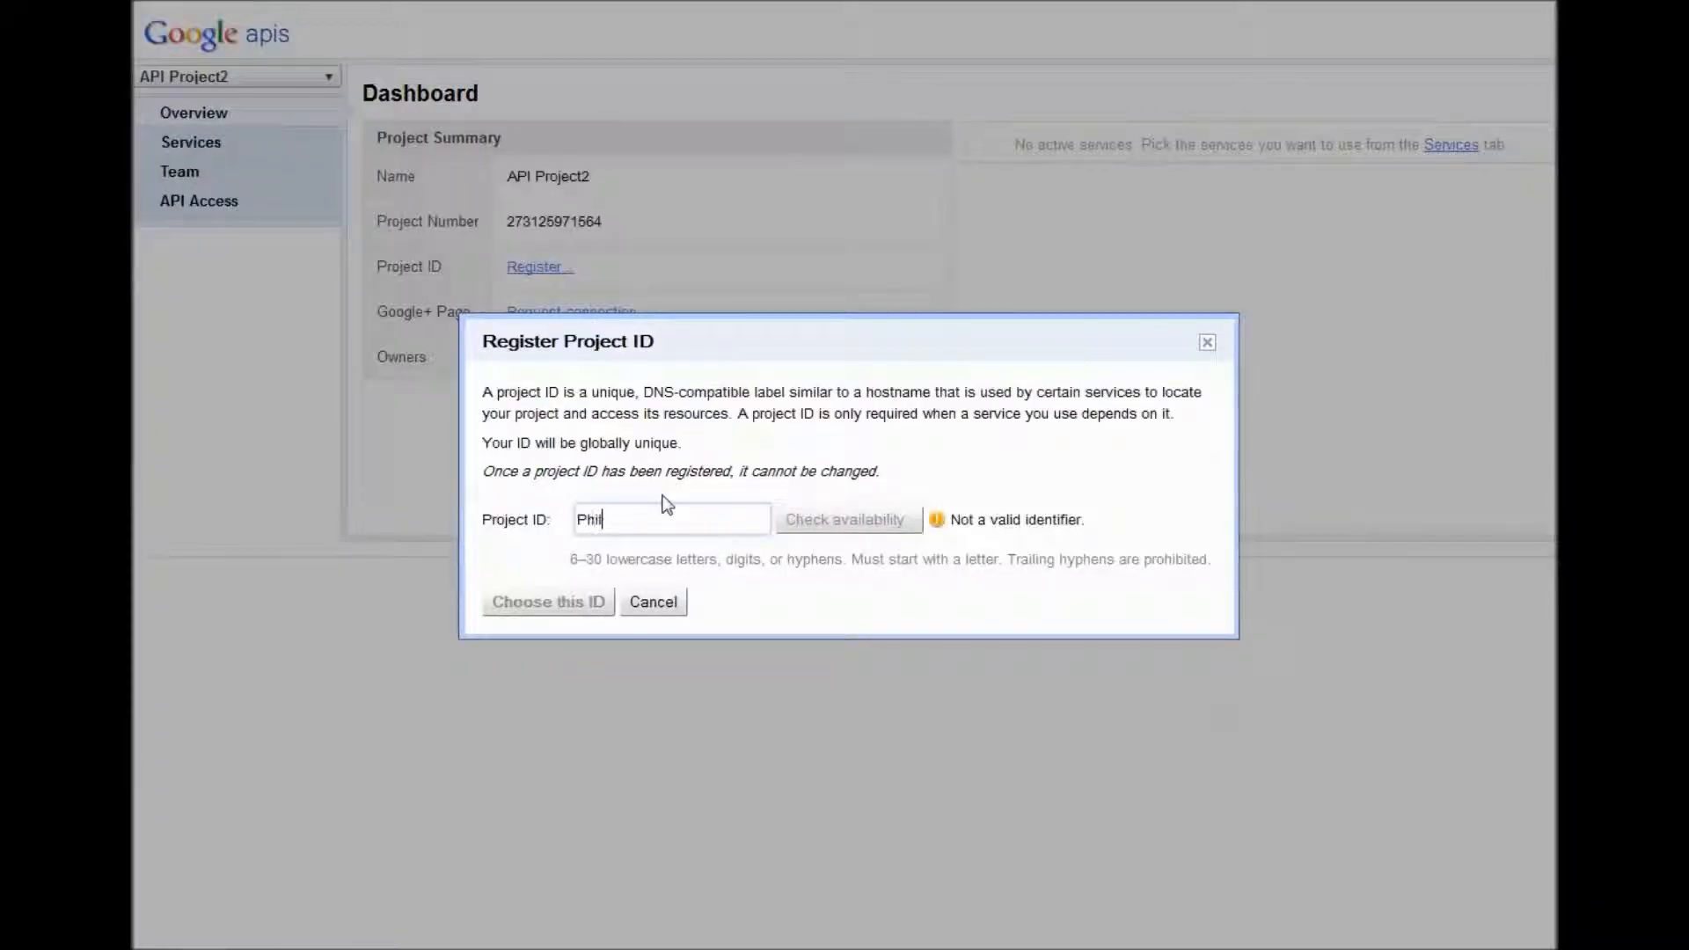
pyautogui.write('oso')
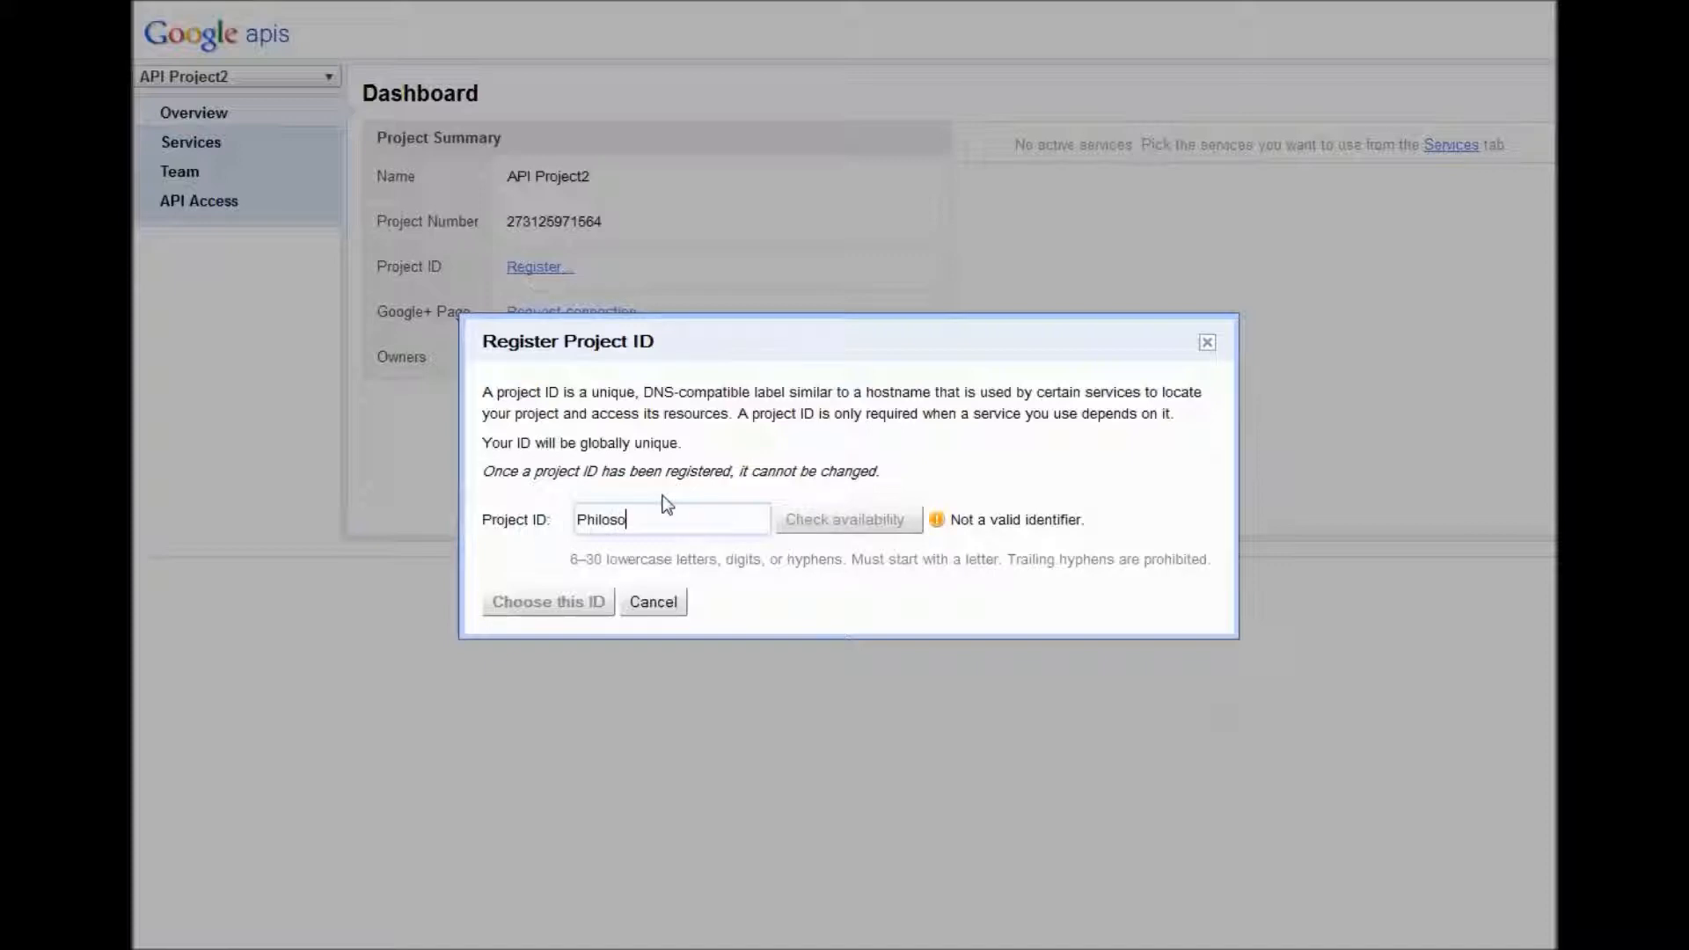
pyautogui.write('phy')
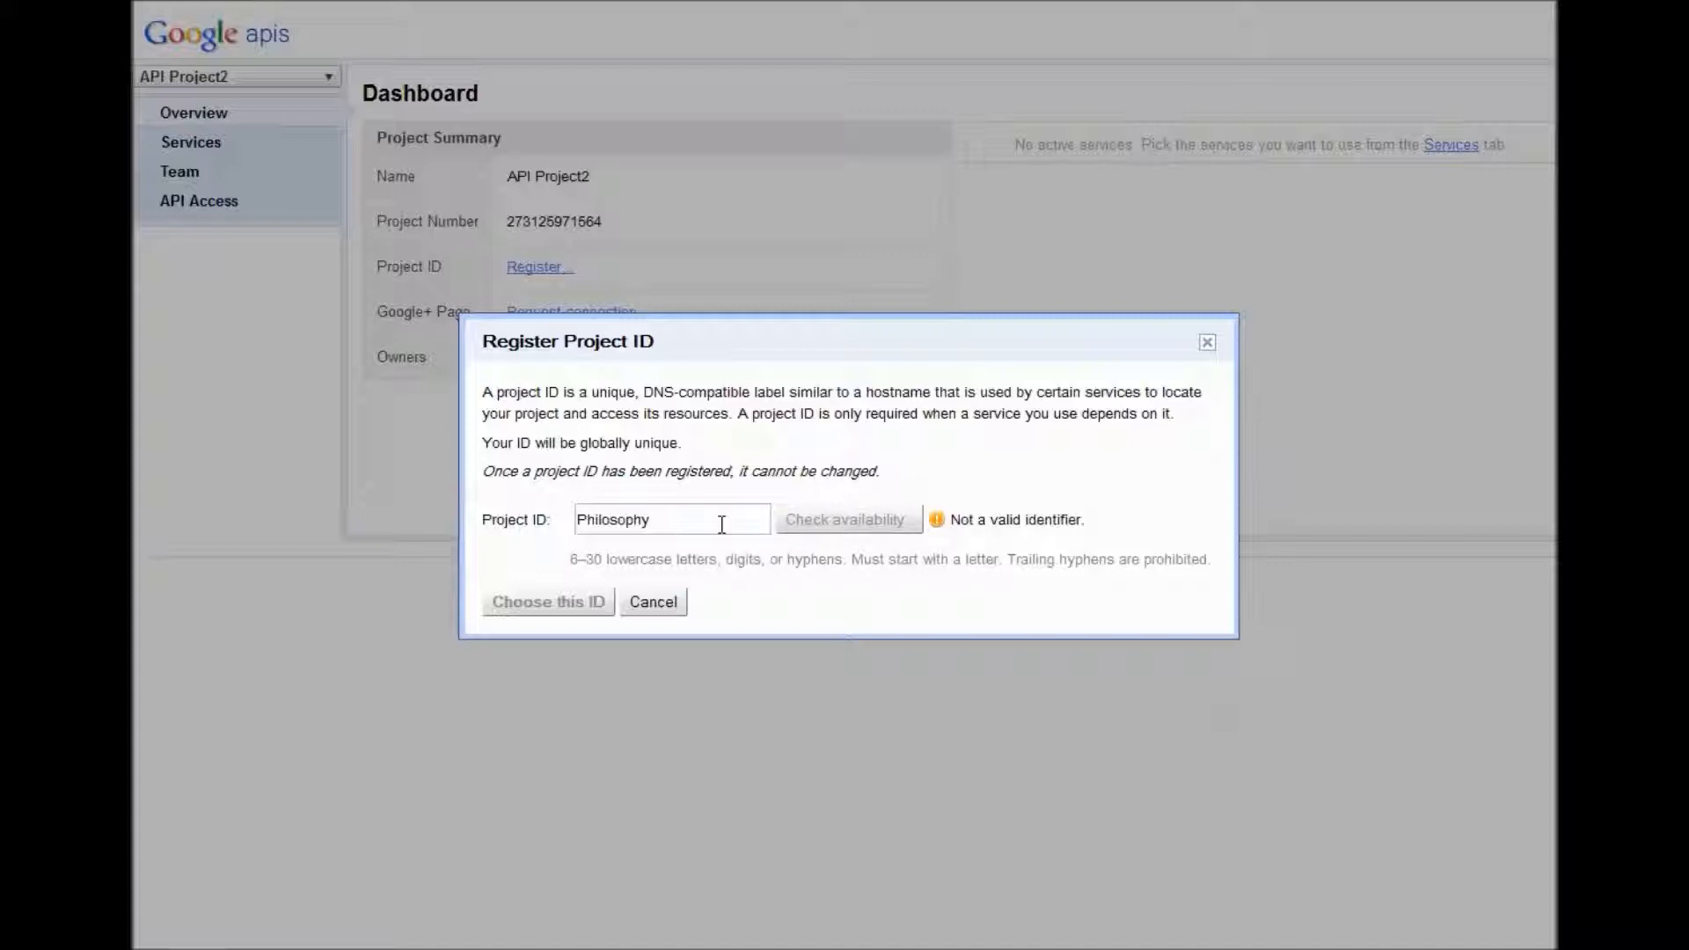
pyautogui.moveTo(849, 522)
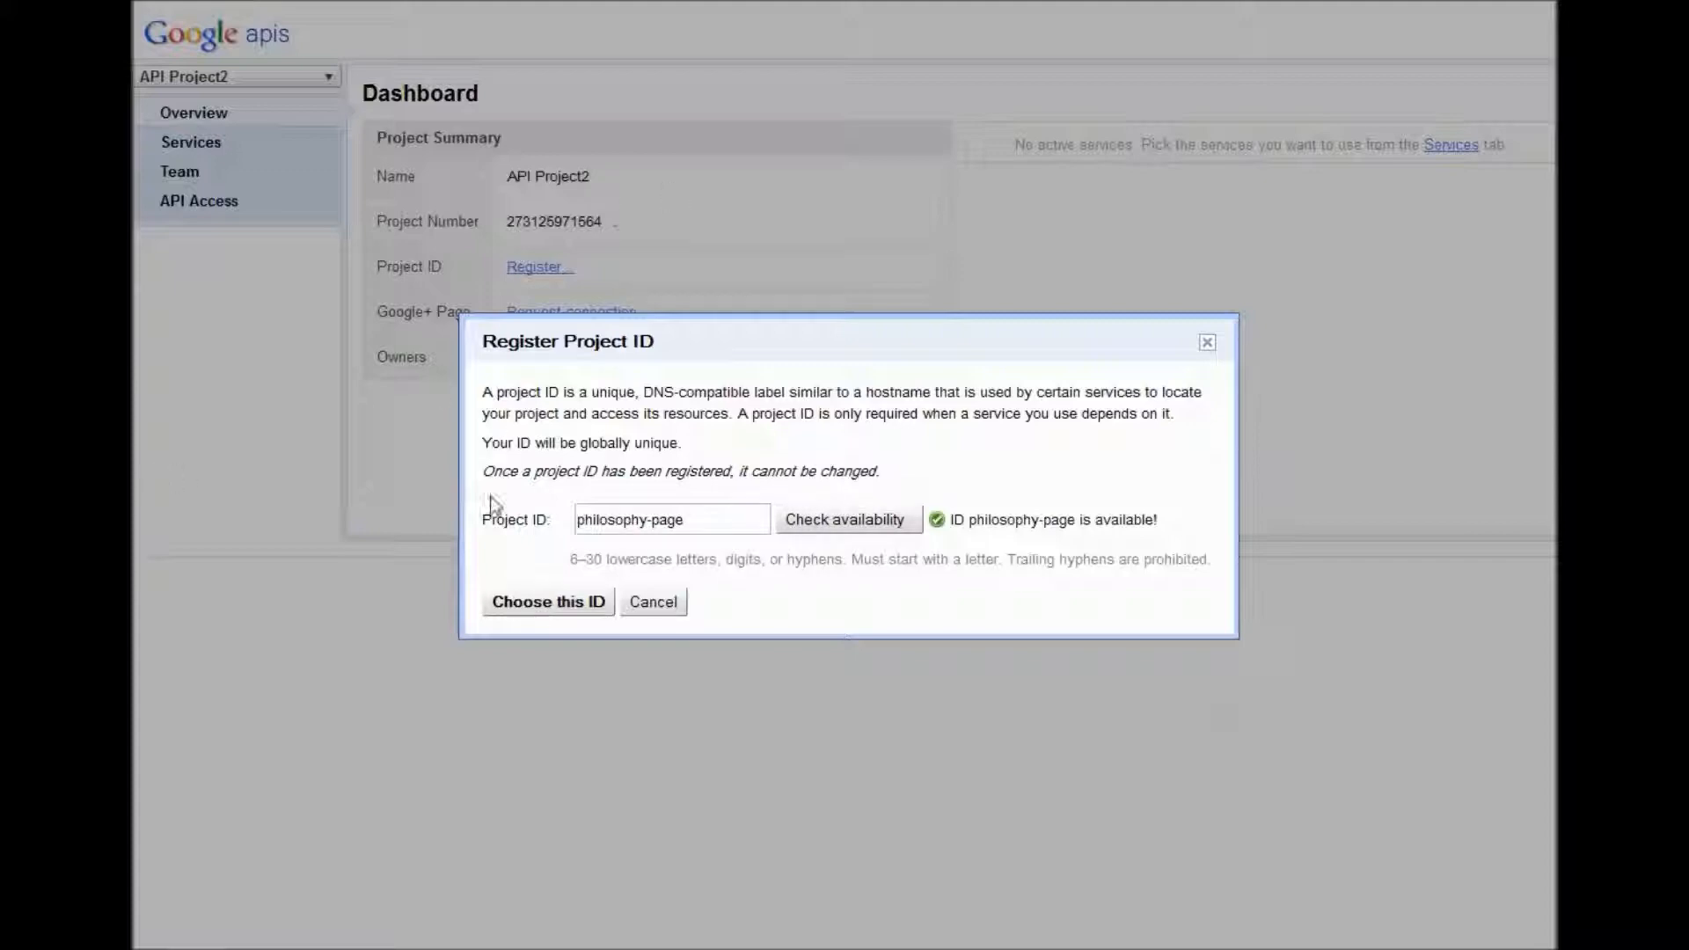
pyautogui.click(547, 600)
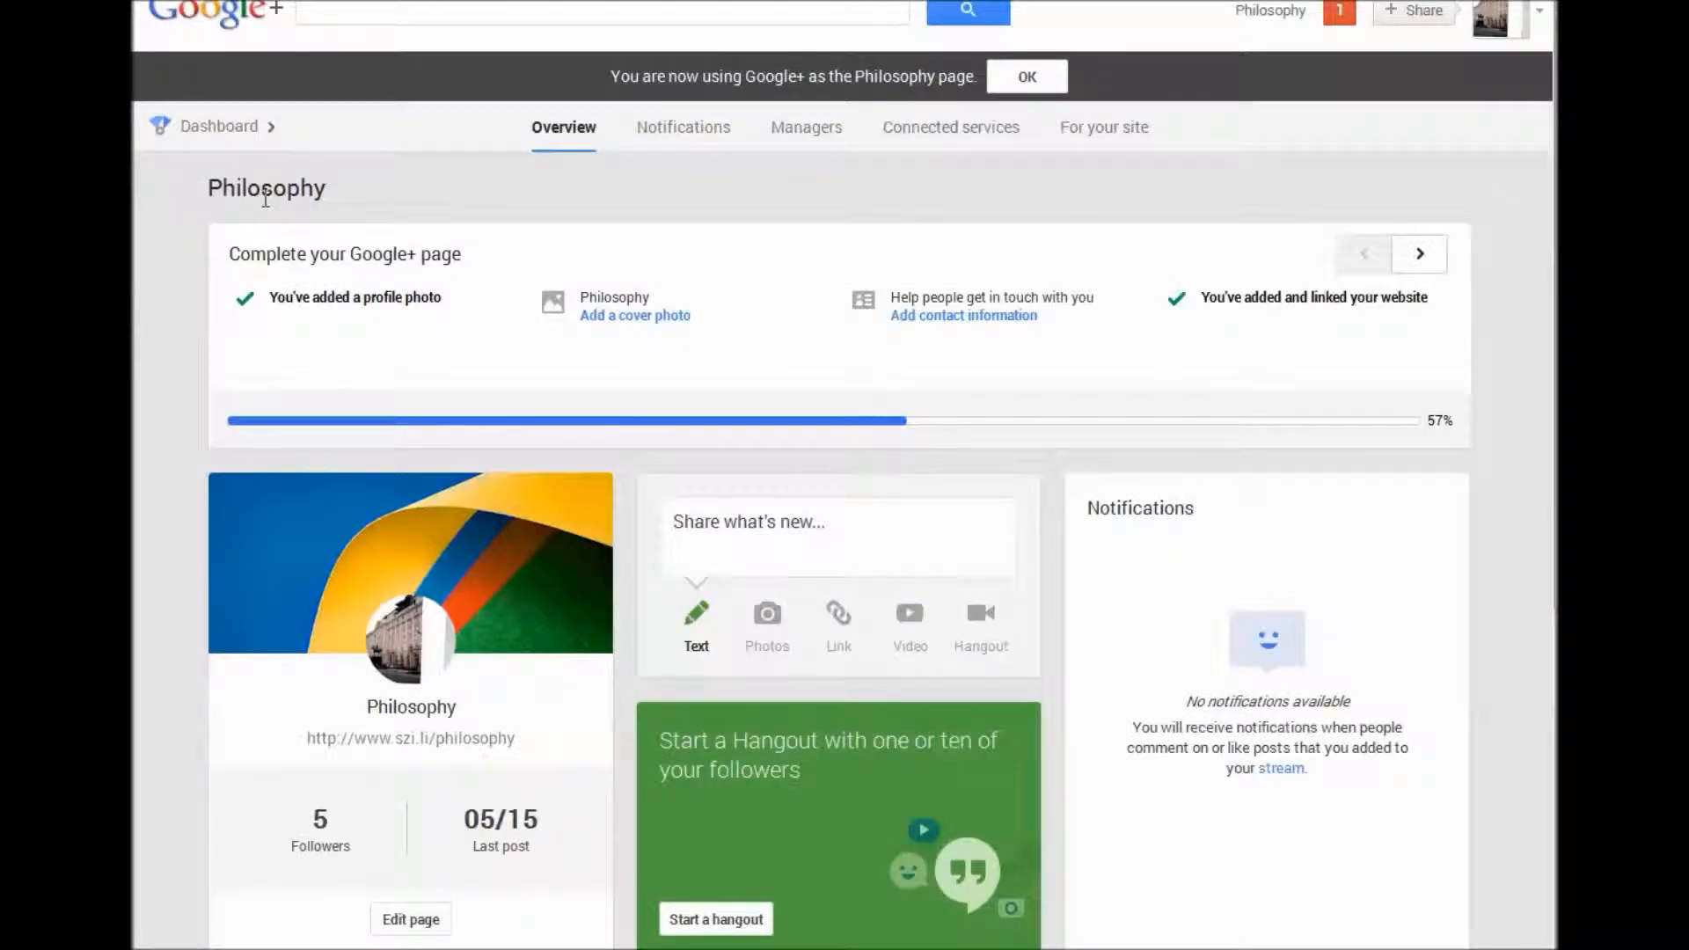
pyautogui.moveTo(1257, 177)
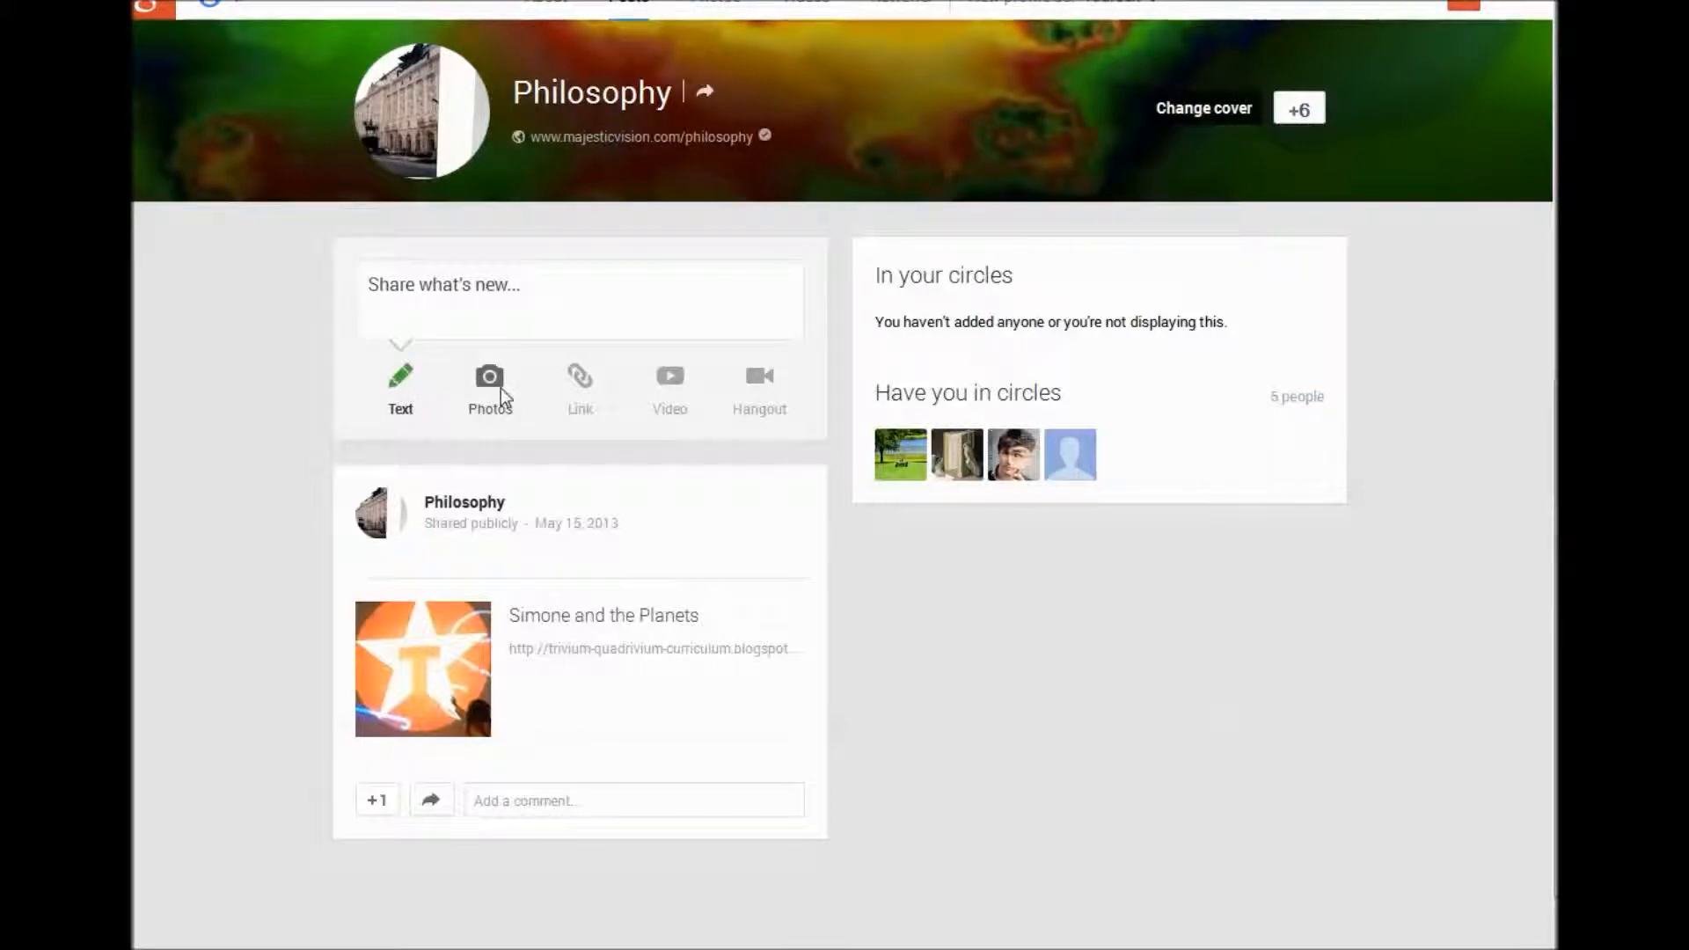
# Share a public photo post captioned 'Golden Section Artwork' and dismiss the tips
pyautogui.click(488, 388)
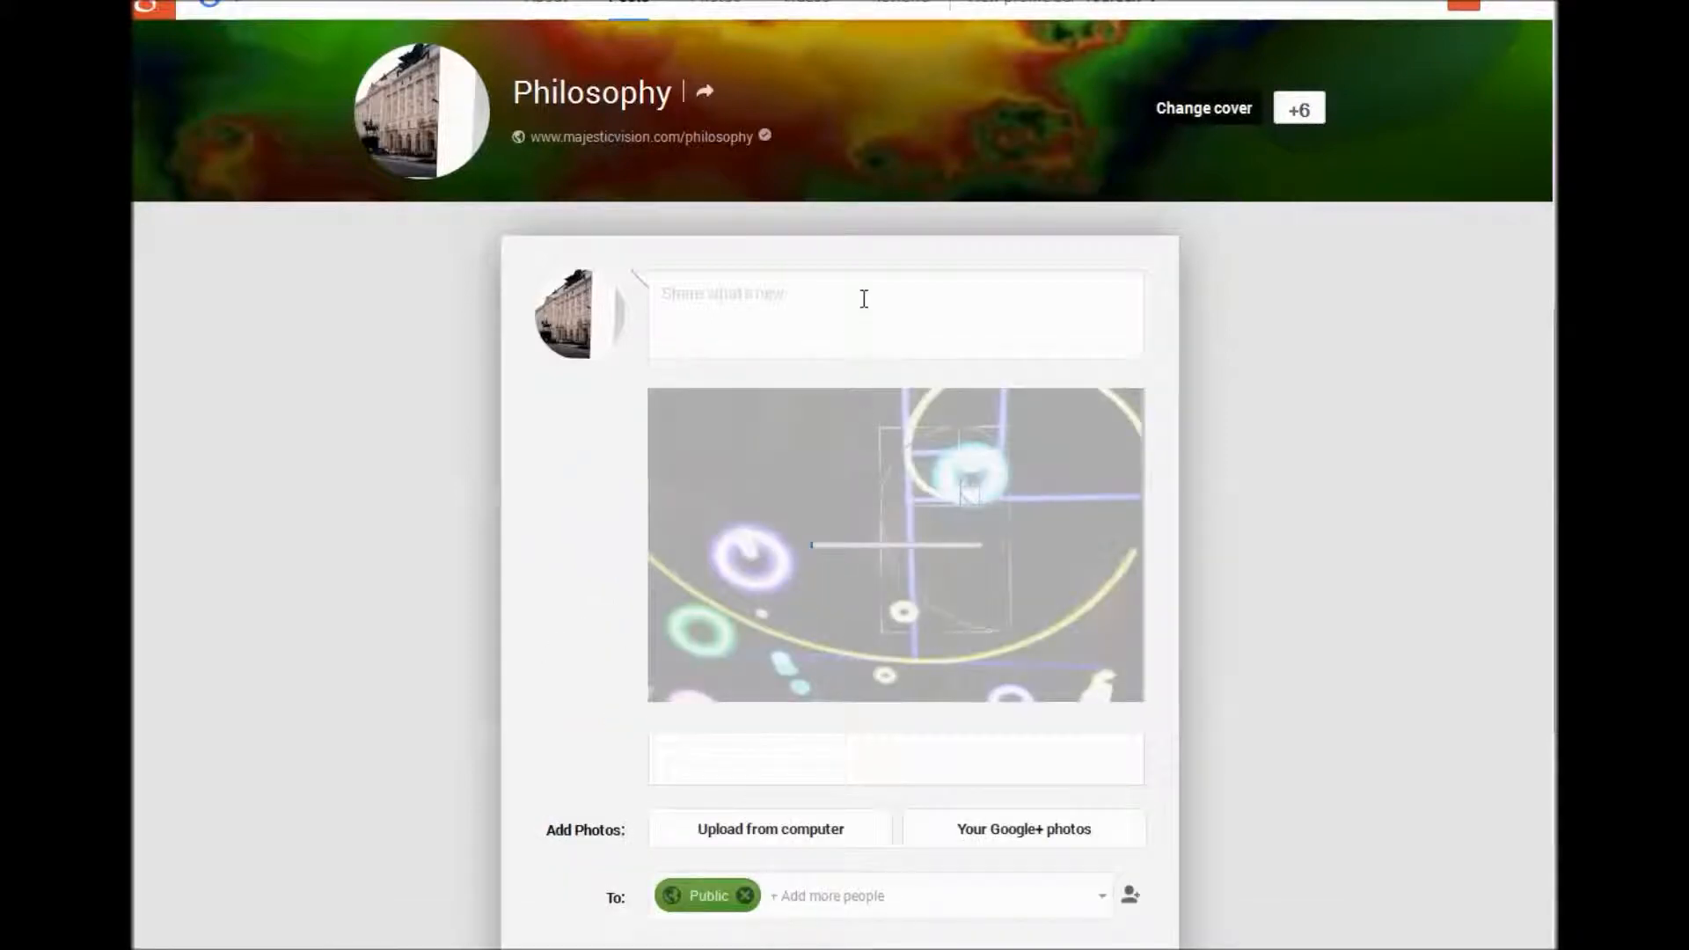
pyautogui.write('Golden Section Artwork')
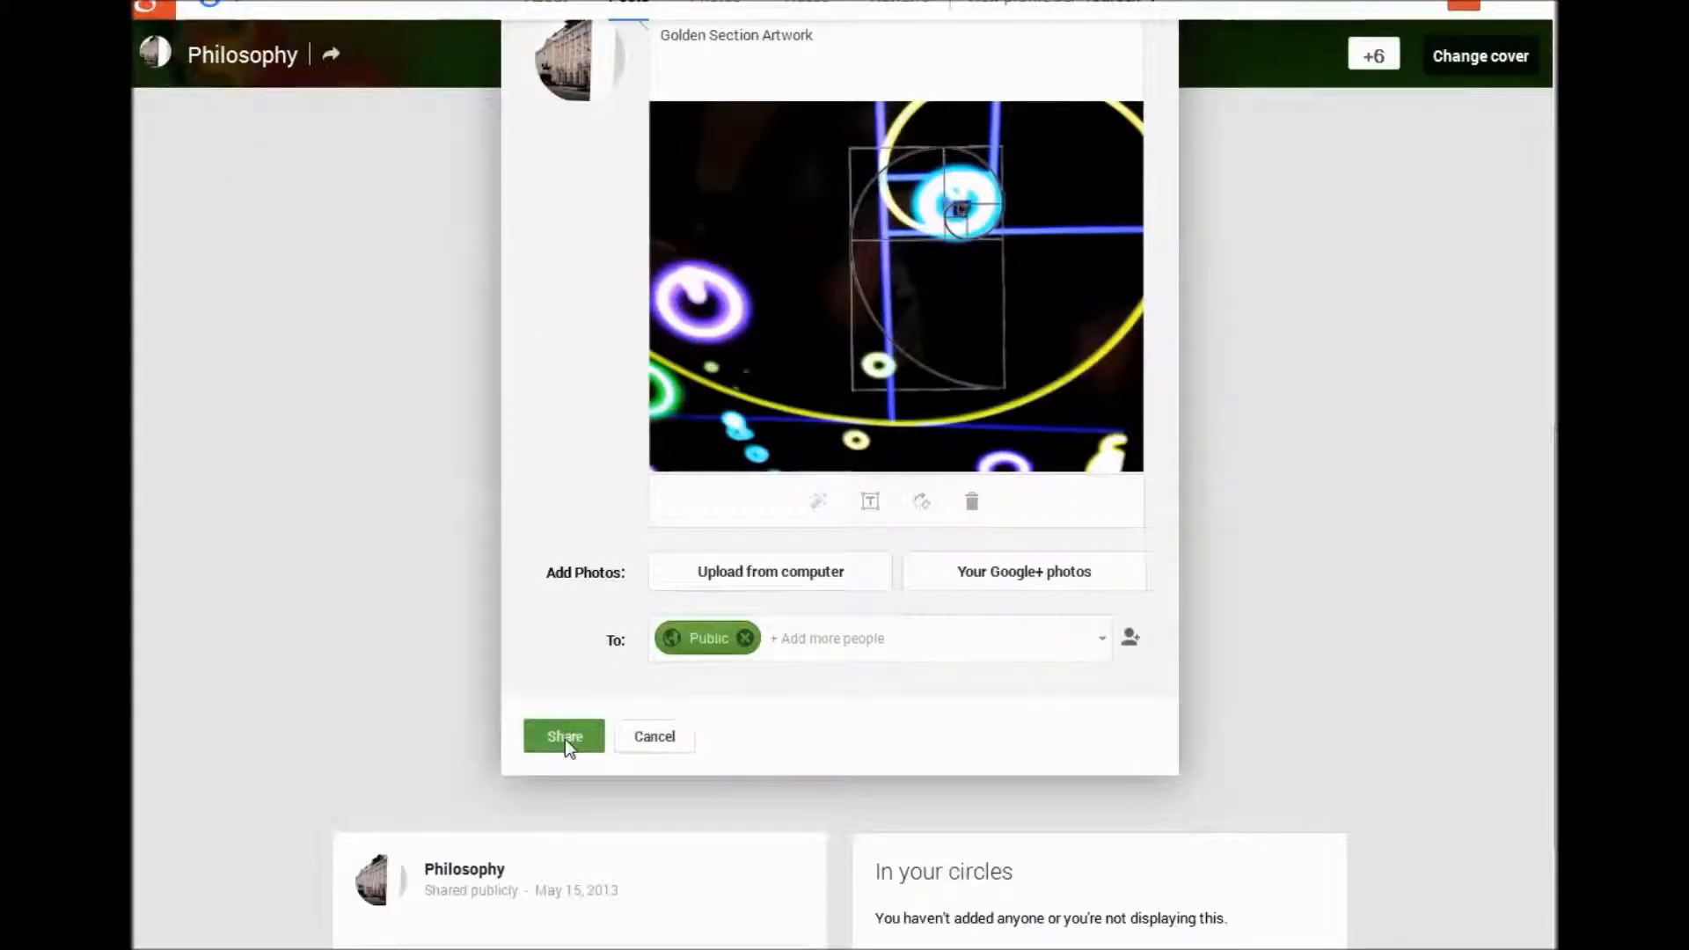
pyautogui.click(563, 735)
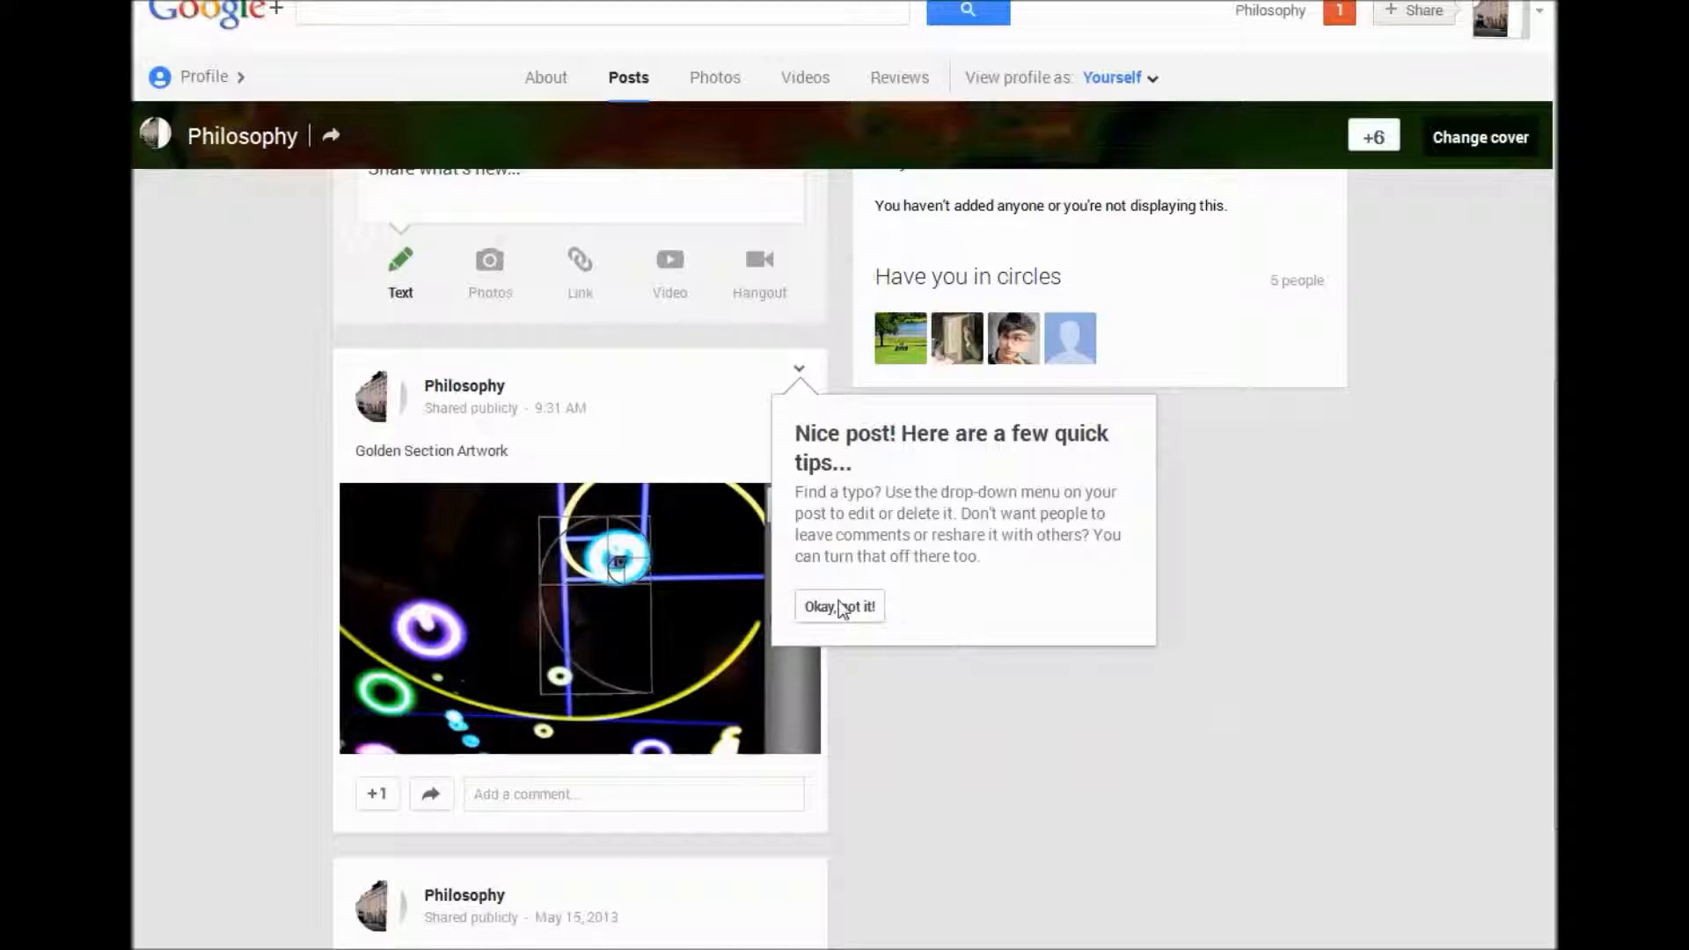
pyautogui.click(838, 605)
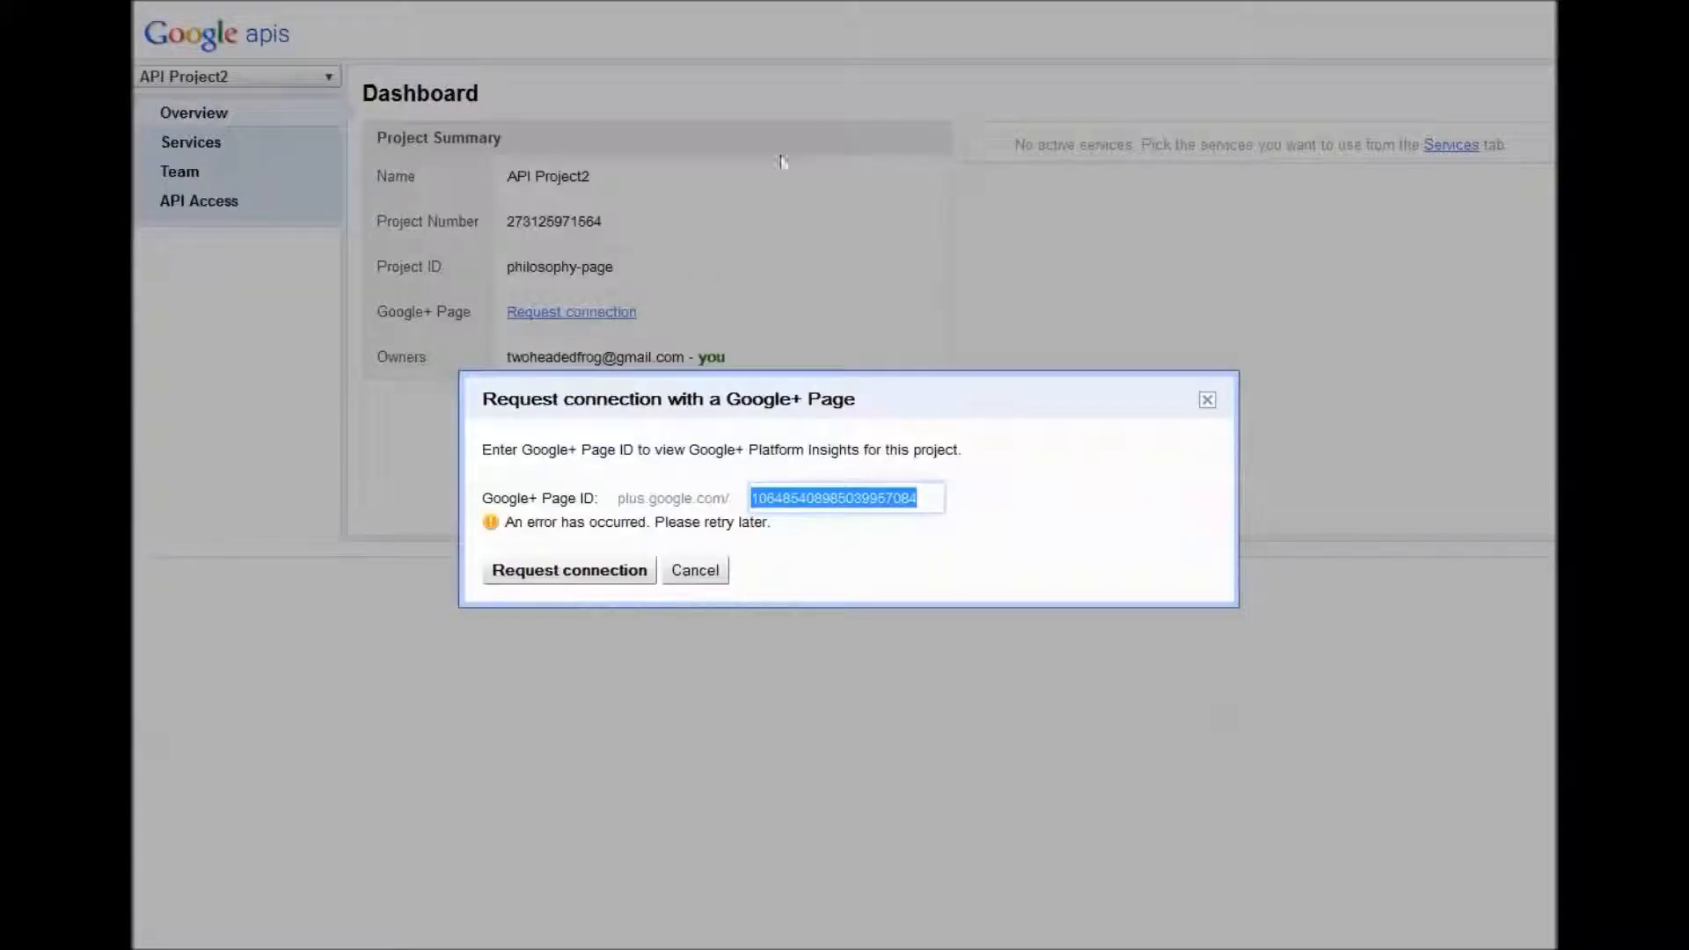
pyautogui.moveTo(480, 439)
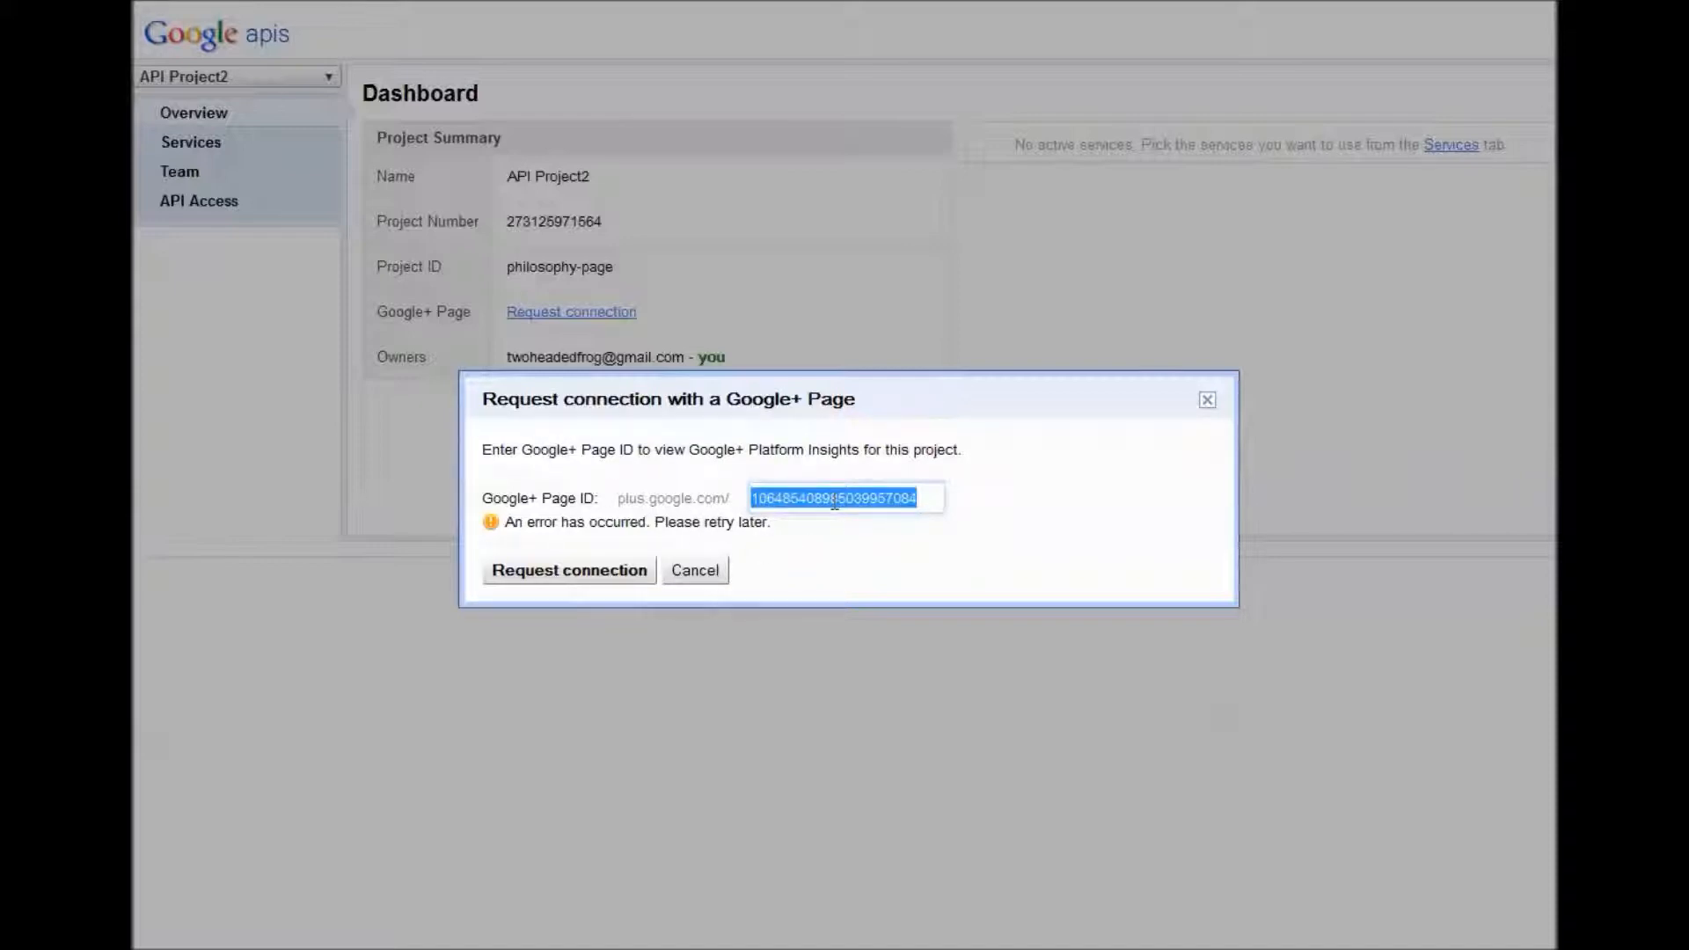
pyautogui.write('104134882164880027124')
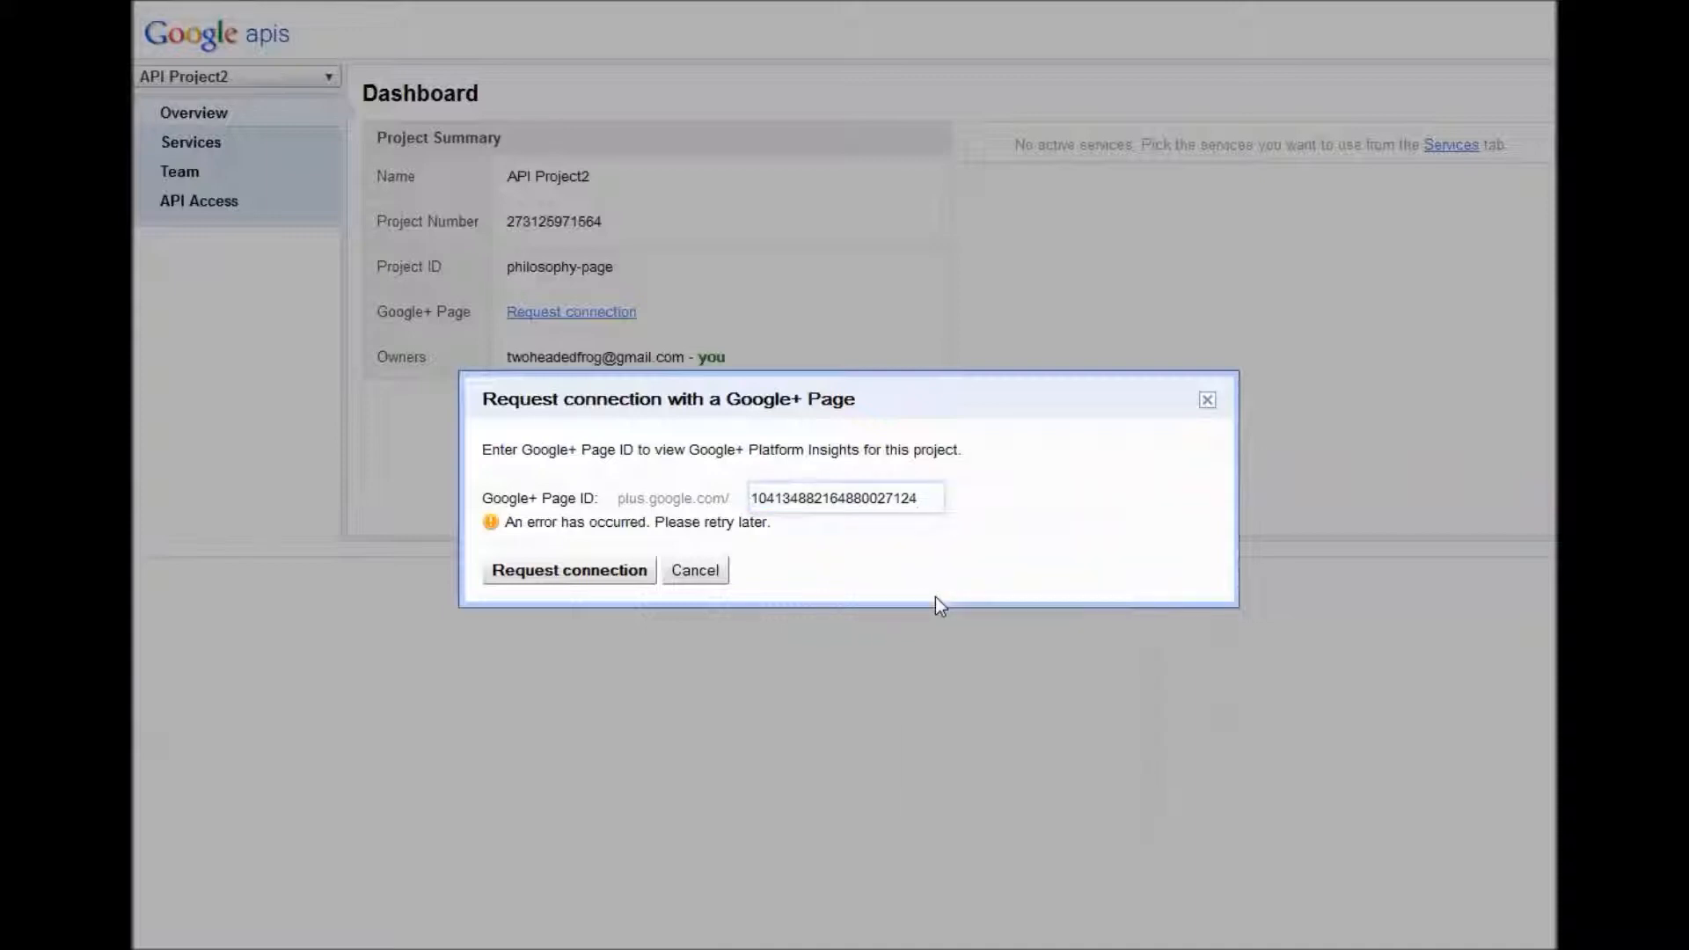
pyautogui.moveTo(967, 584)
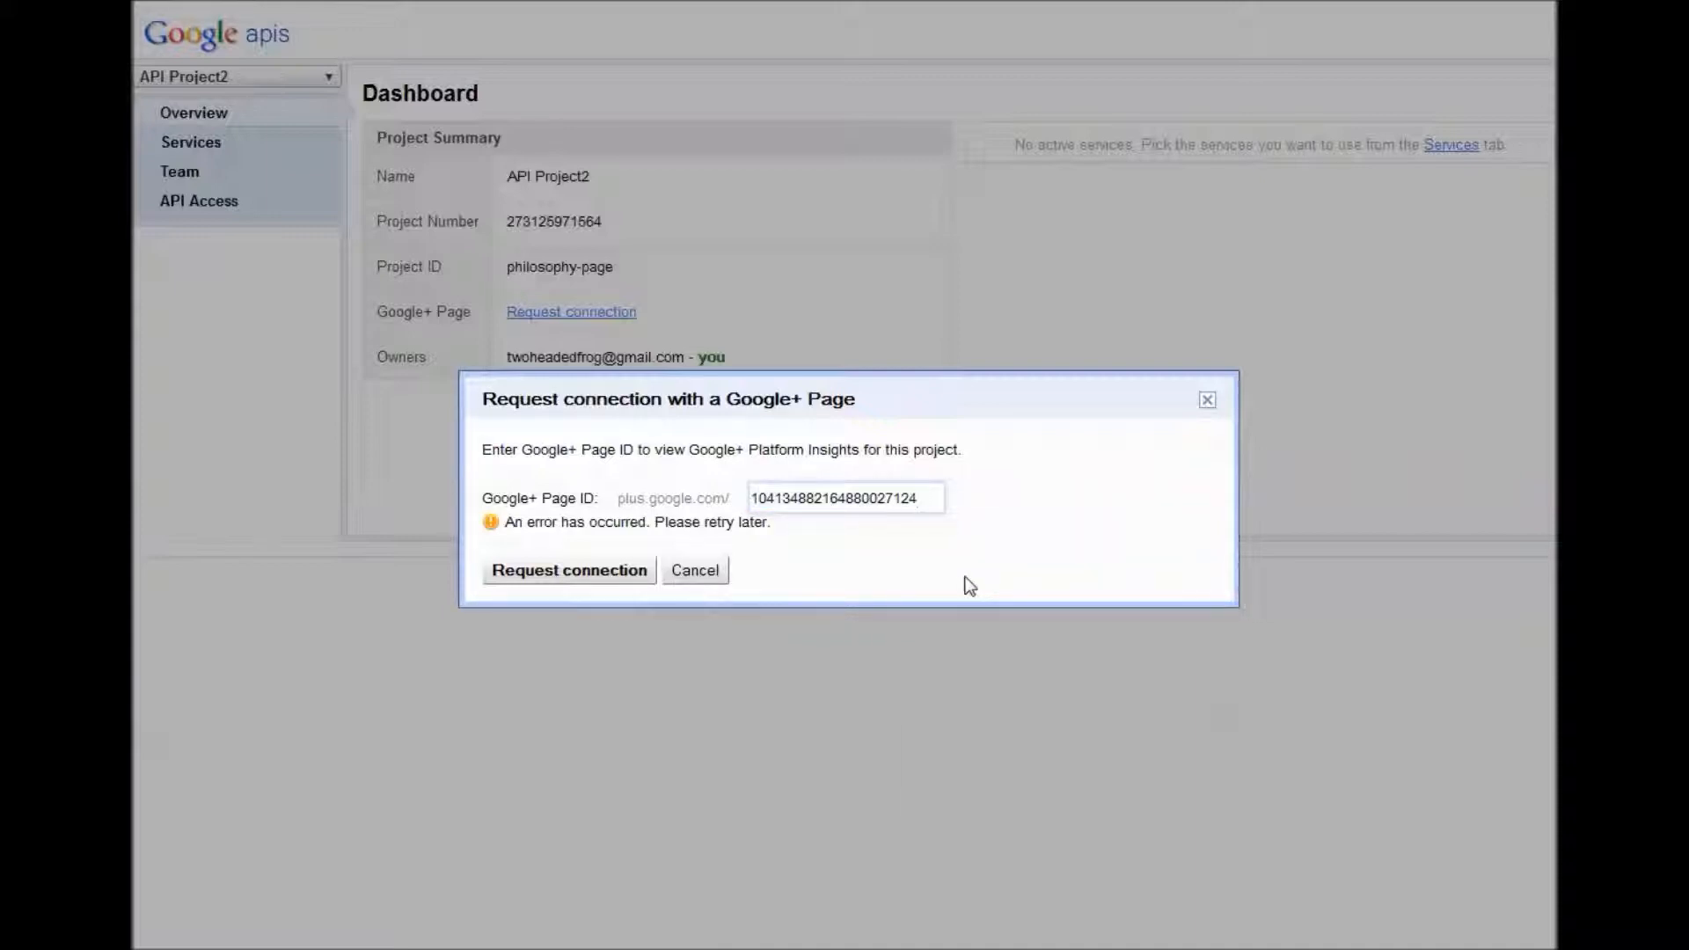
pyautogui.click(845, 498)
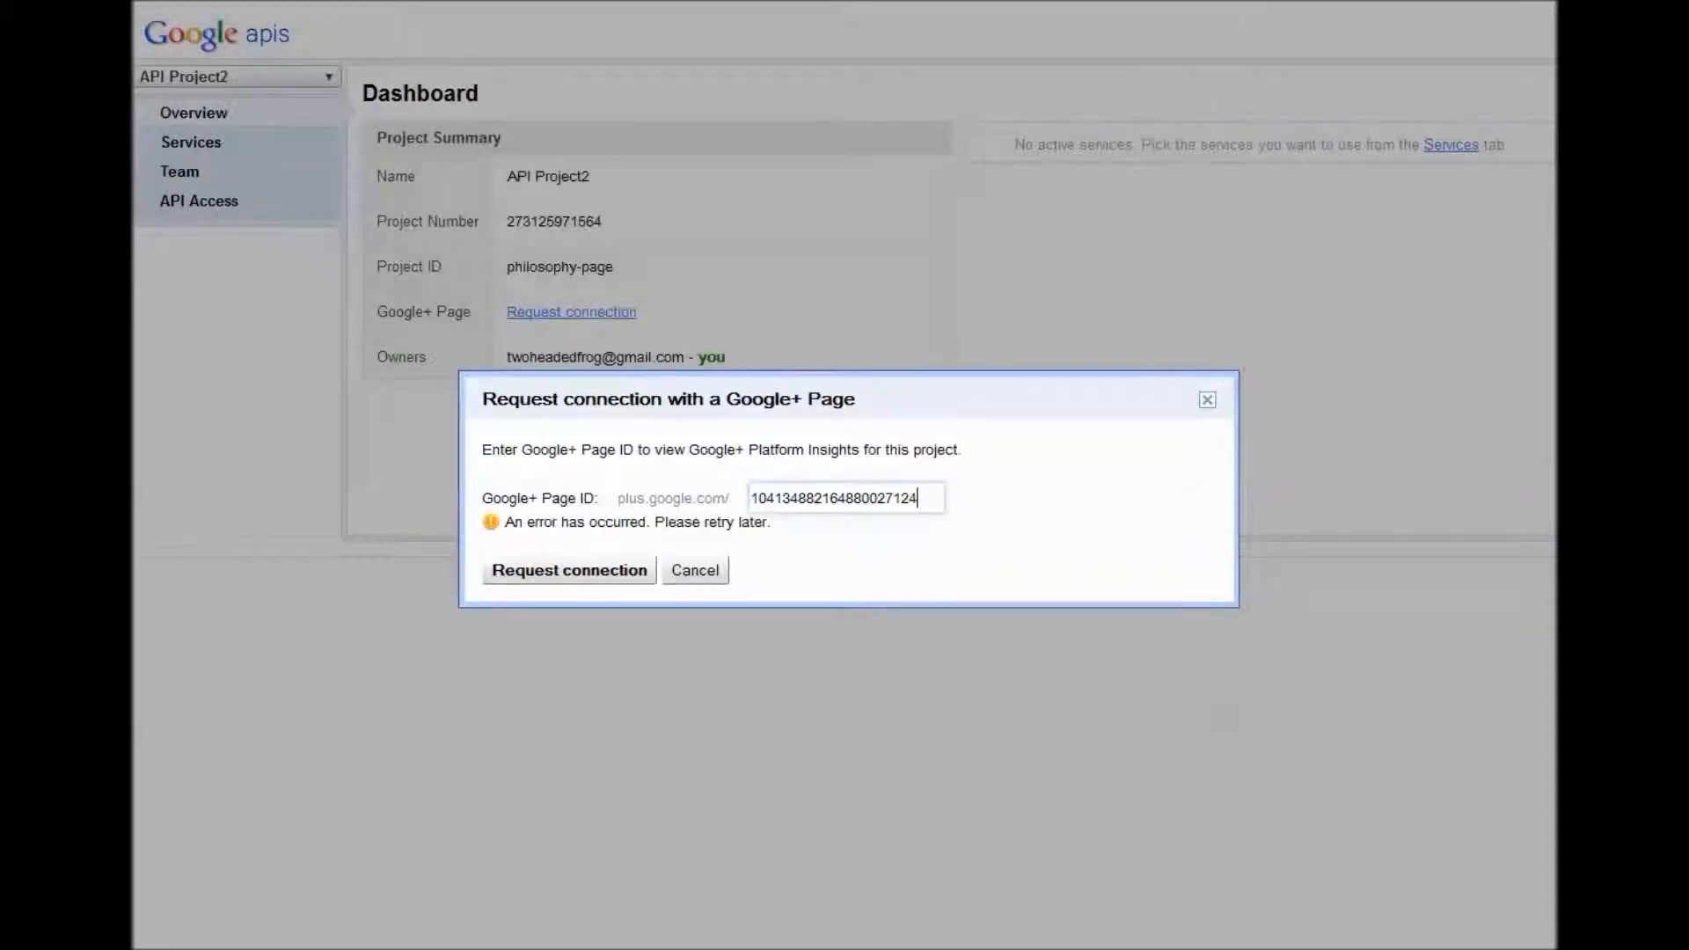
pyautogui.click(569, 570)
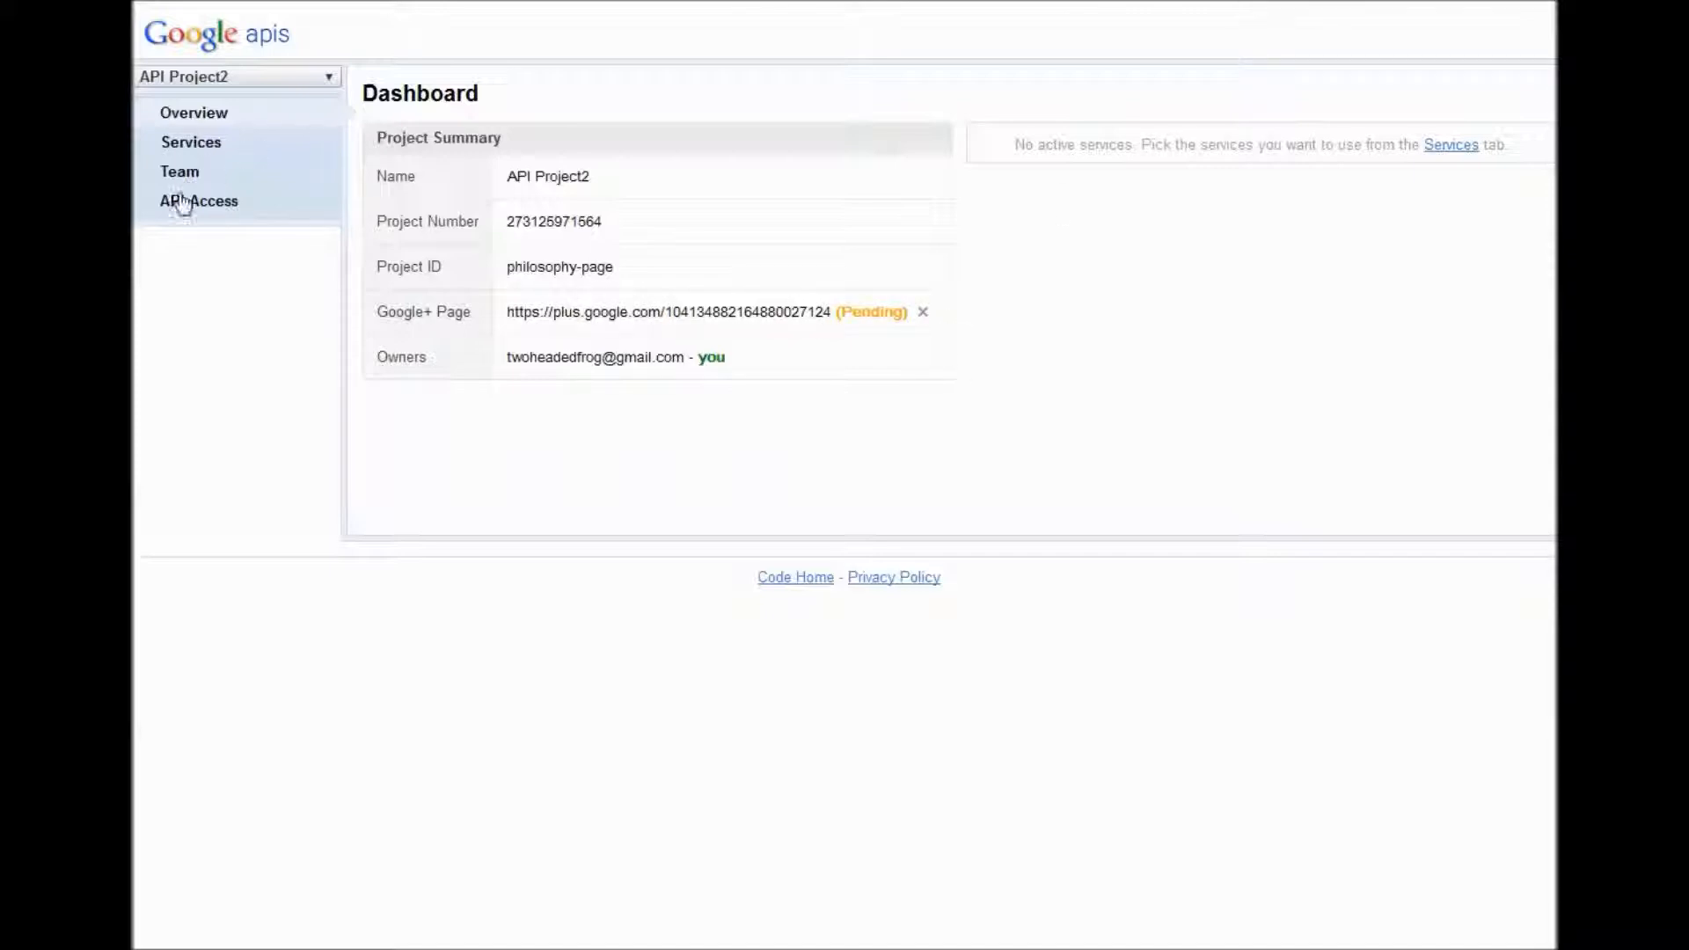
pyautogui.click(198, 201)
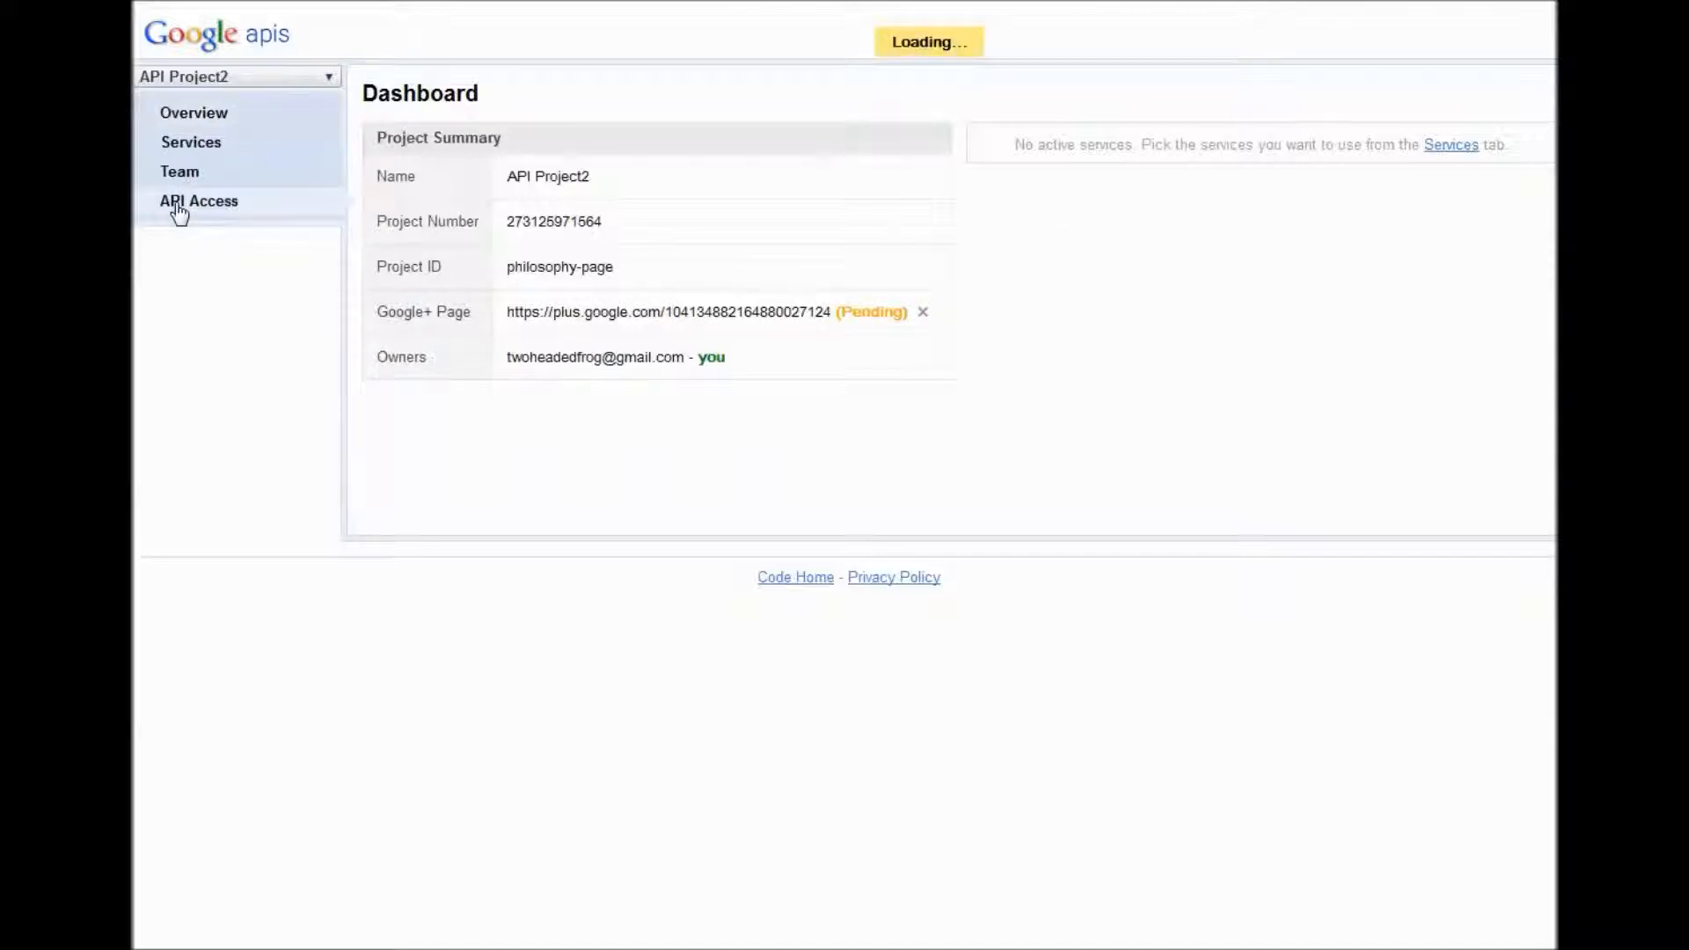
pyautogui.click(198, 202)
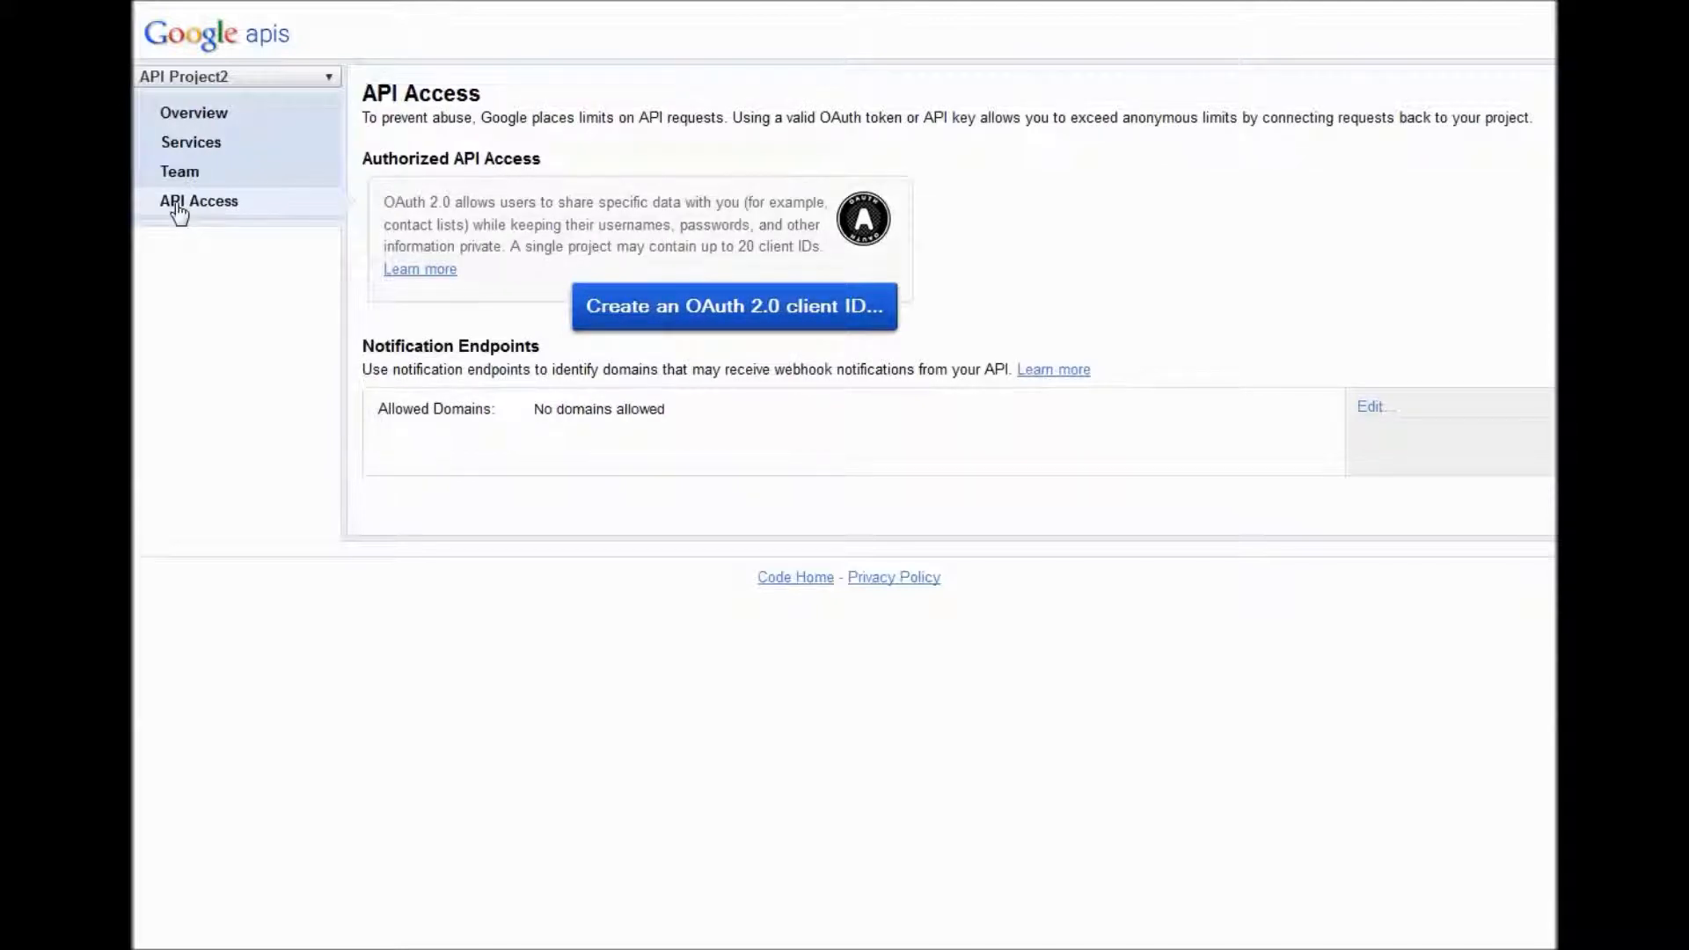
pyautogui.moveTo(711, 342)
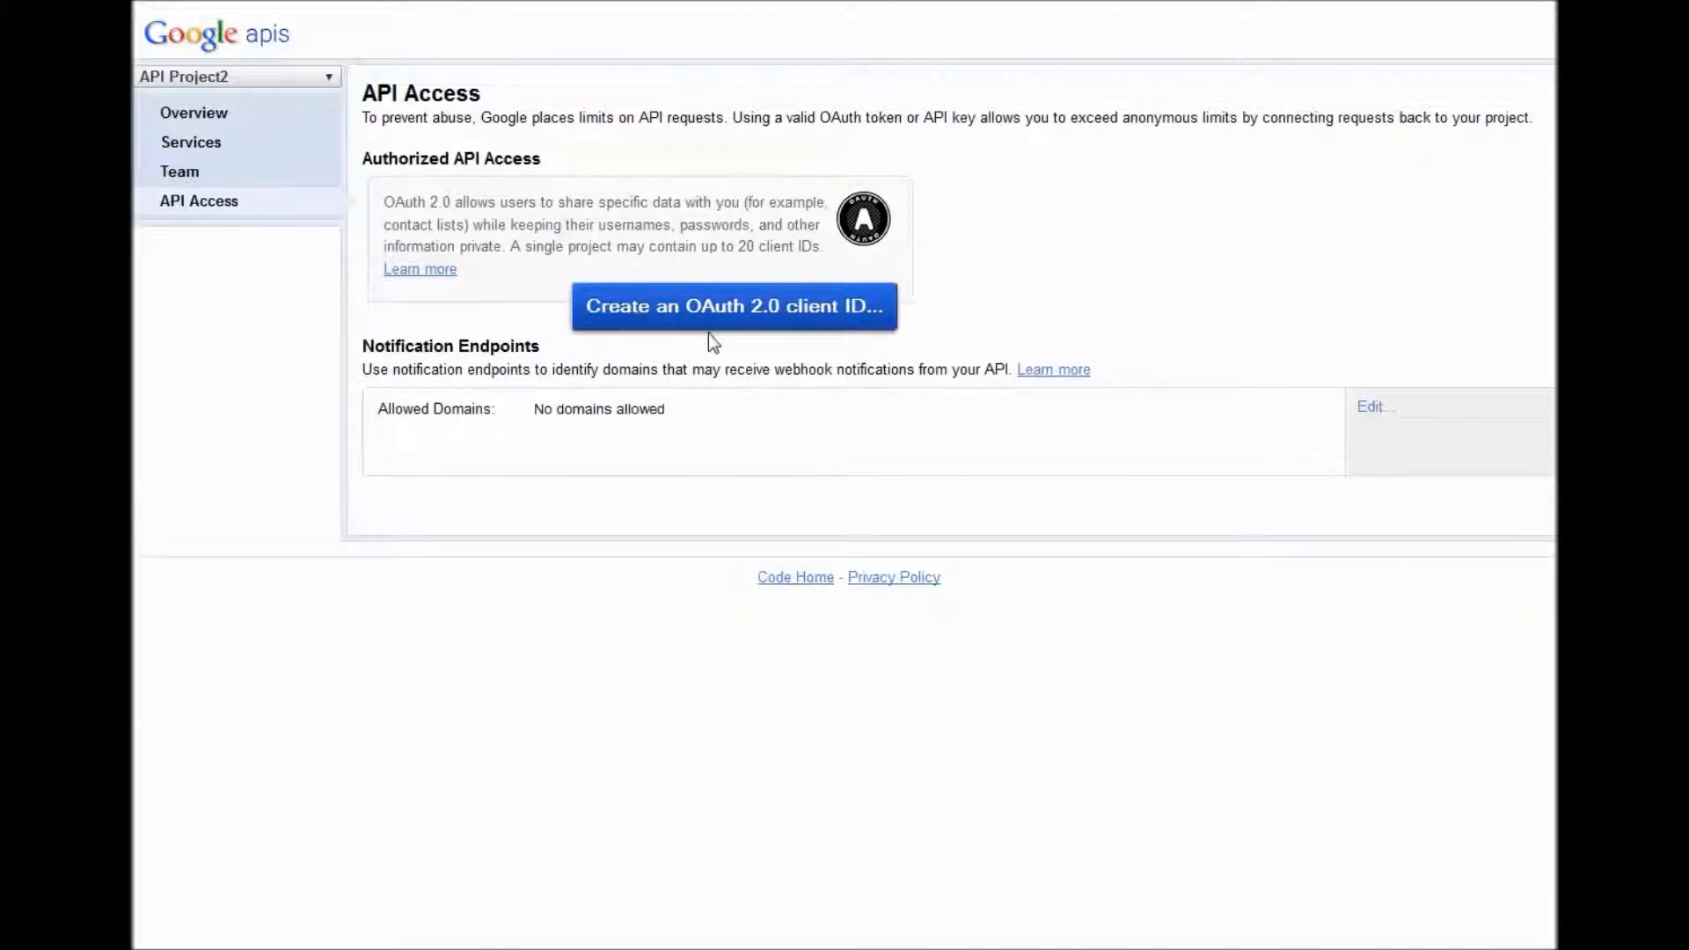
pyautogui.moveTo(721, 317)
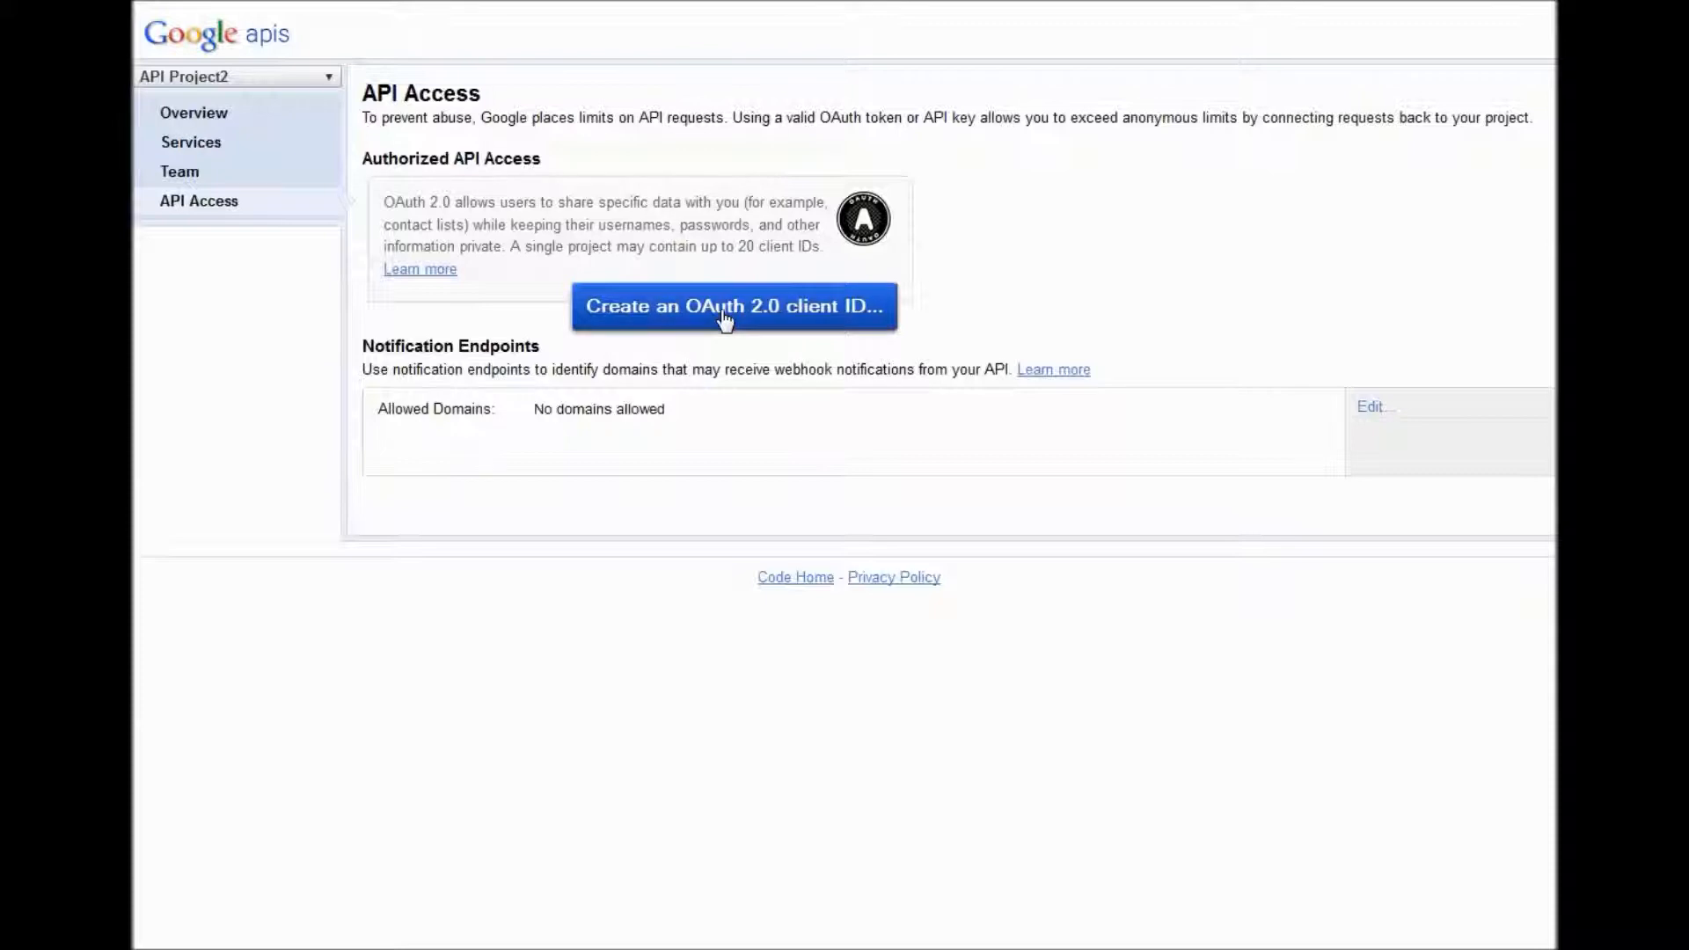
pyautogui.click(733, 306)
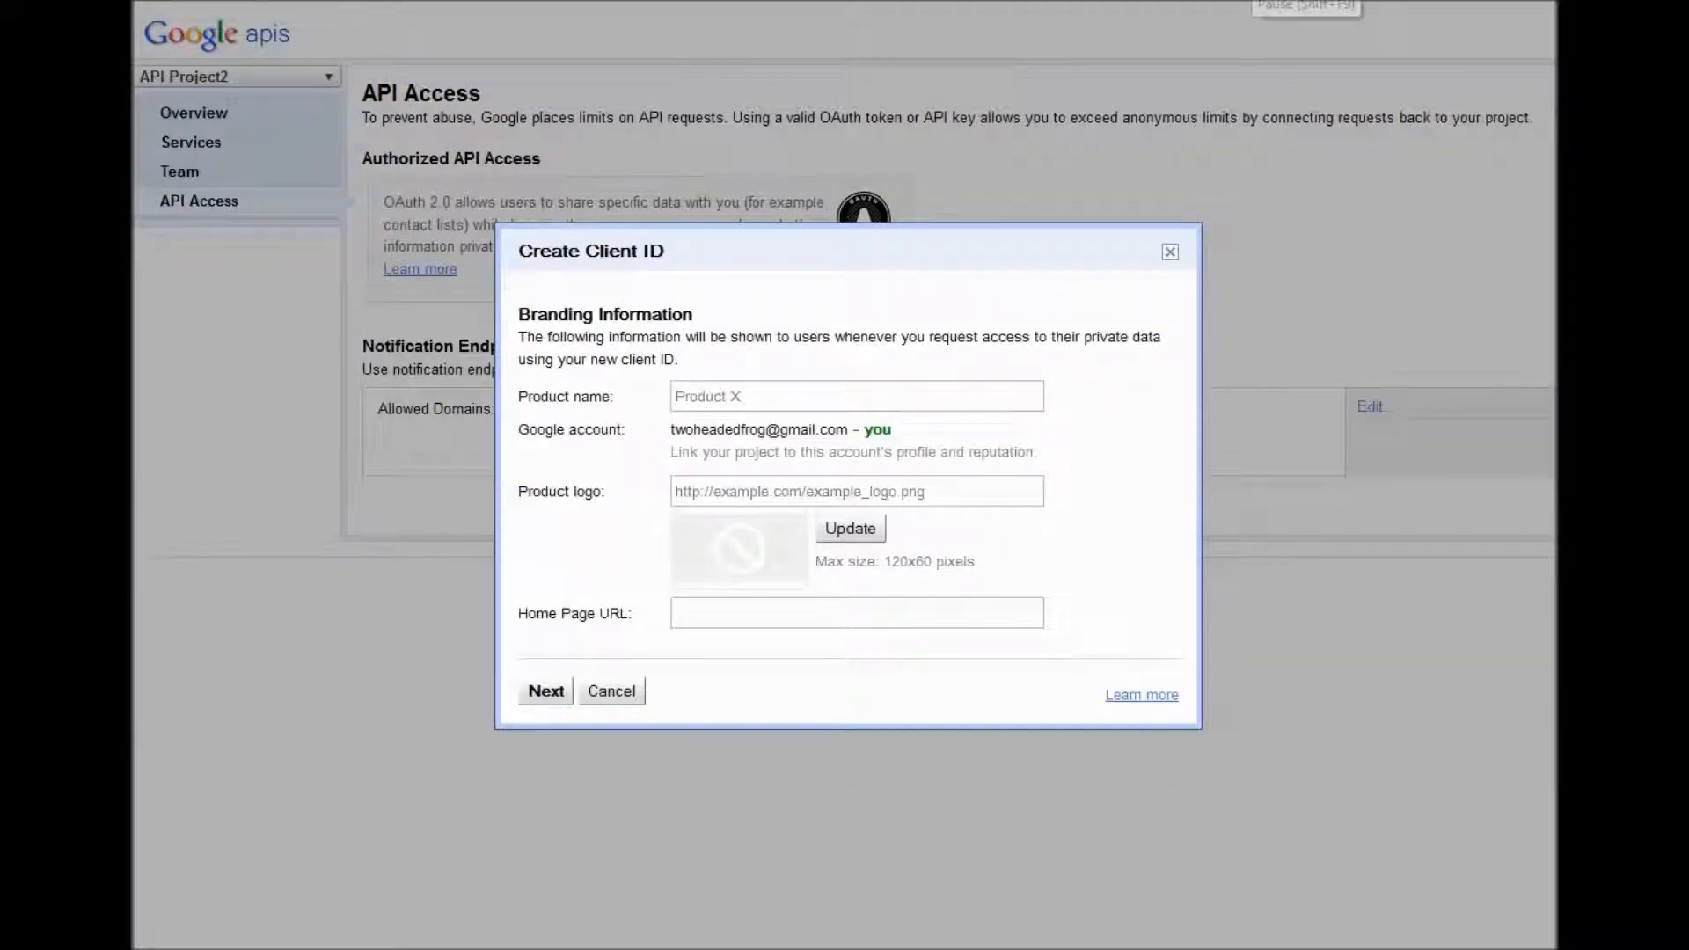
pyautogui.write('Philosophy')
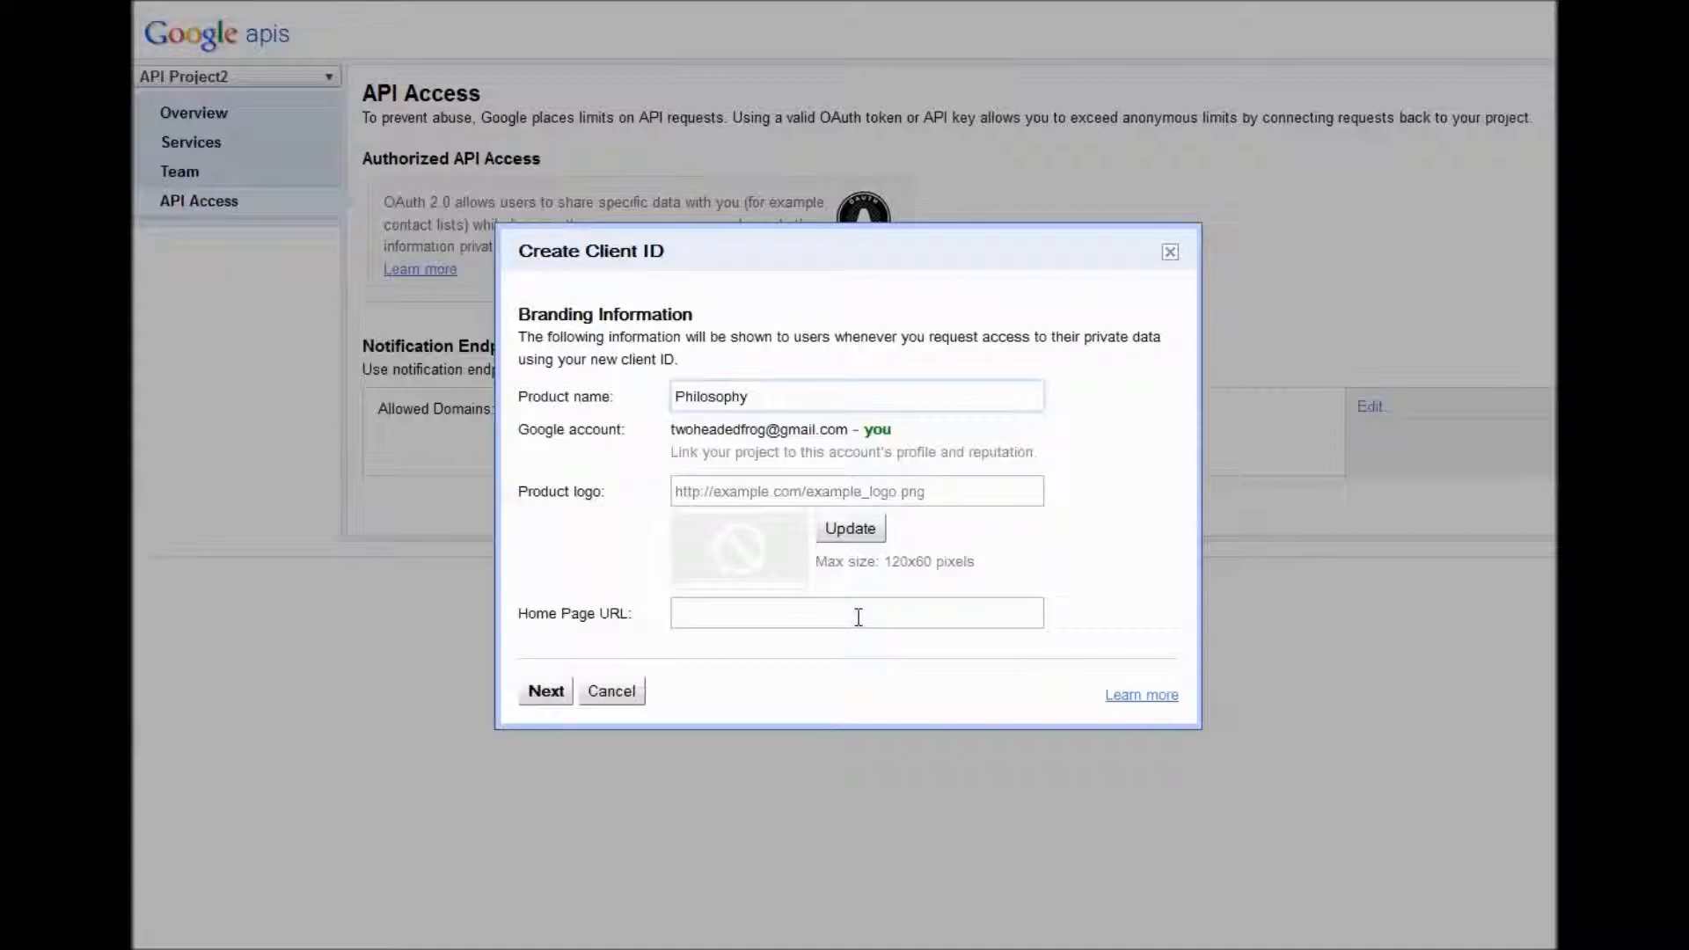
pyautogui.click(856, 612)
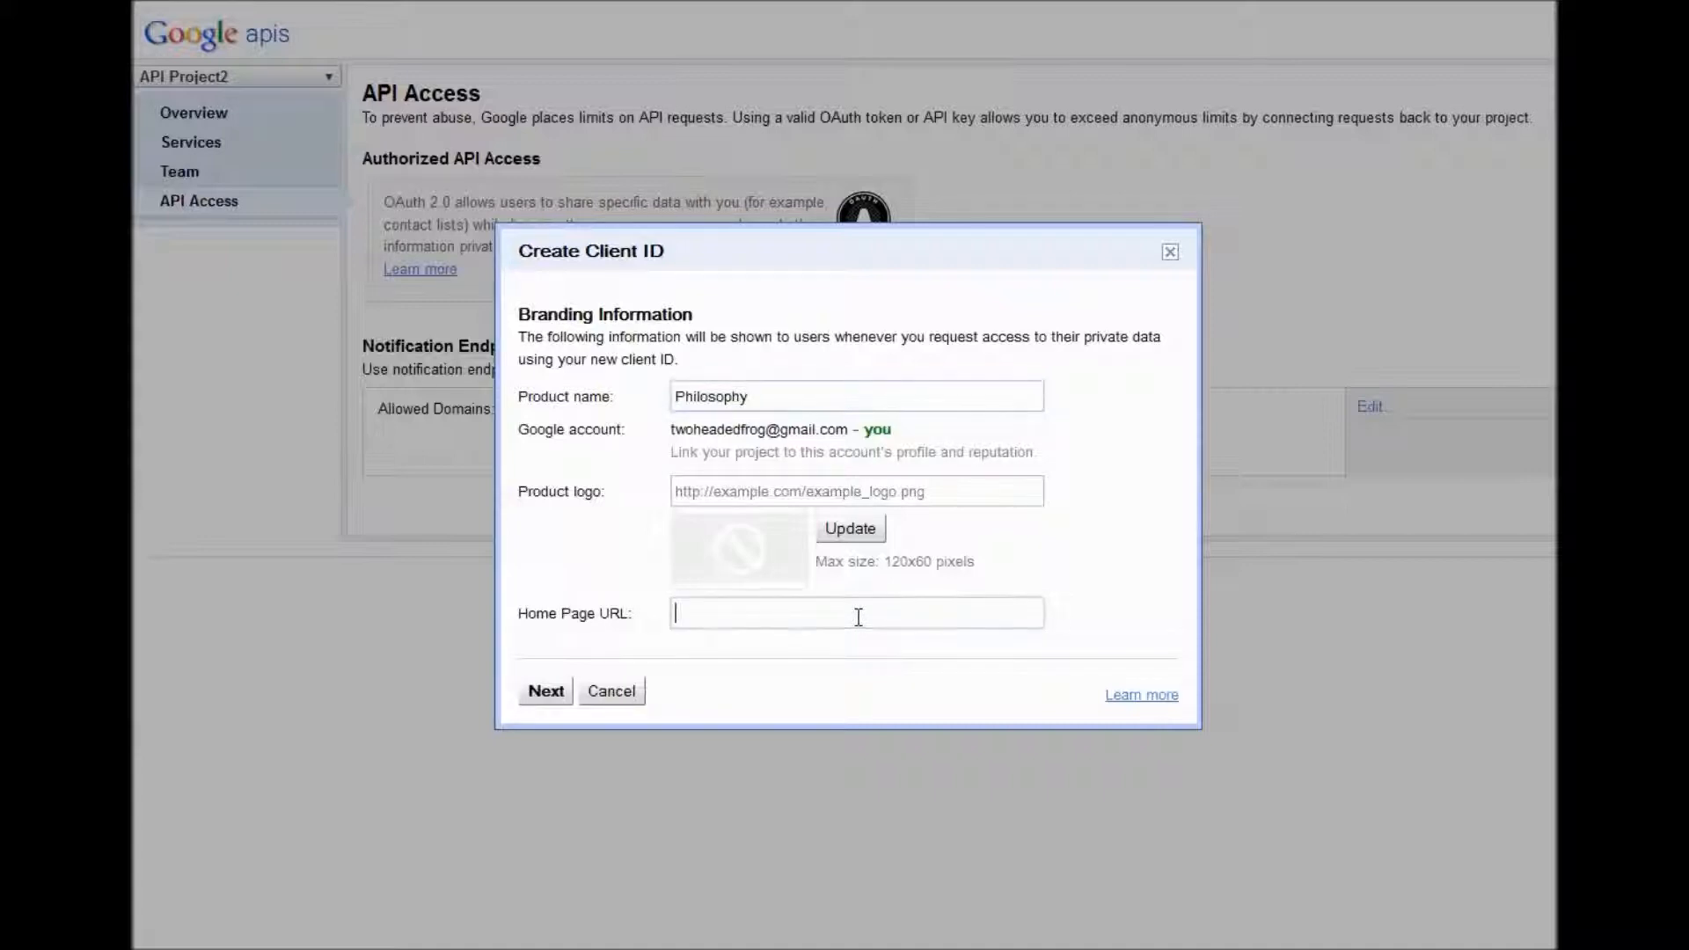
pyautogui.write('http://www.ma')
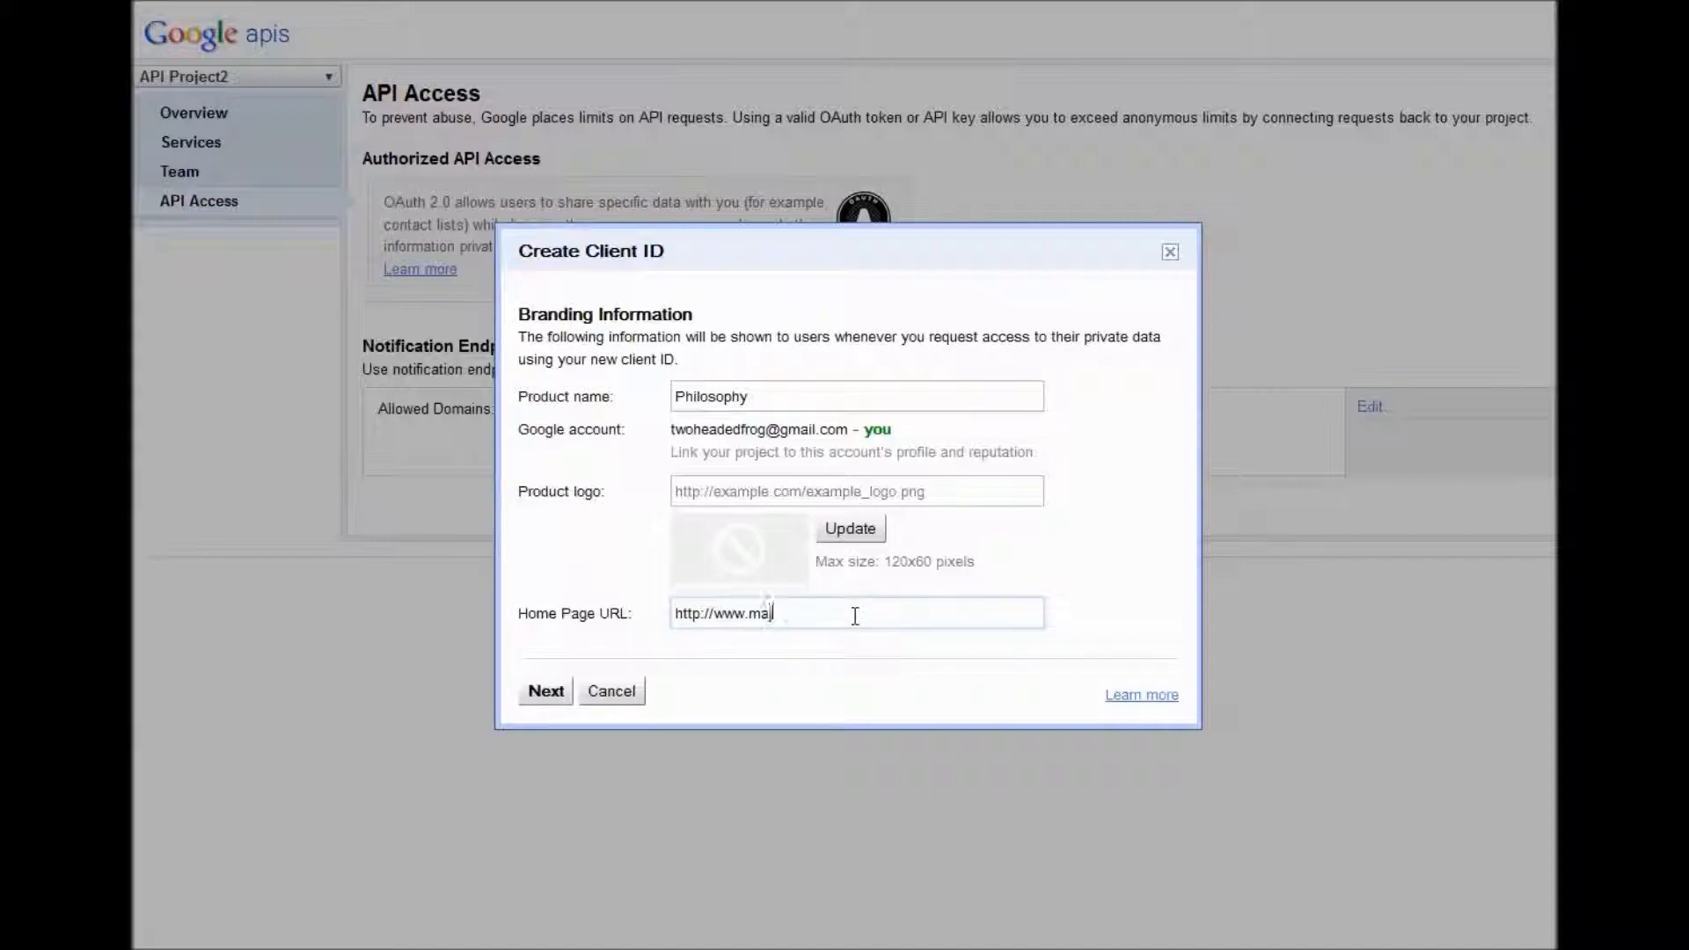
pyautogui.write('jesticvision.com')
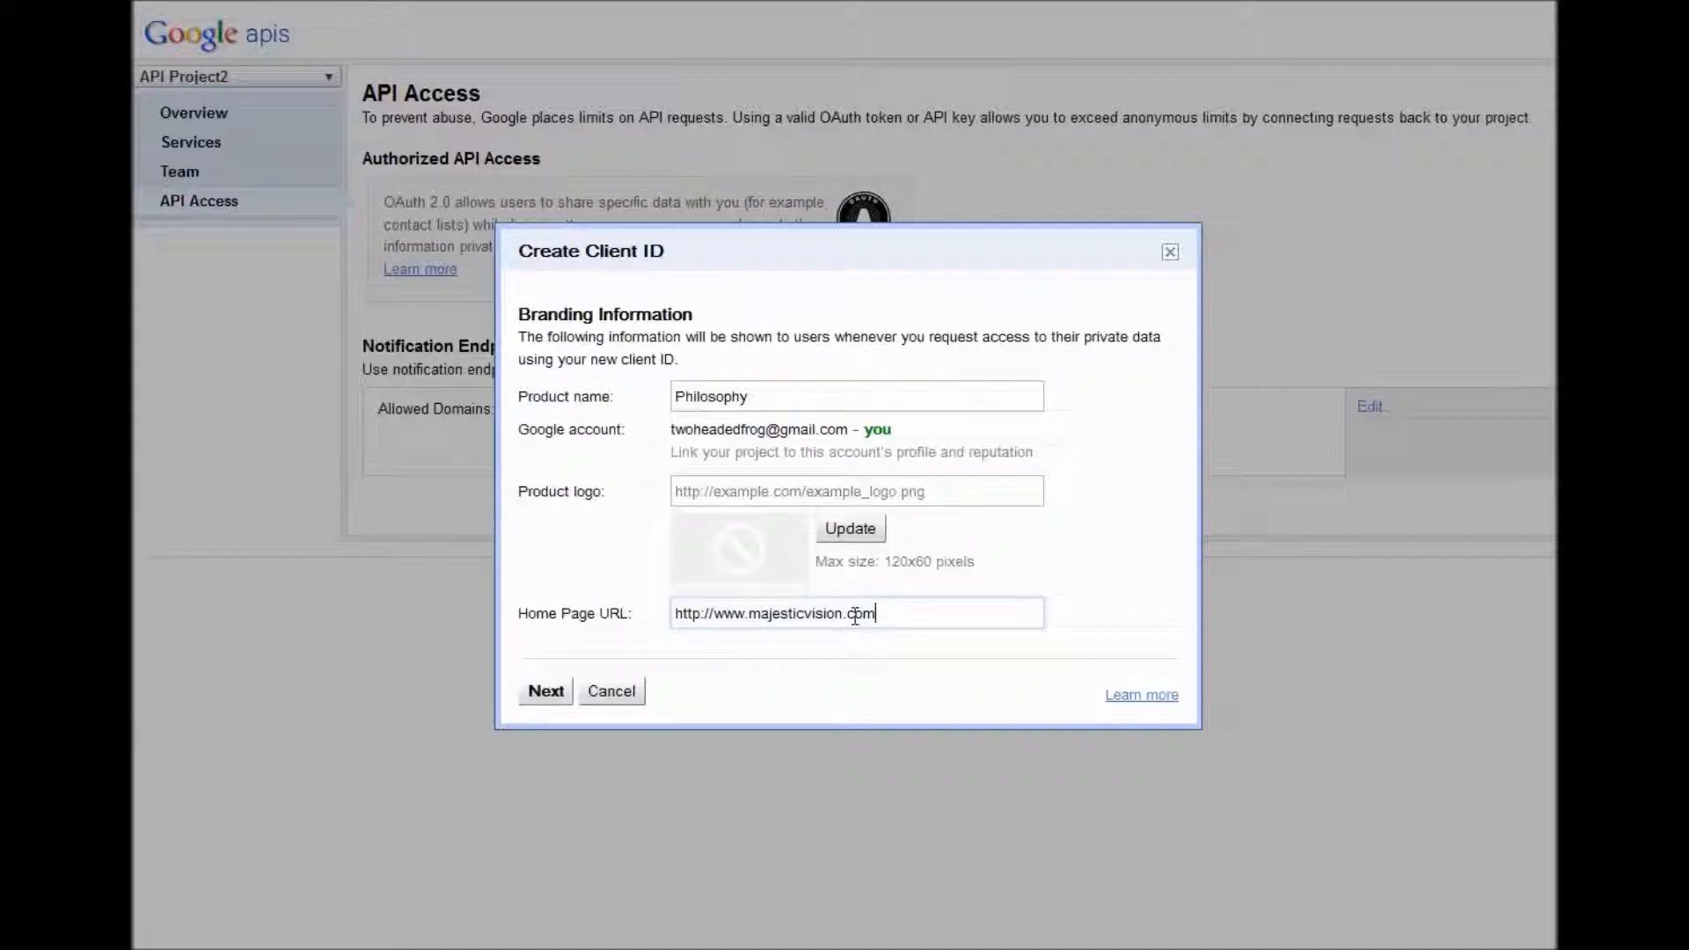
pyautogui.write('/philosophy')
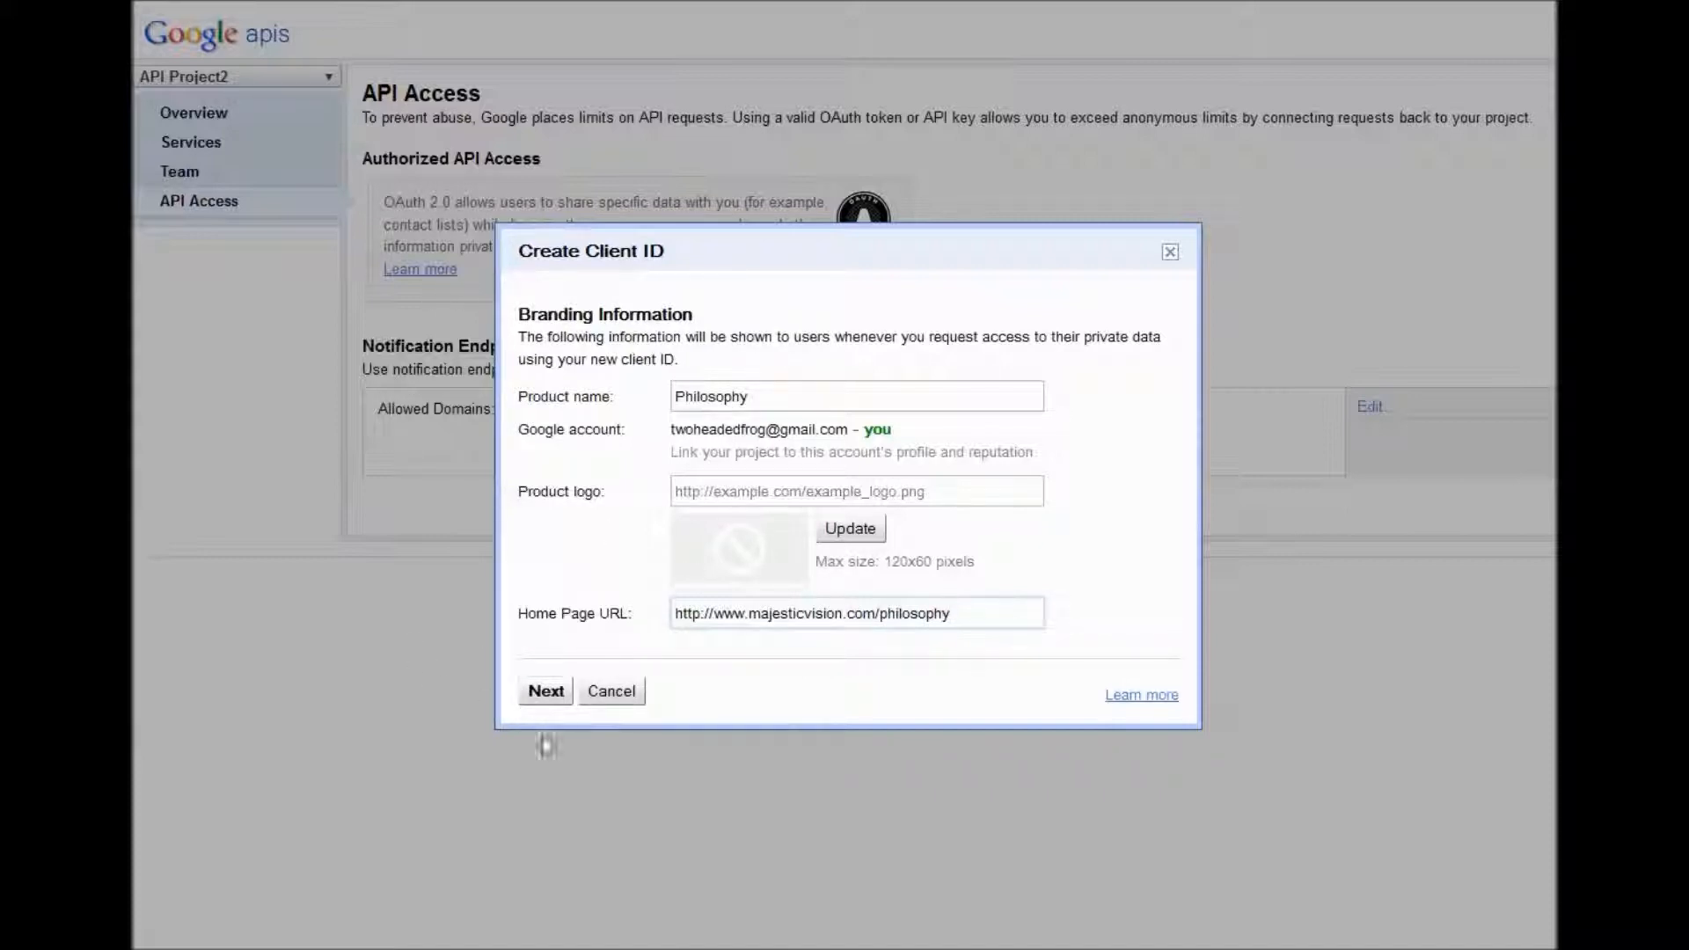
pyautogui.click(543, 690)
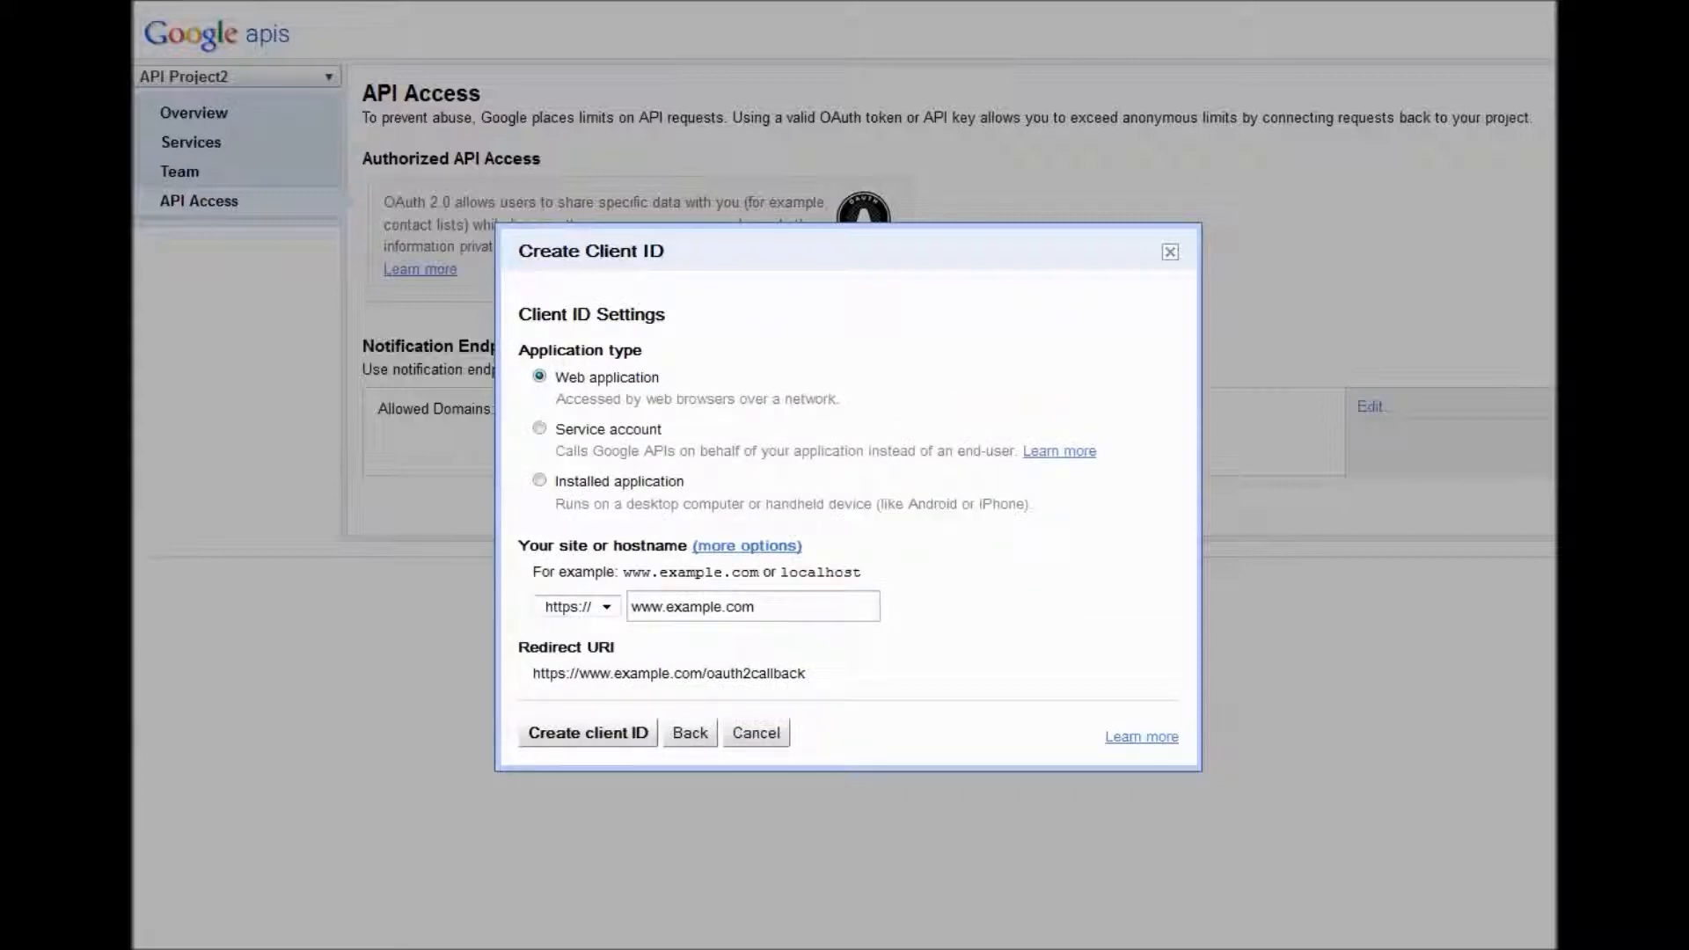
pyautogui.write('www.majesticvision.com')
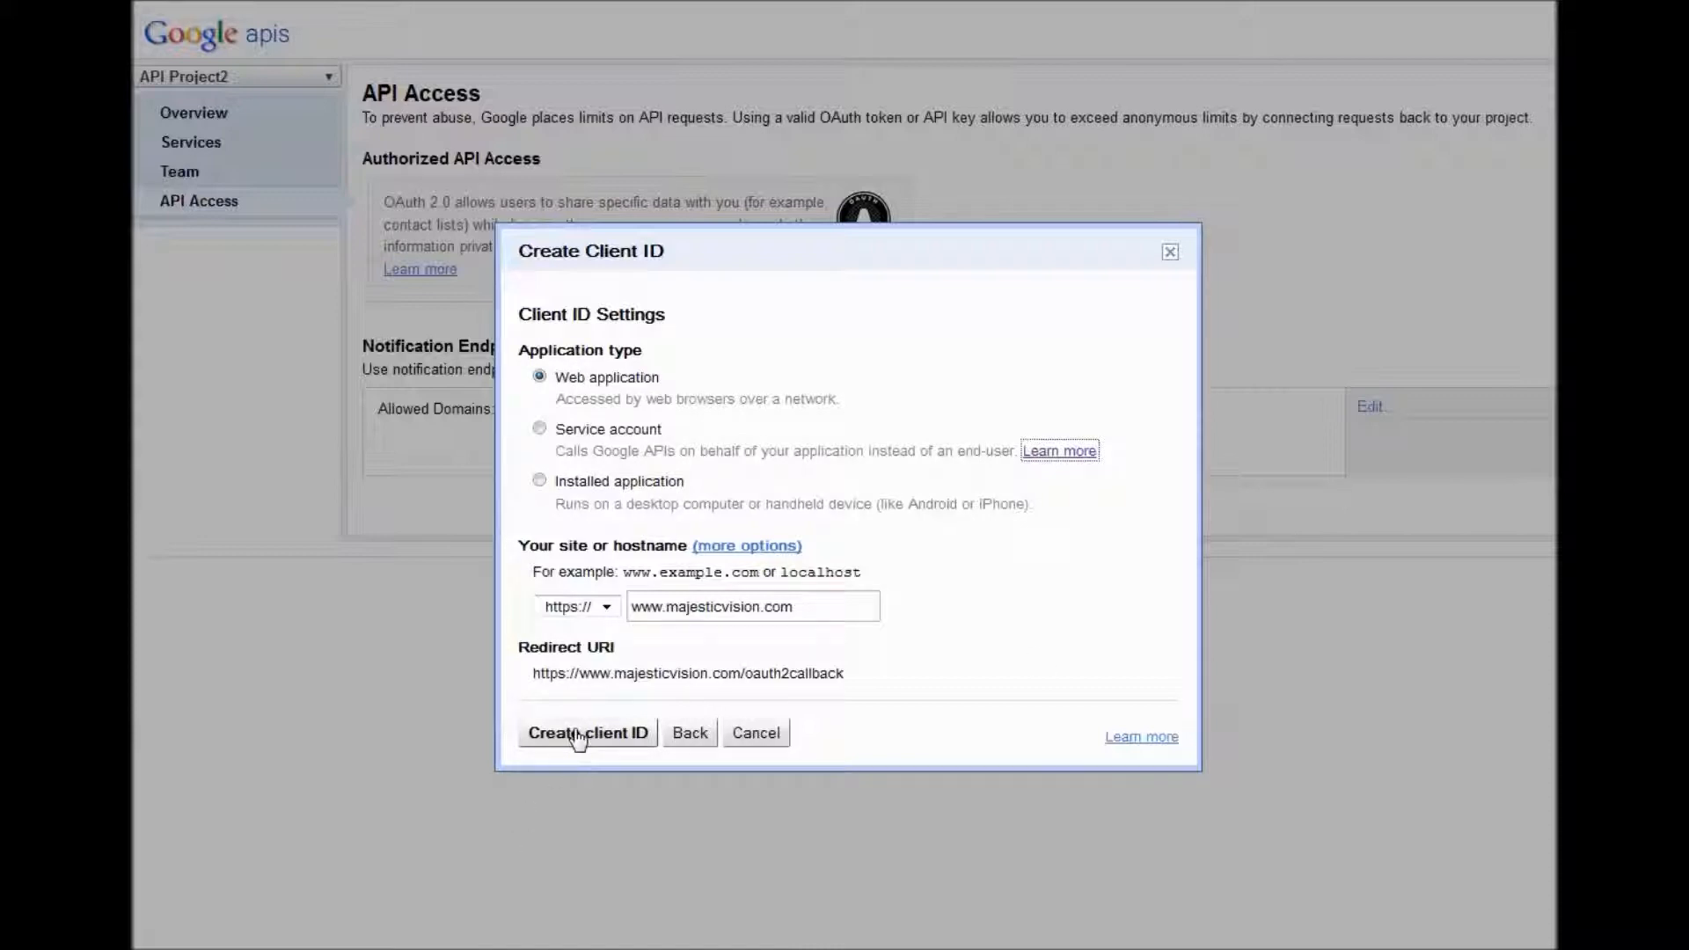
pyautogui.click(589, 733)
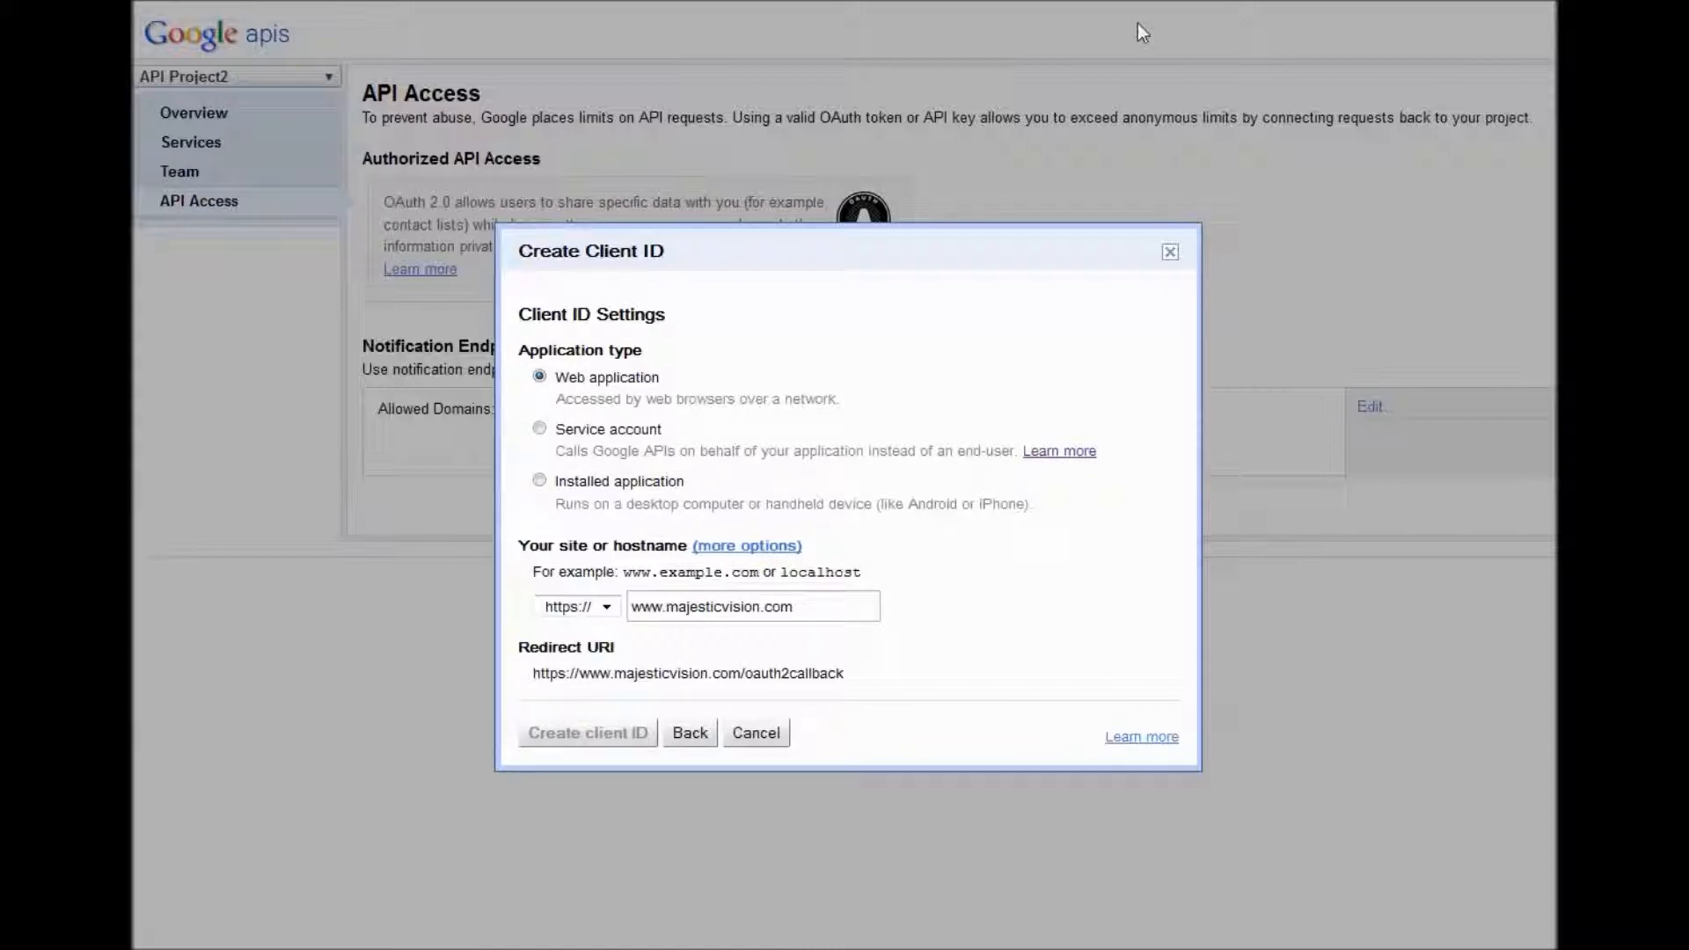
pyautogui.click(586, 733)
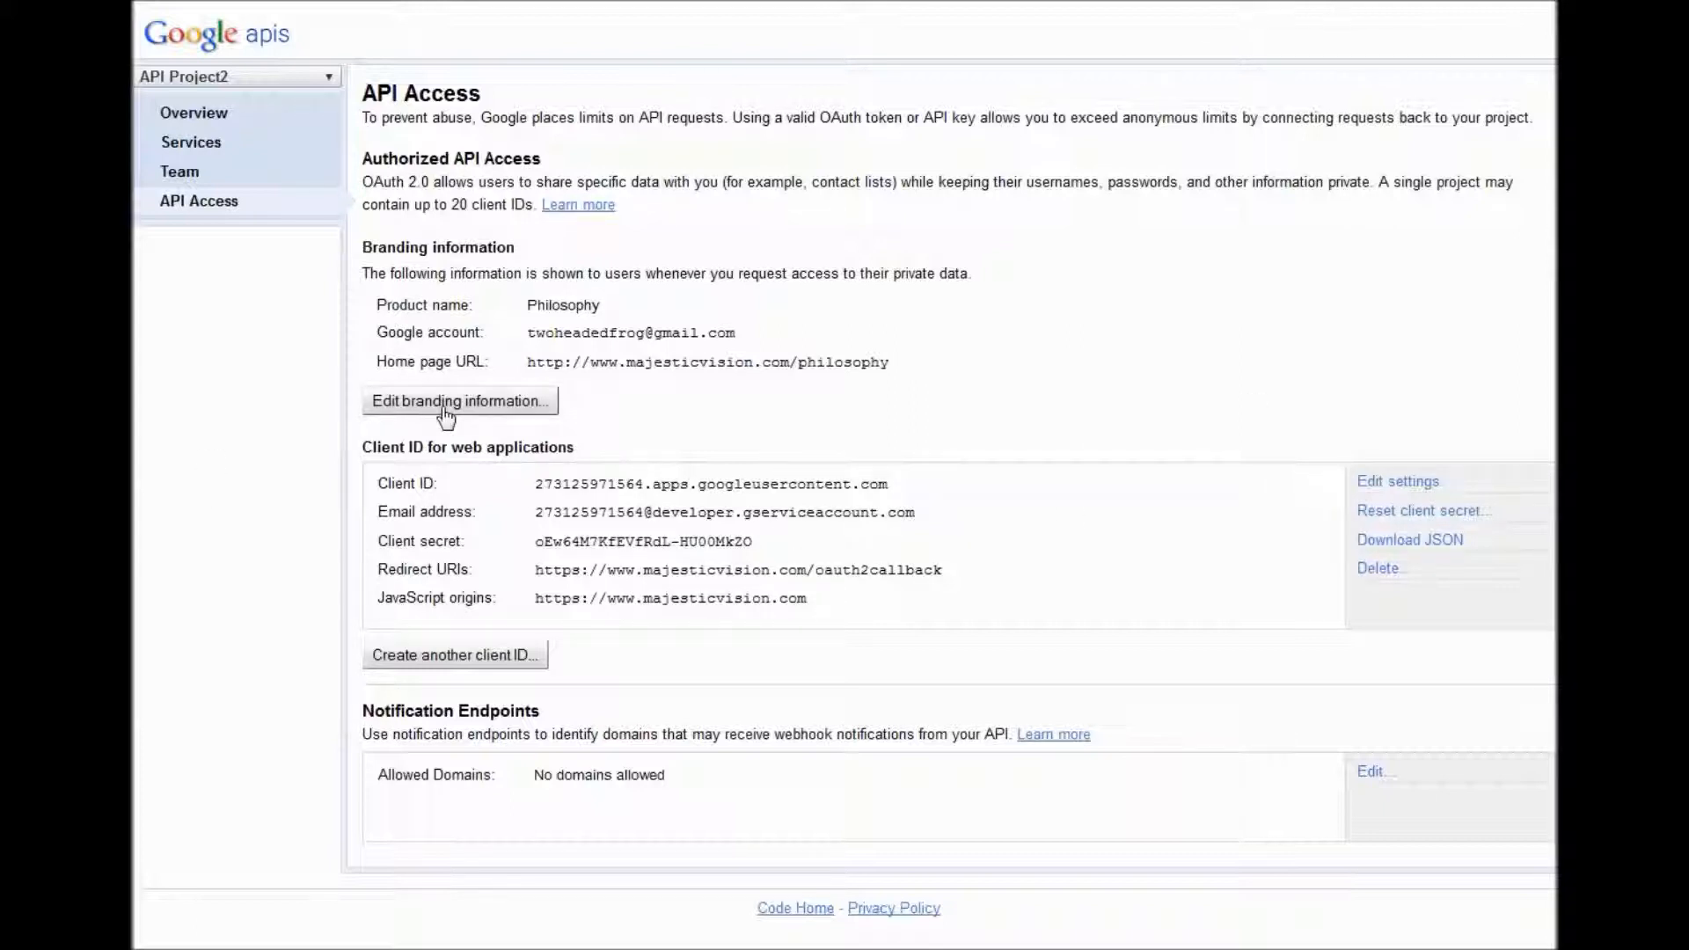
pyautogui.click(458, 401)
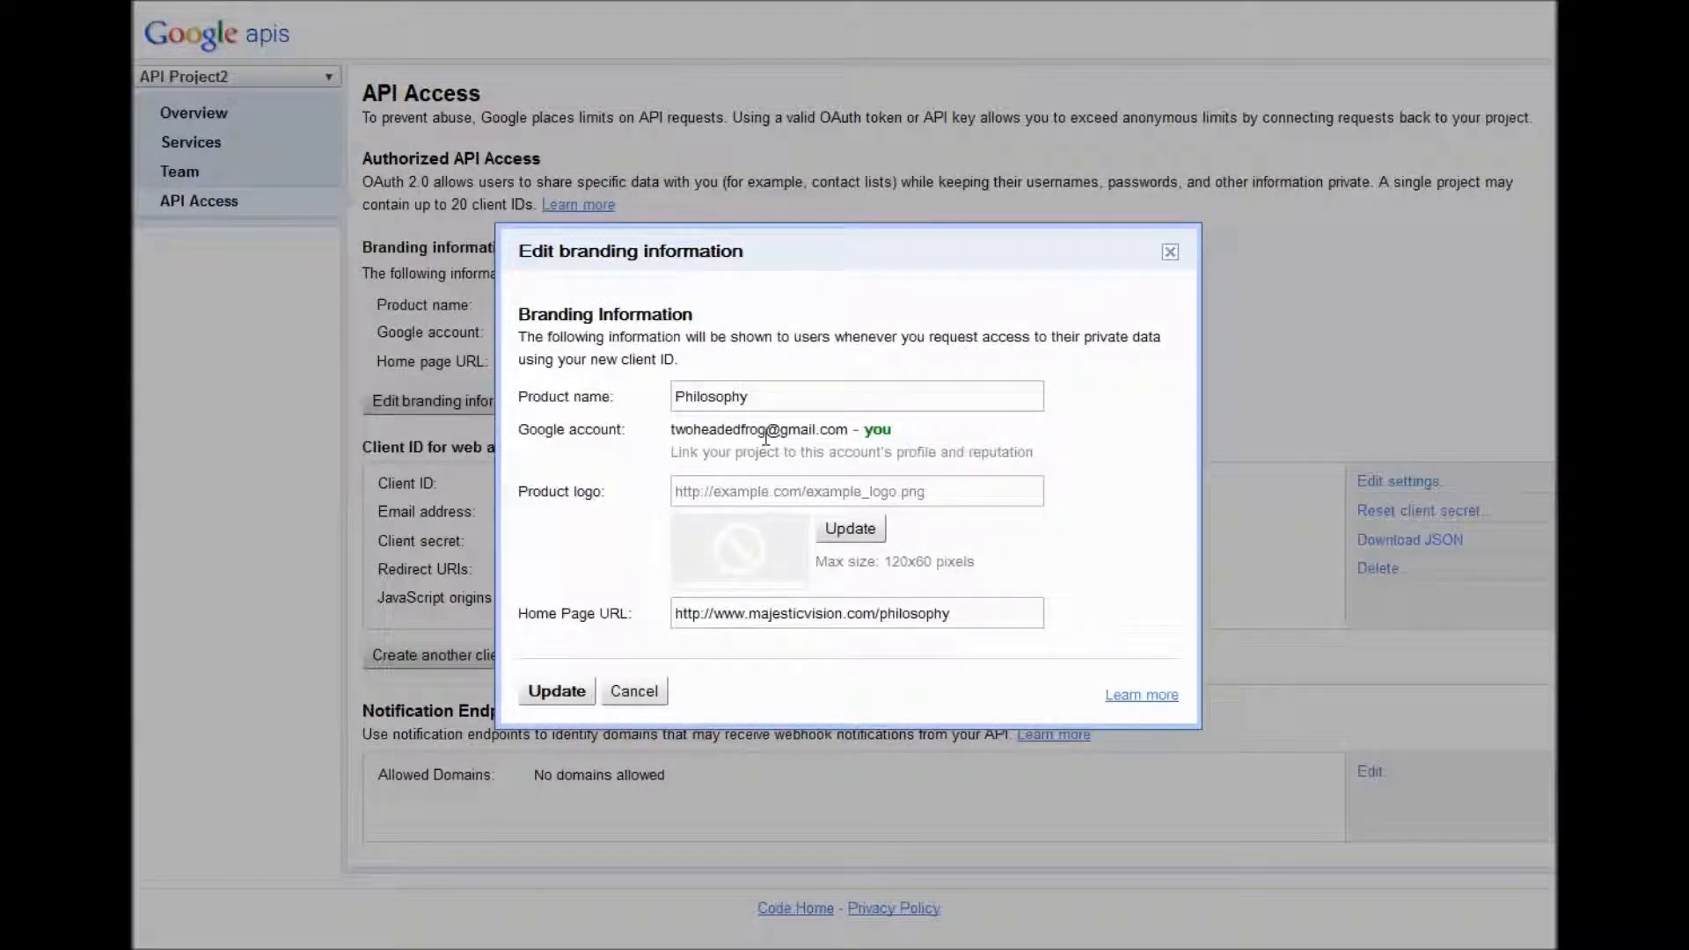
pyautogui.click(634, 690)
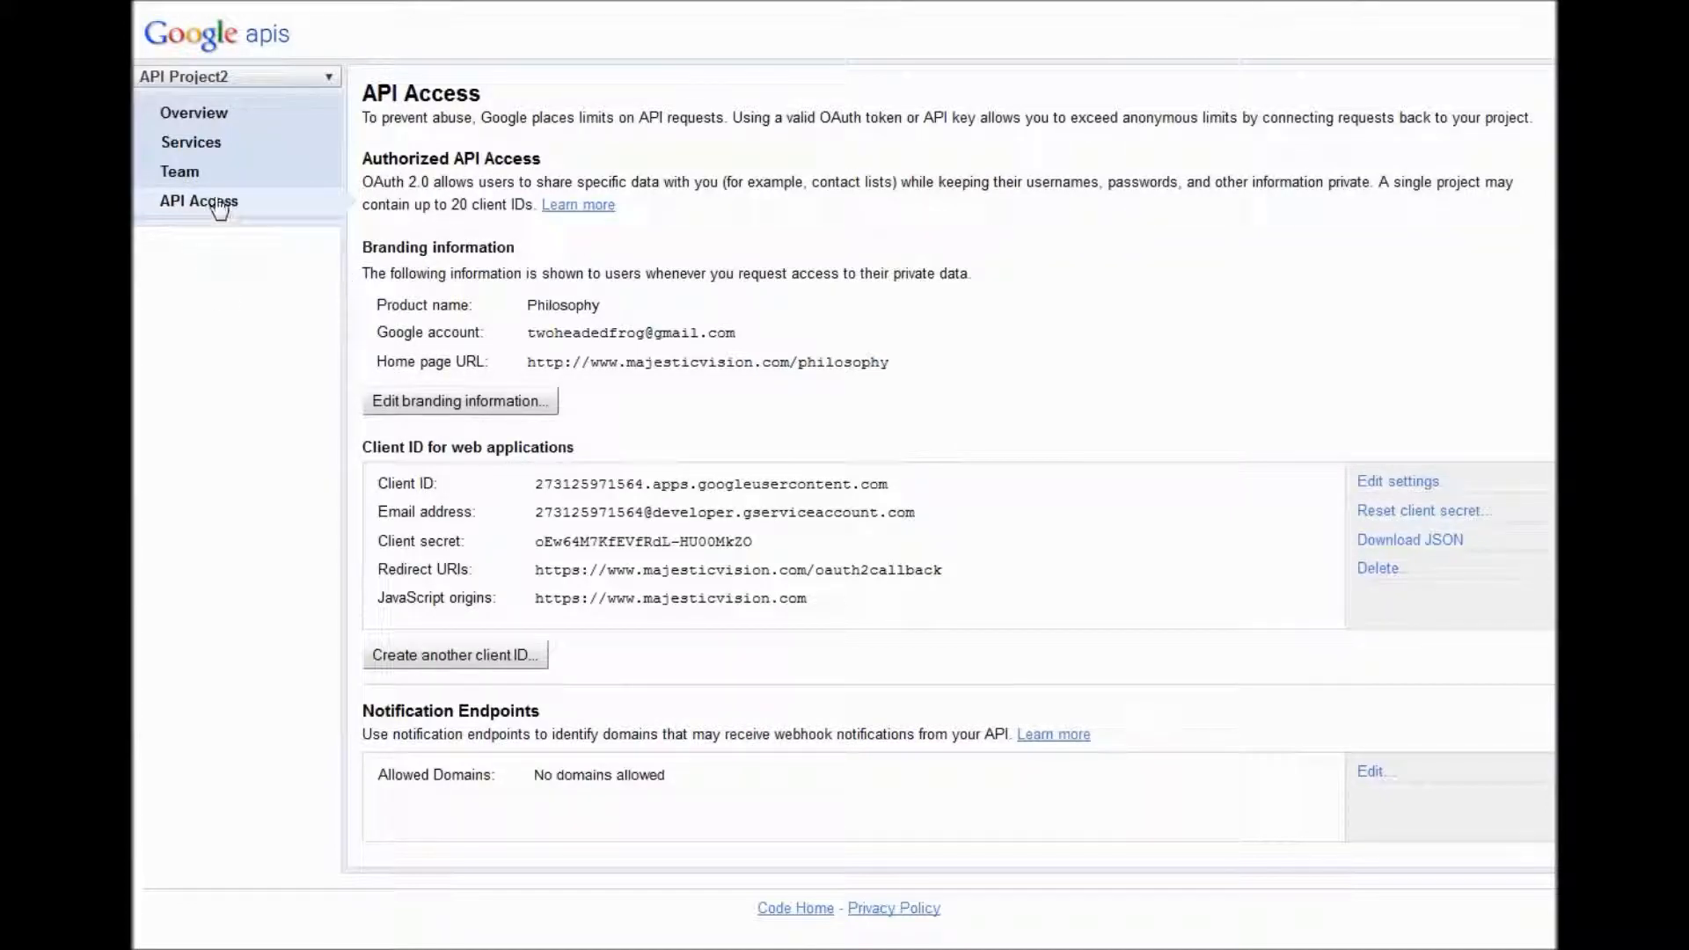
# Toggle the Google+ API to ON in the Services list
pyautogui.click(190, 140)
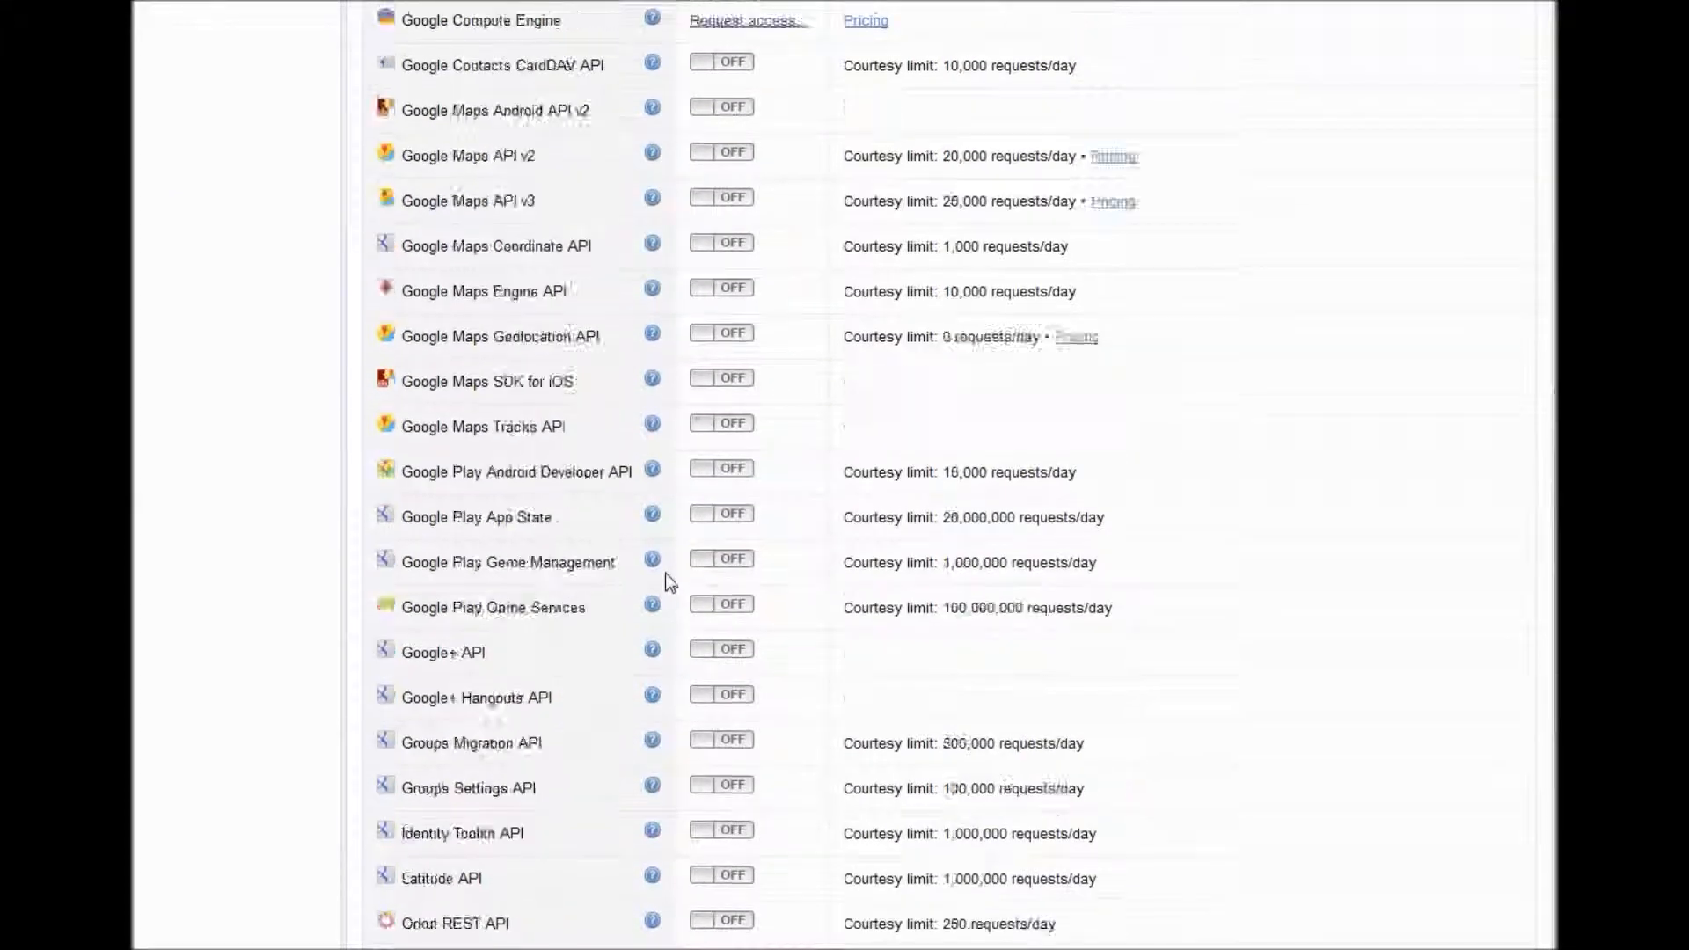
pyautogui.scroll(-3)
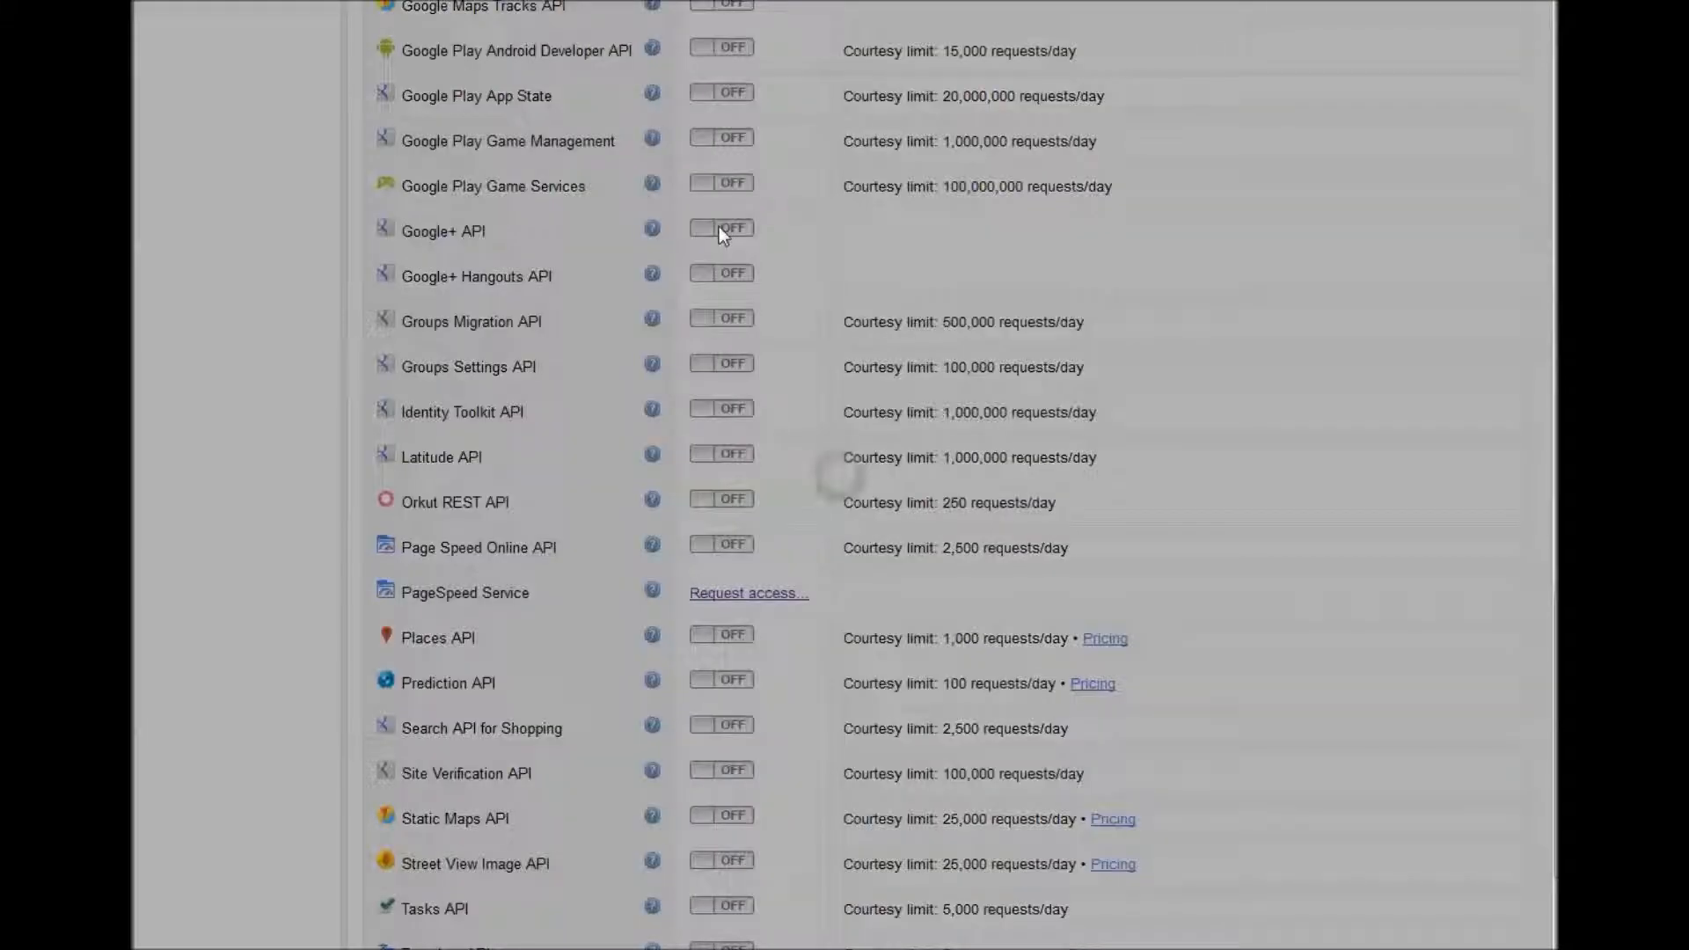
pyautogui.click(720, 227)
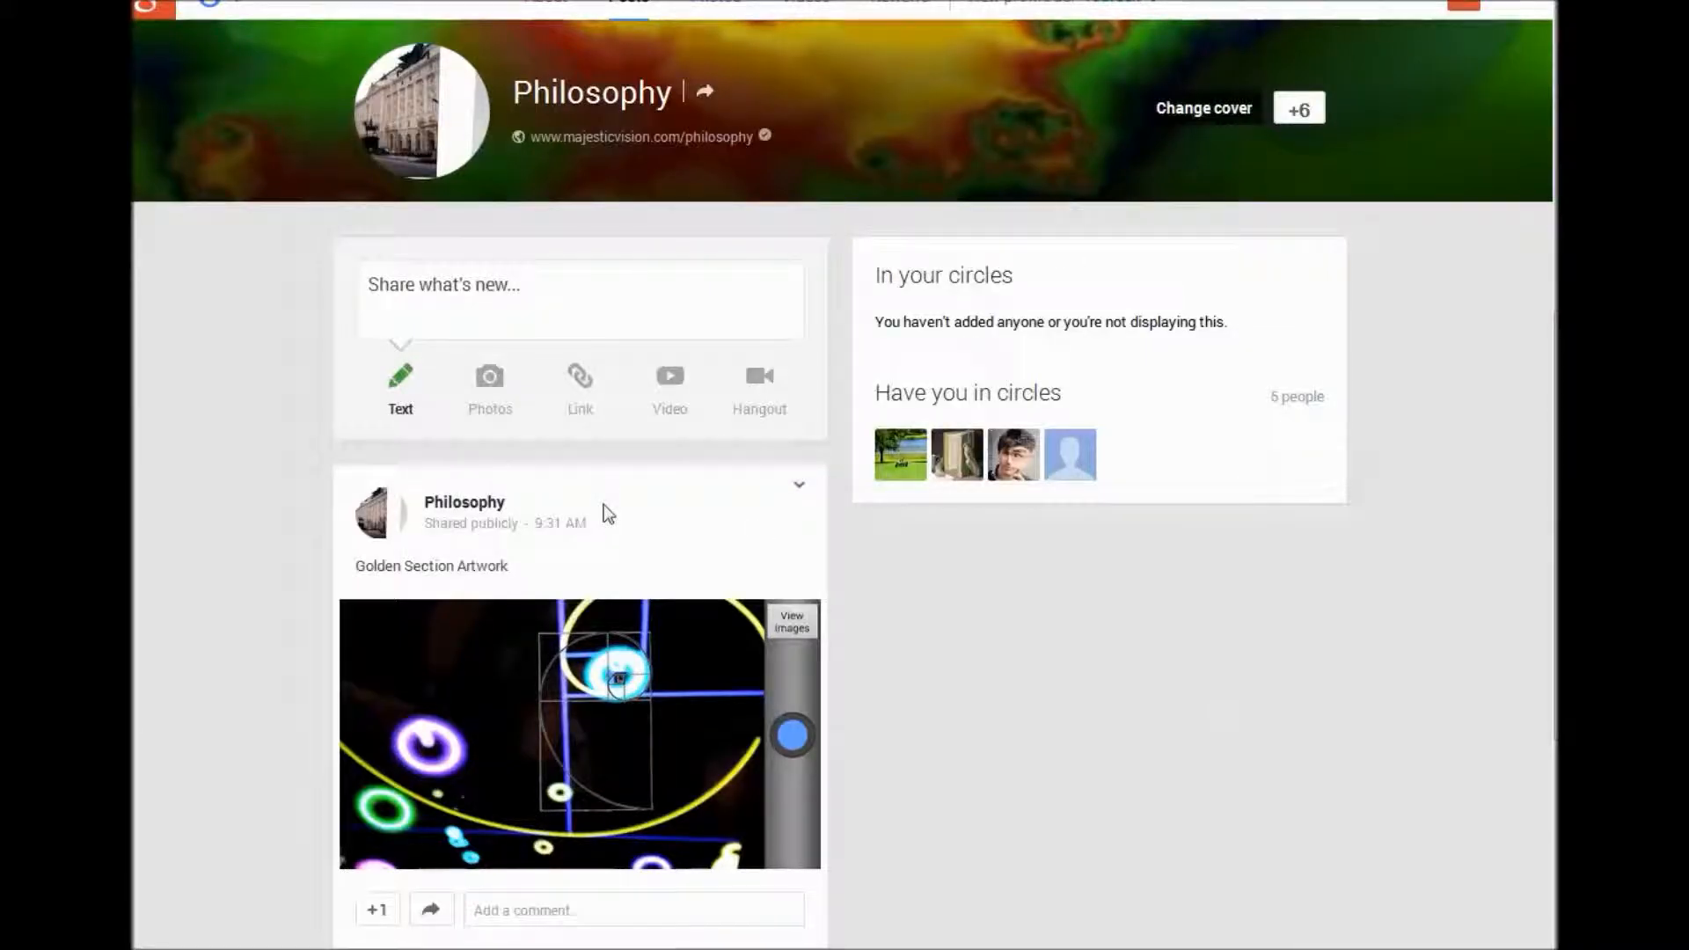
# Scroll through the Google+ Philosophy page and its posts
pyautogui.scroll(-3)
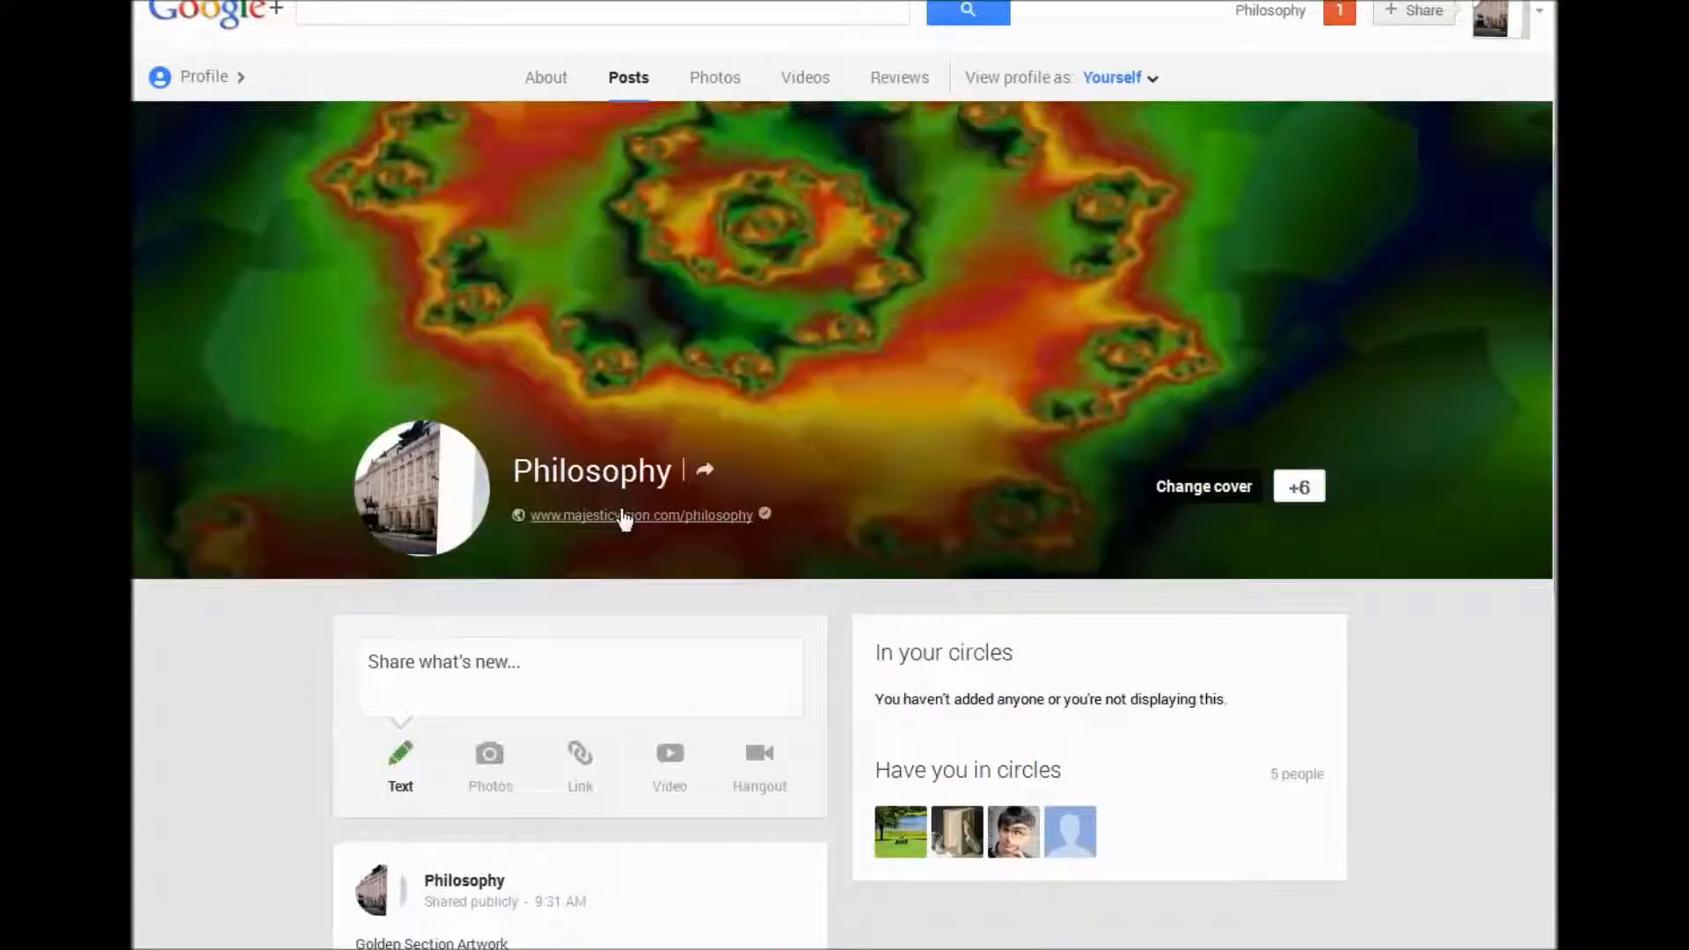
pyautogui.scroll(-3)
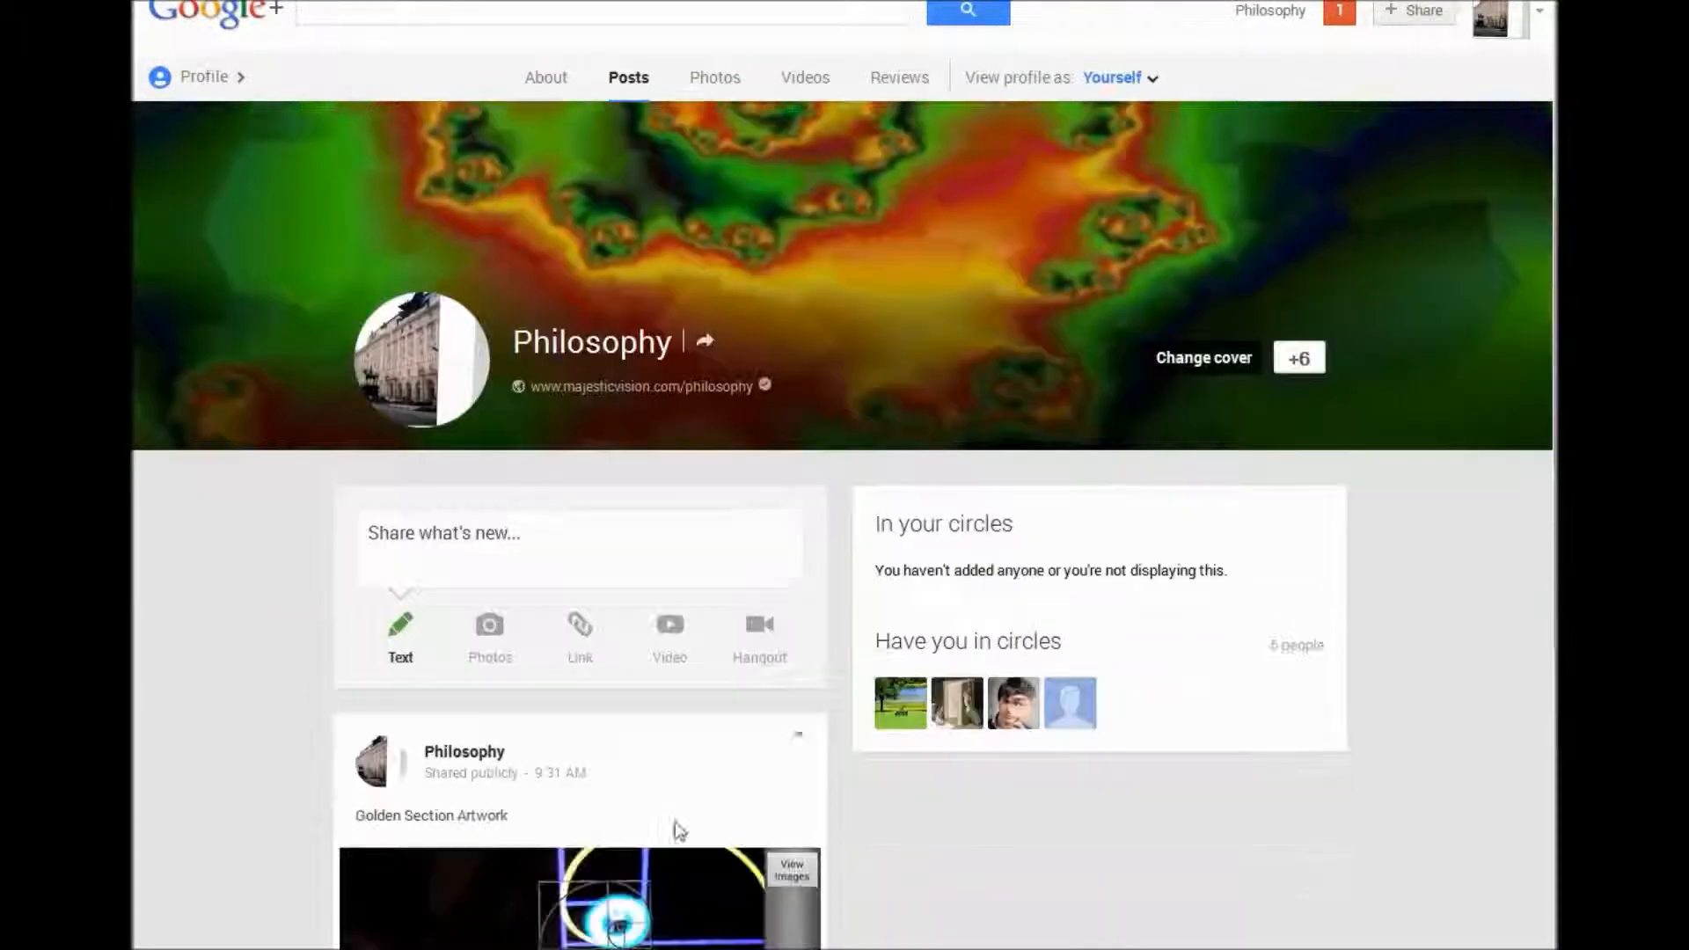
pyautogui.scroll(-3)
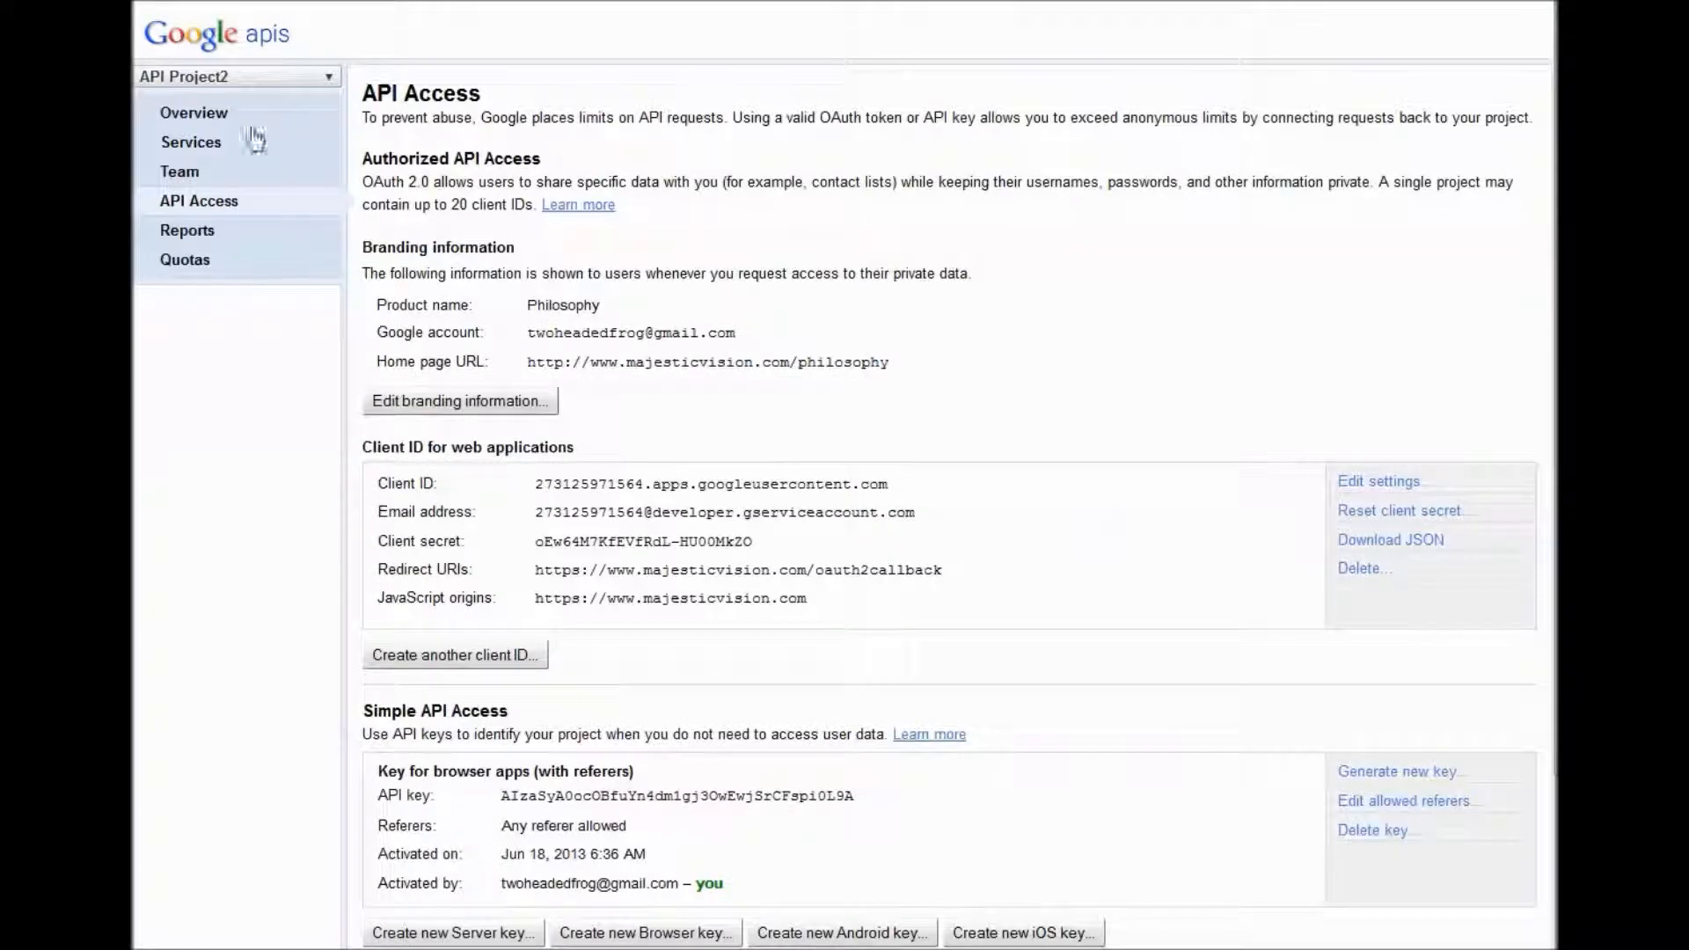
# Revisit the dashboard and Services, then scroll API Access to the browser apps key
pyautogui.click(194, 111)
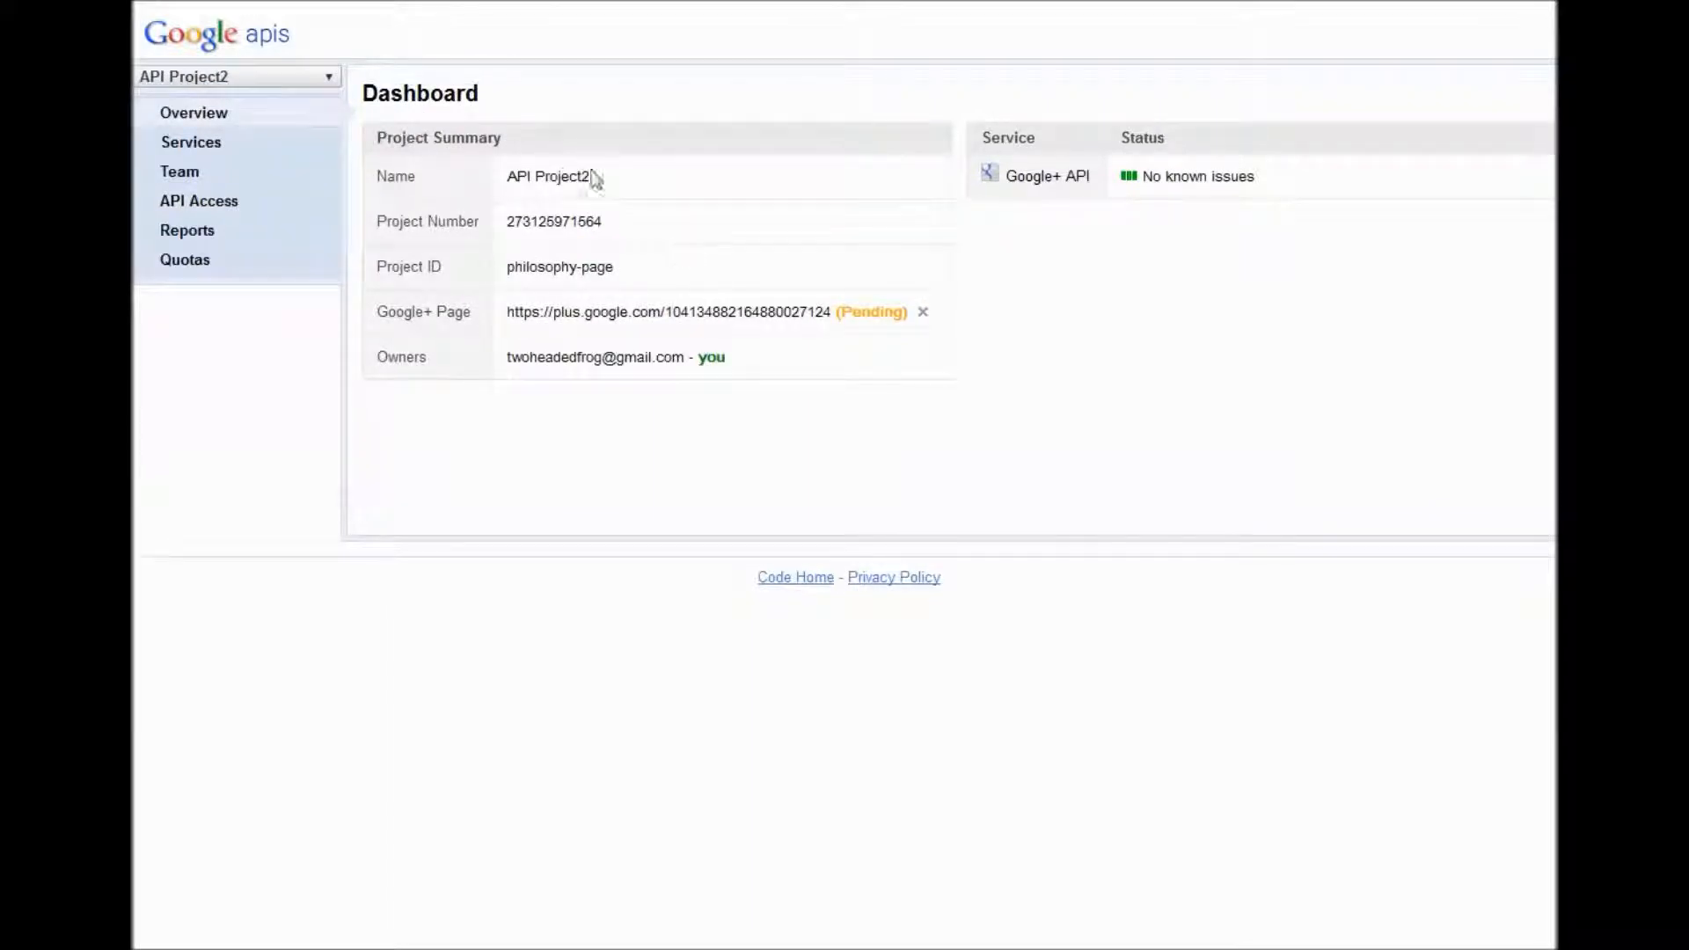
pyautogui.click(191, 141)
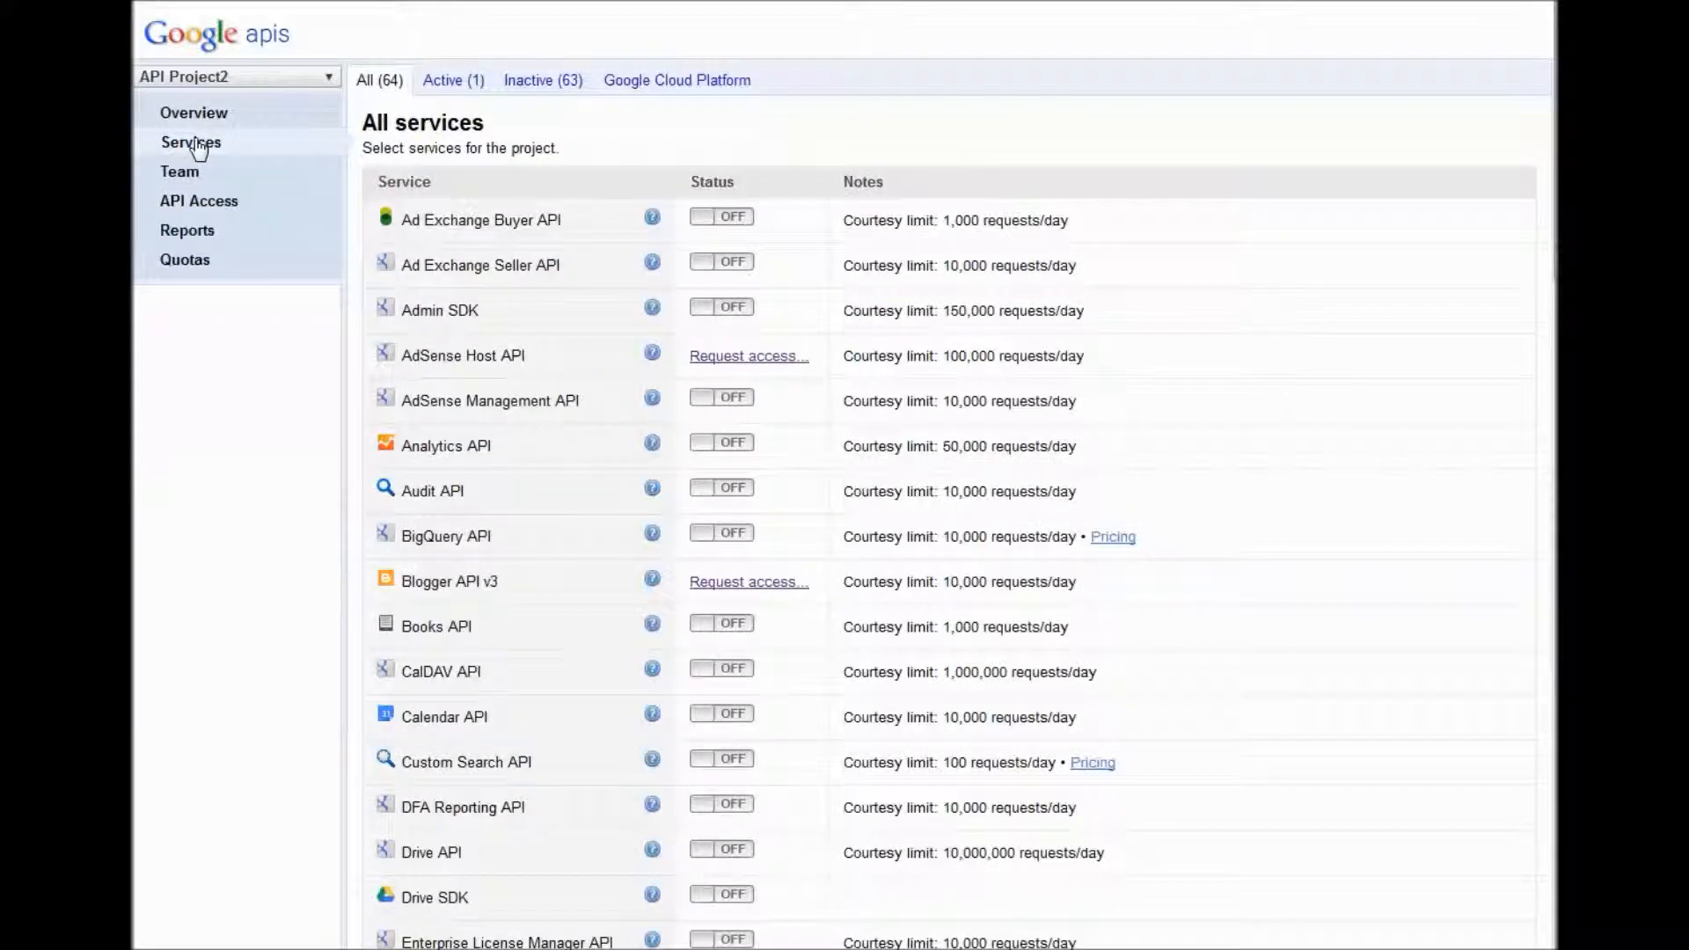
pyautogui.moveTo(199, 178)
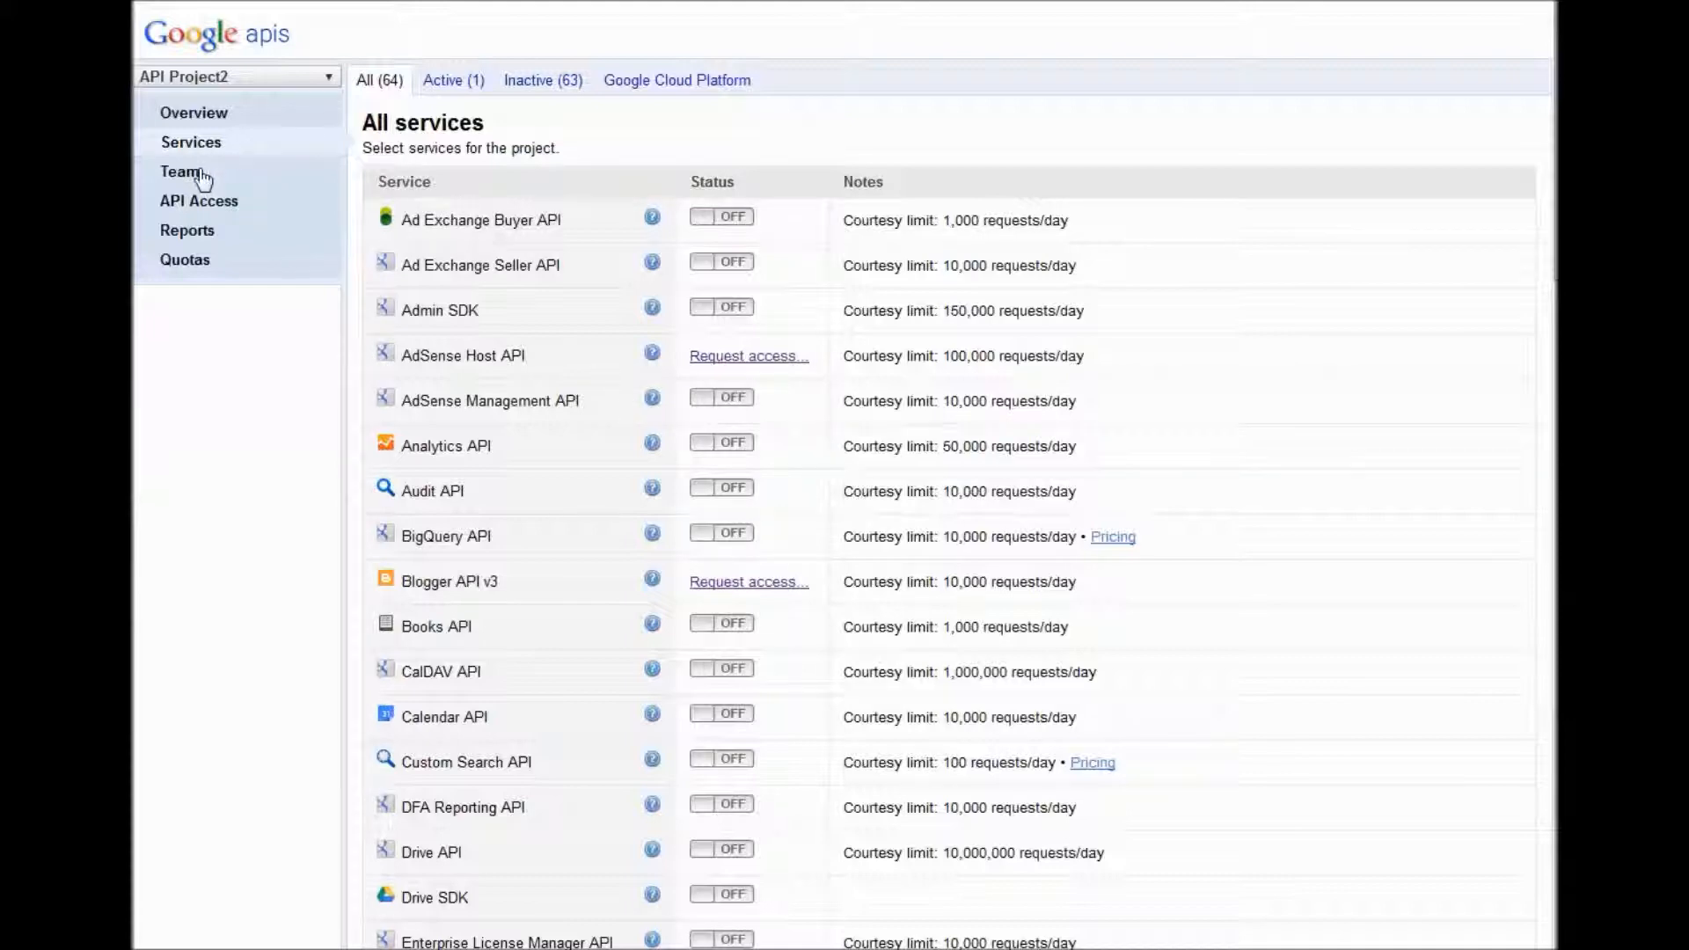
pyautogui.click(197, 201)
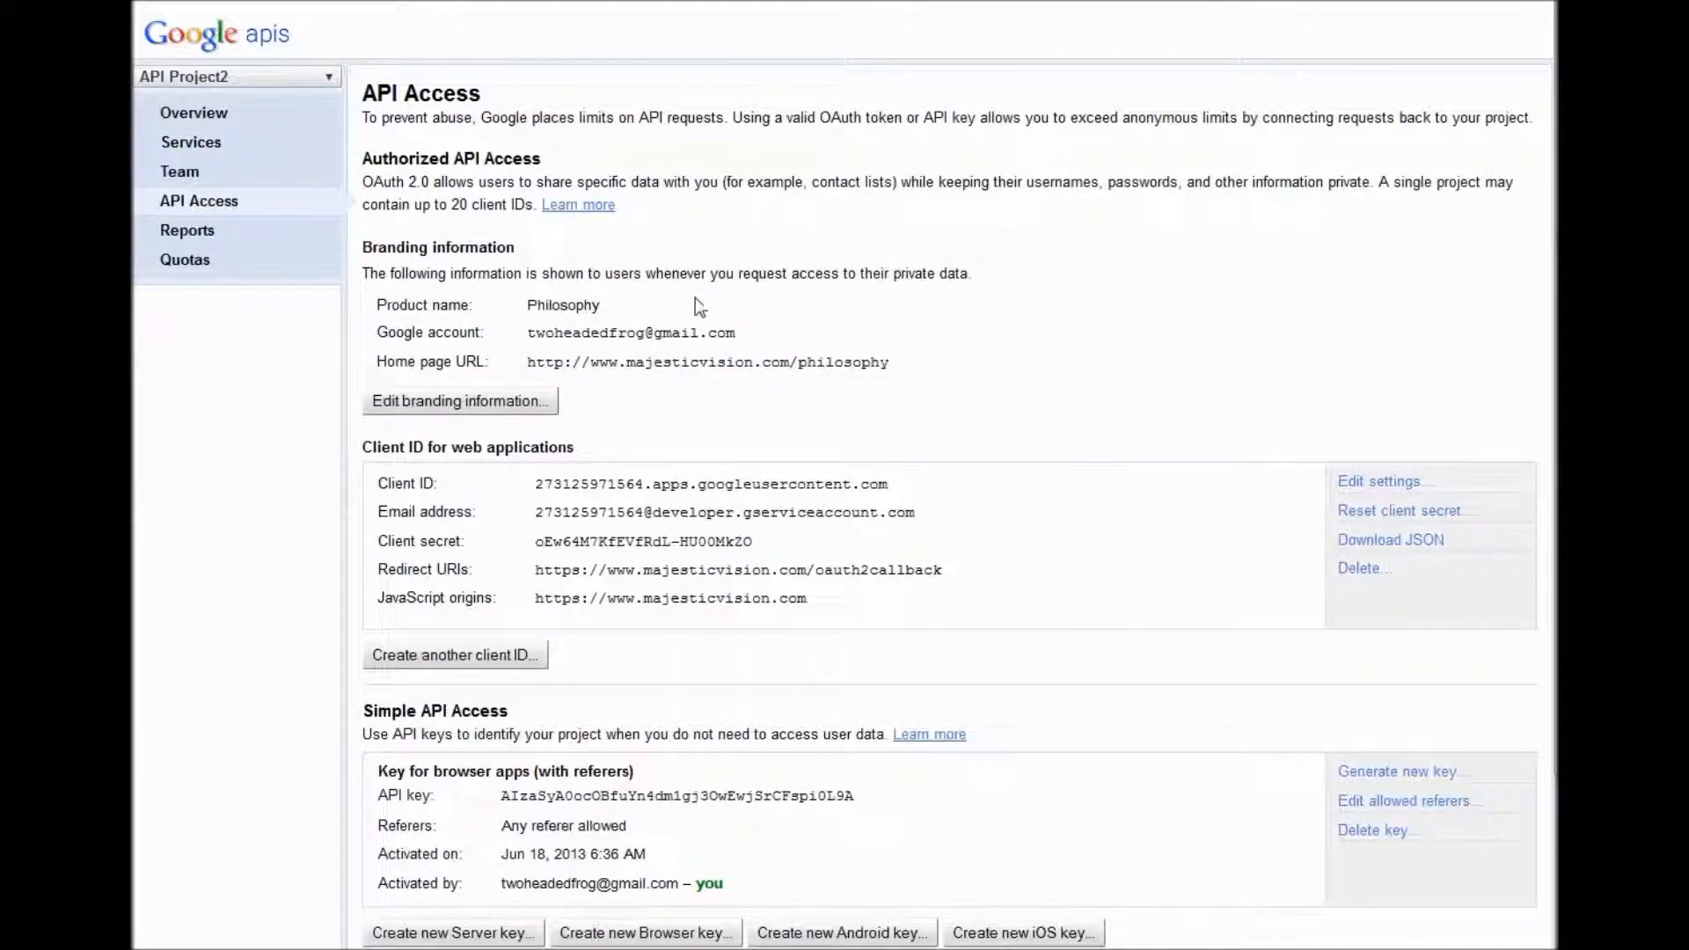
pyautogui.scroll(-3)
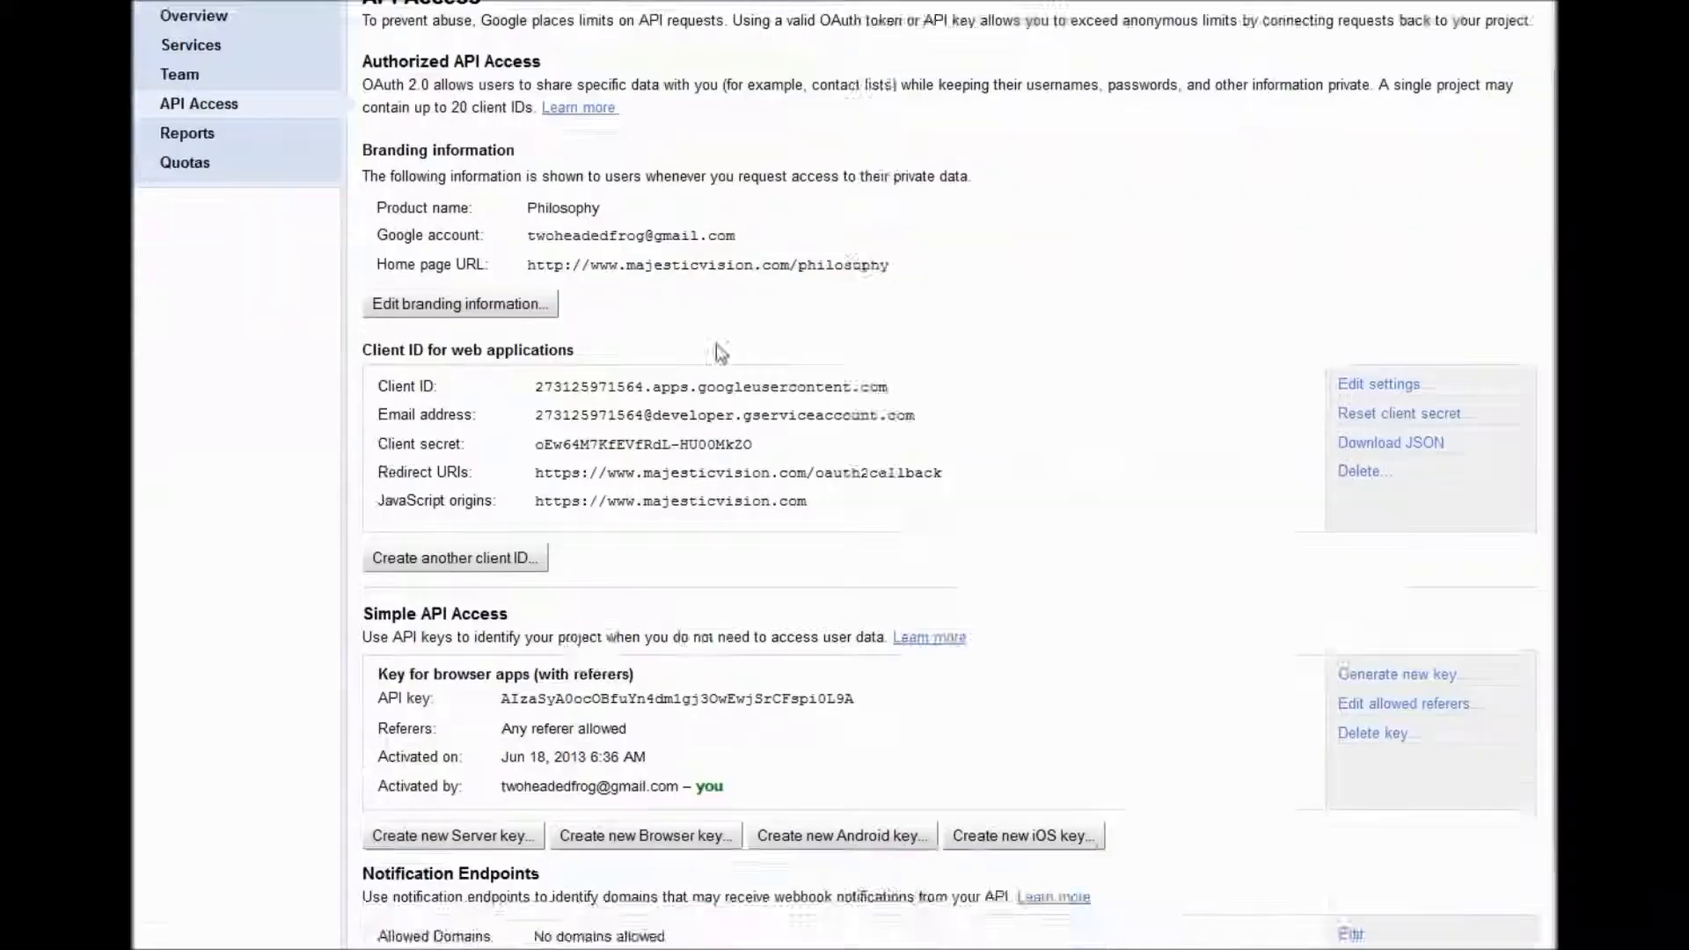
pyautogui.scroll(-3)
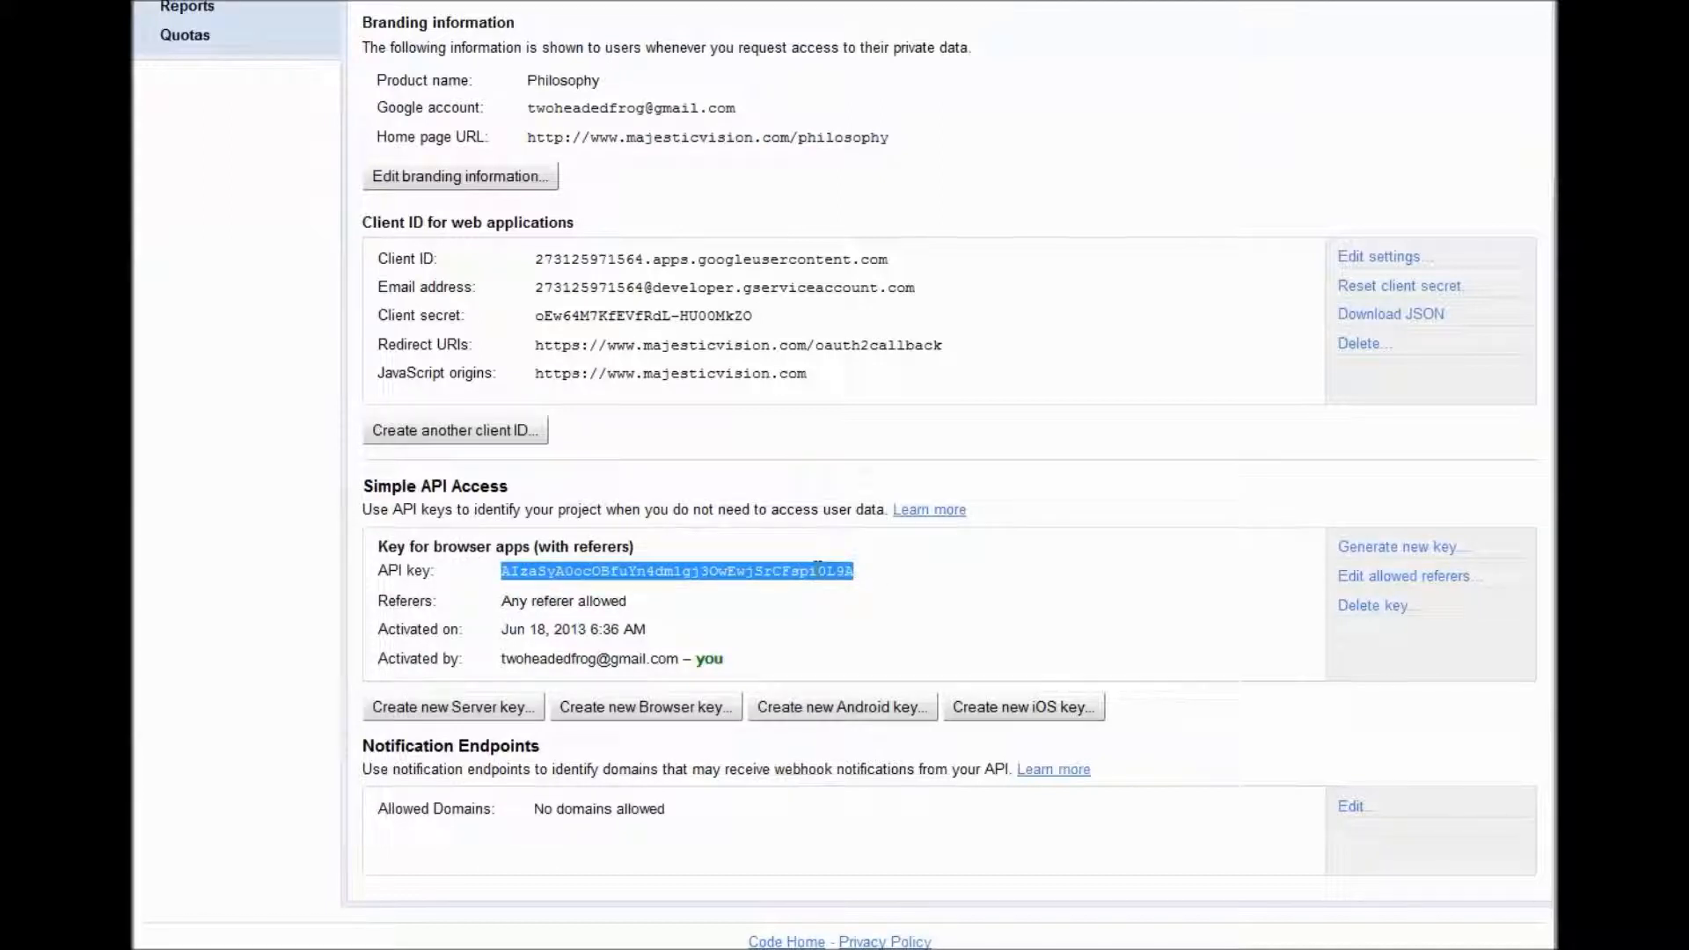
pyautogui.moveTo(883, 596)
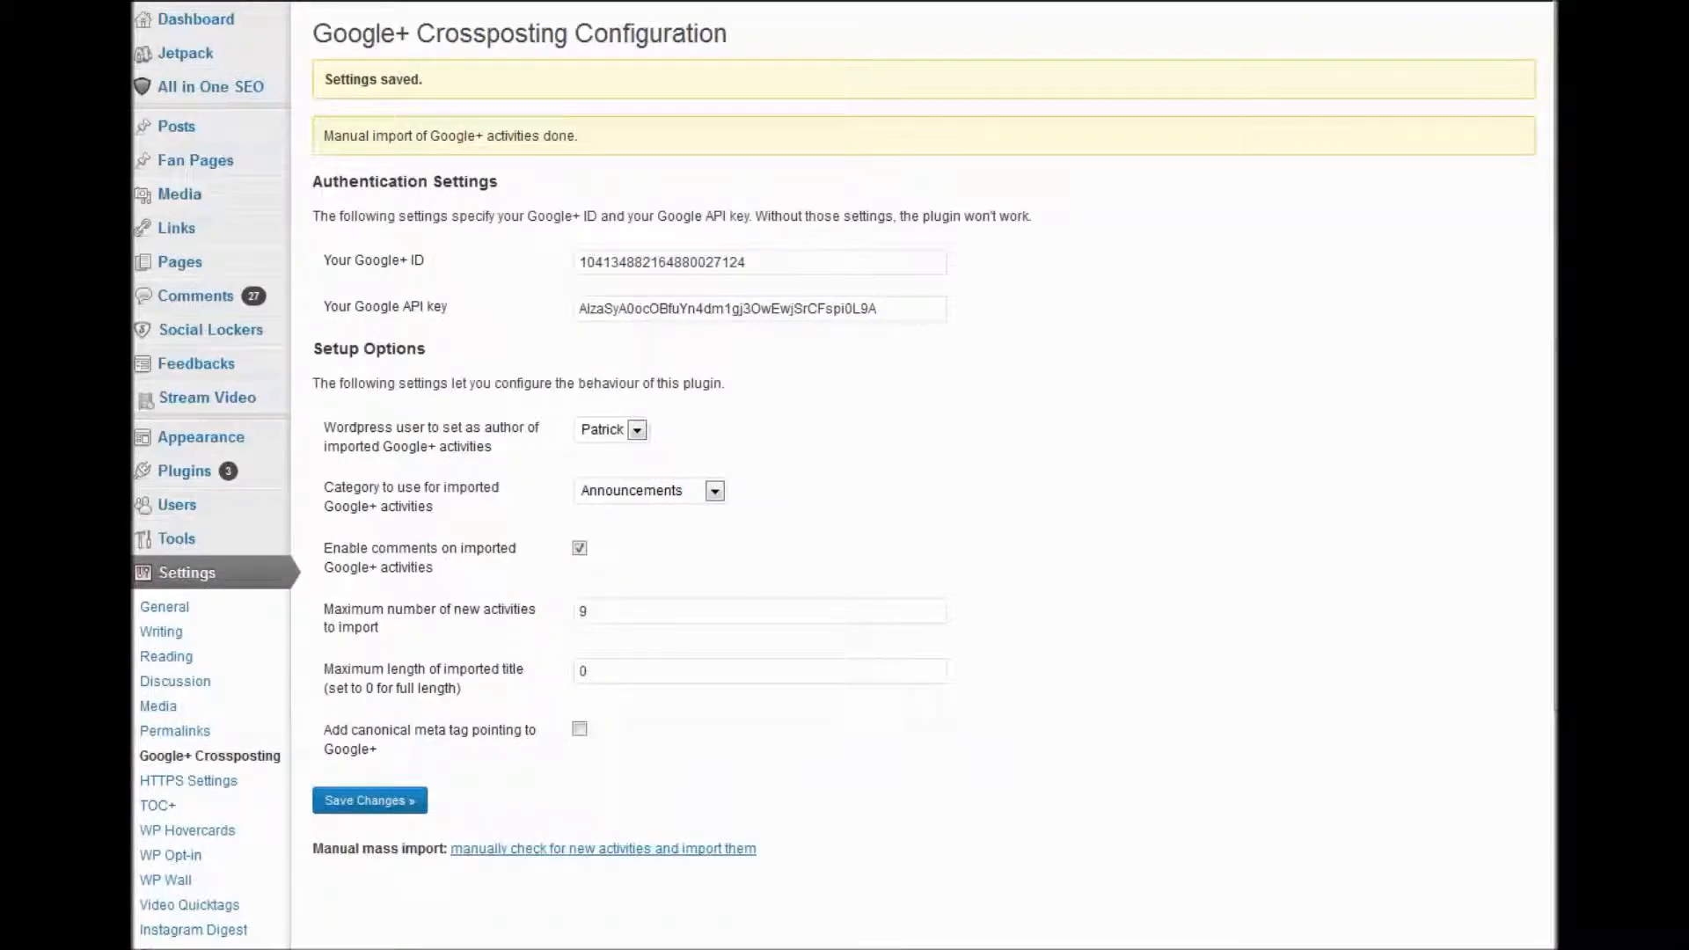
pyautogui.moveTo(517, 201)
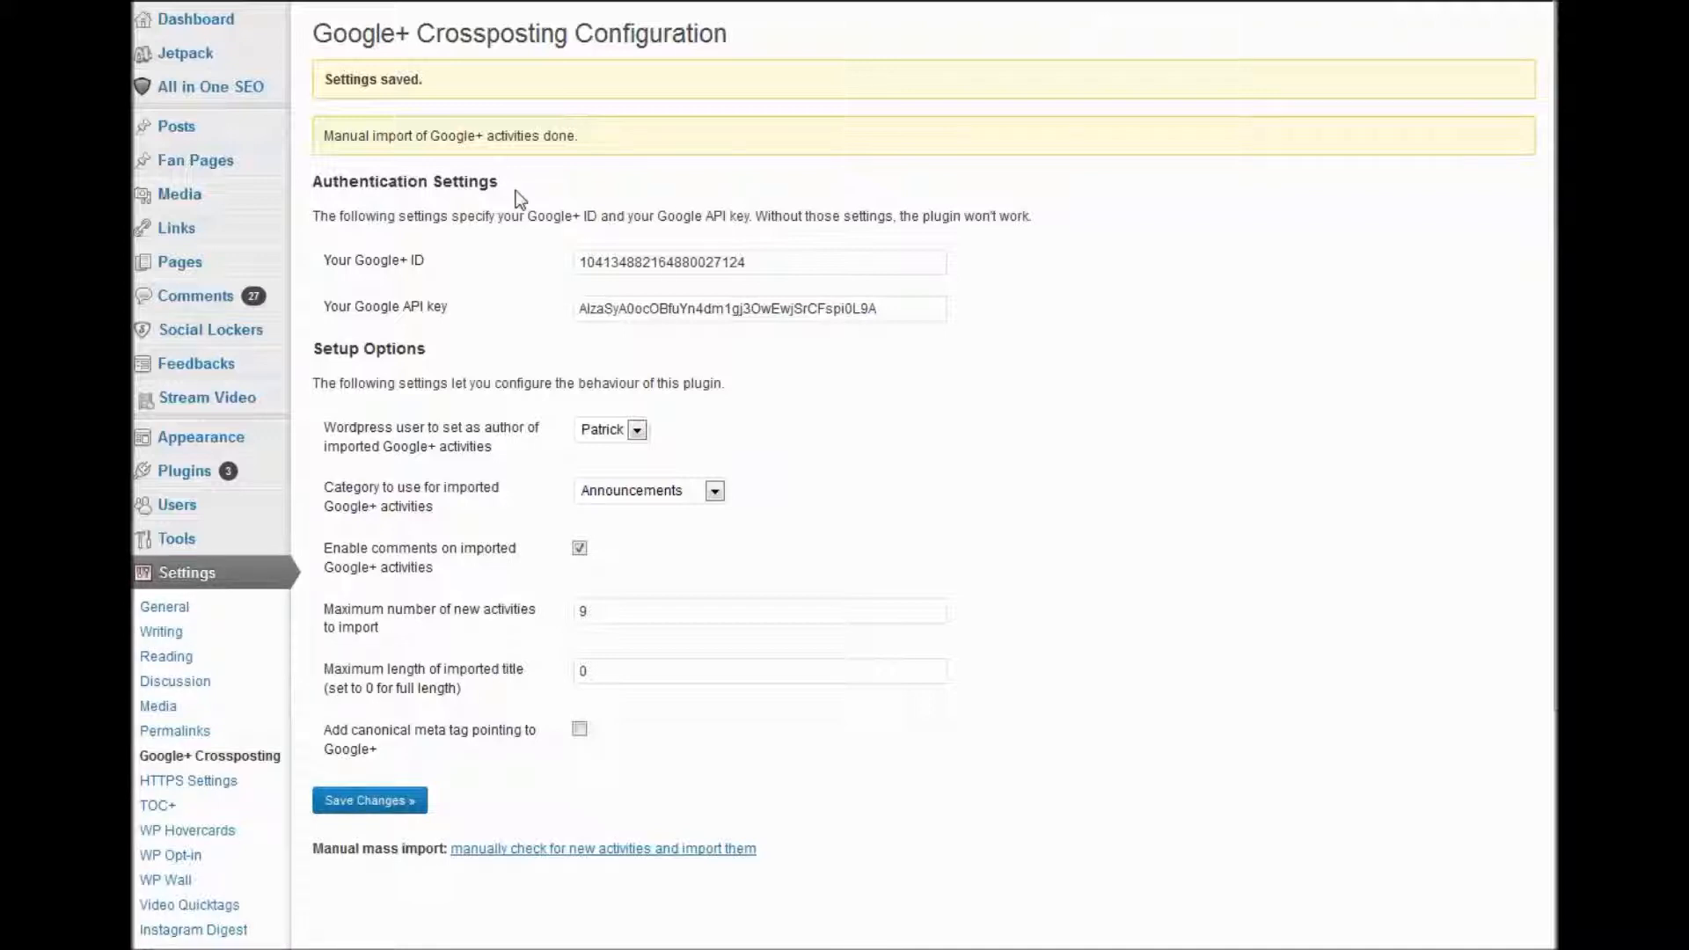
pyautogui.moveTo(407, 279)
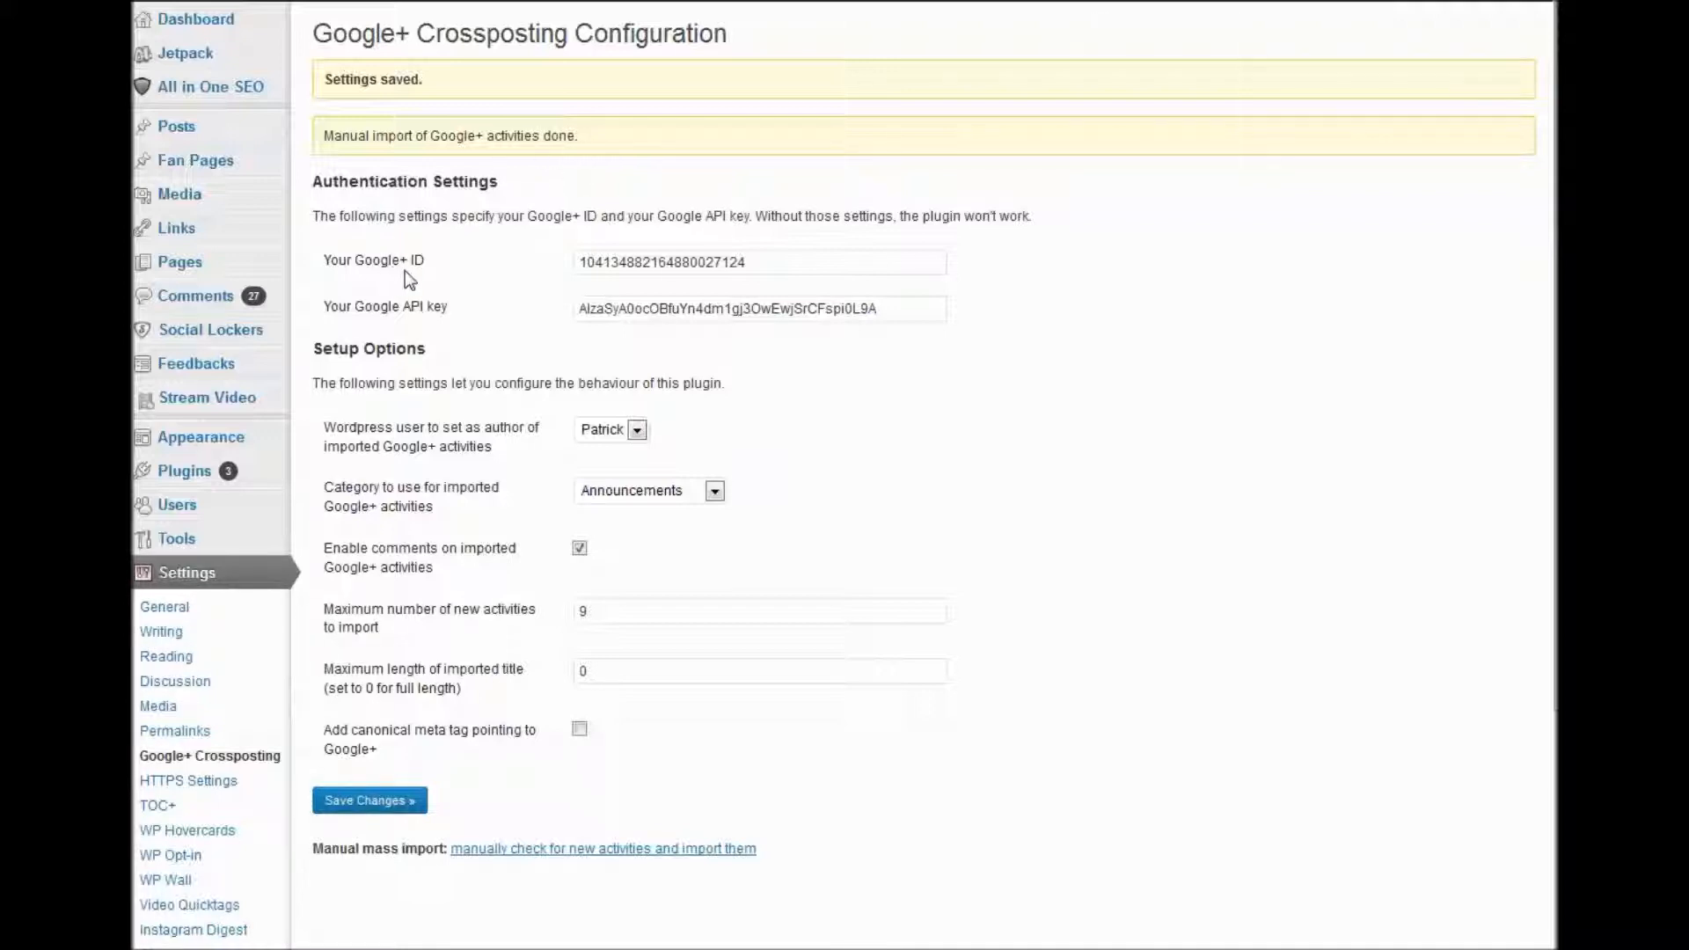
# Save the Google+ ID and API key, then manually import new Google+ activities
pyautogui.click(754, 262)
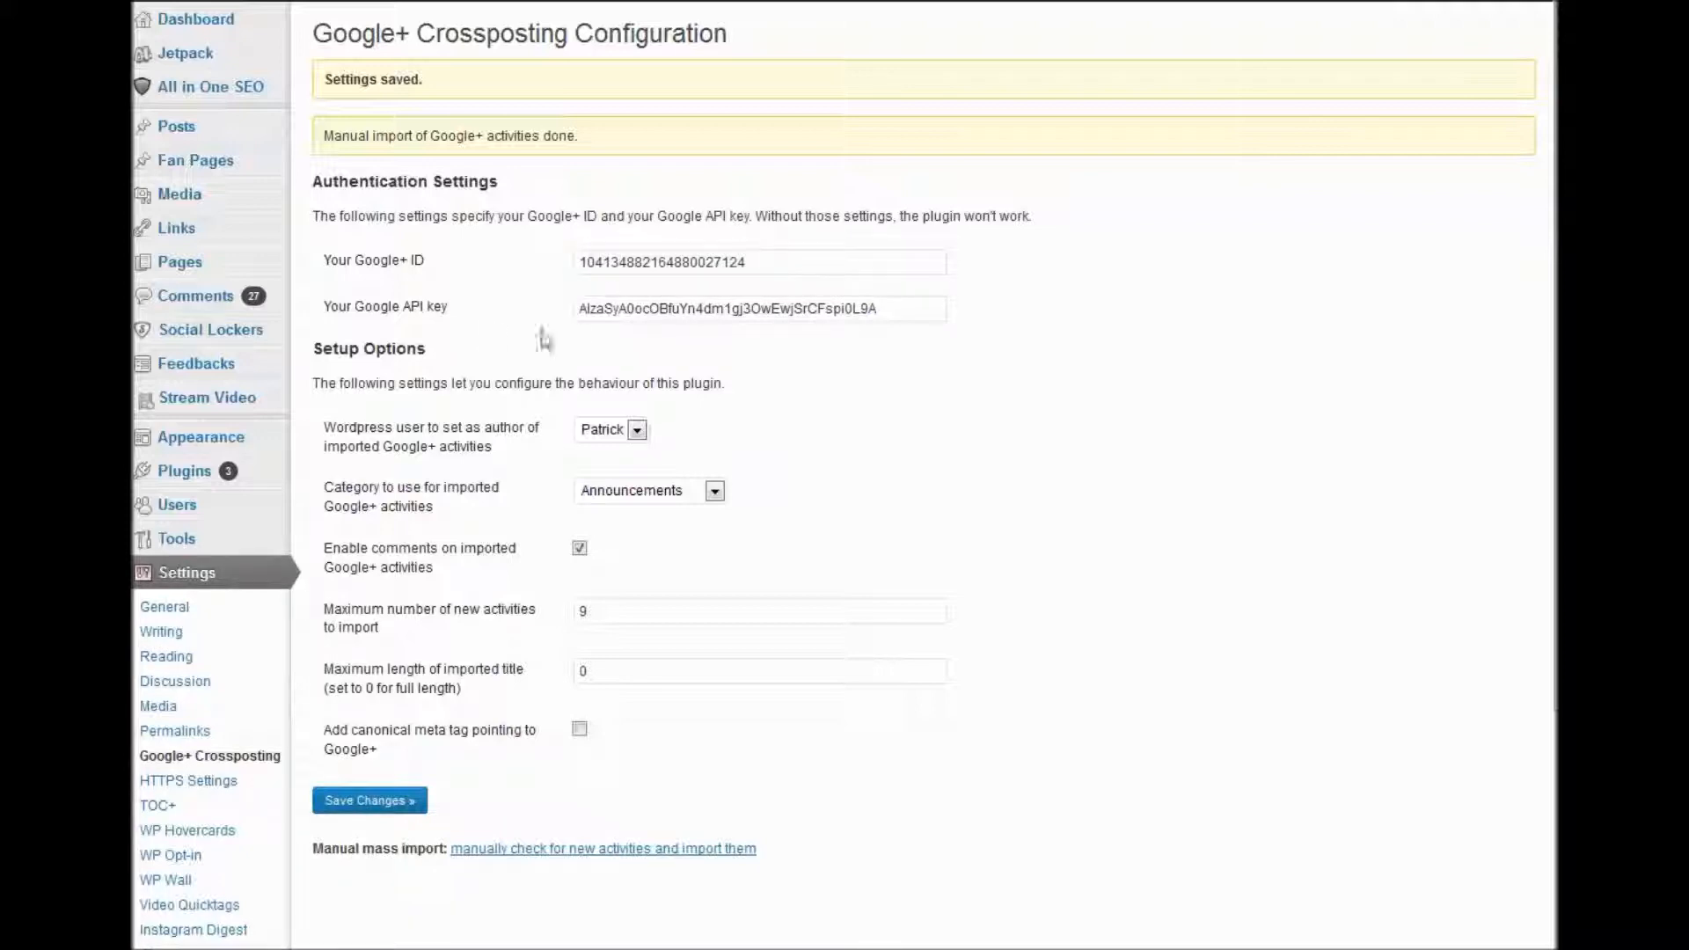
pyautogui.moveTo(472, 317)
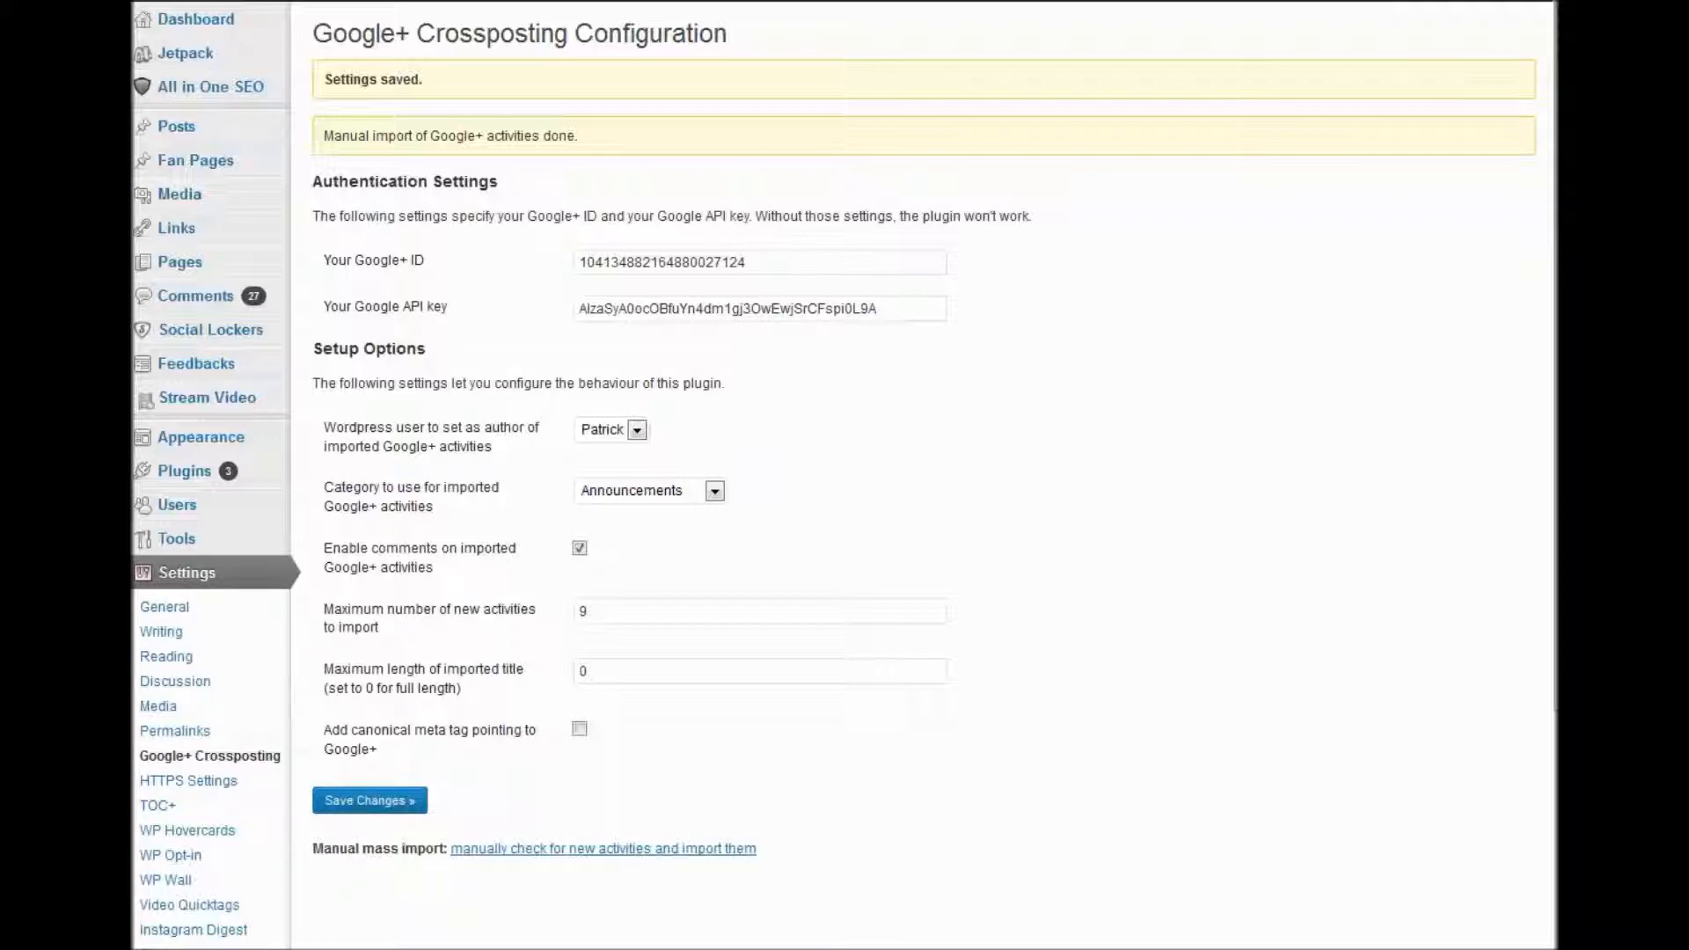
pyautogui.click(369, 800)
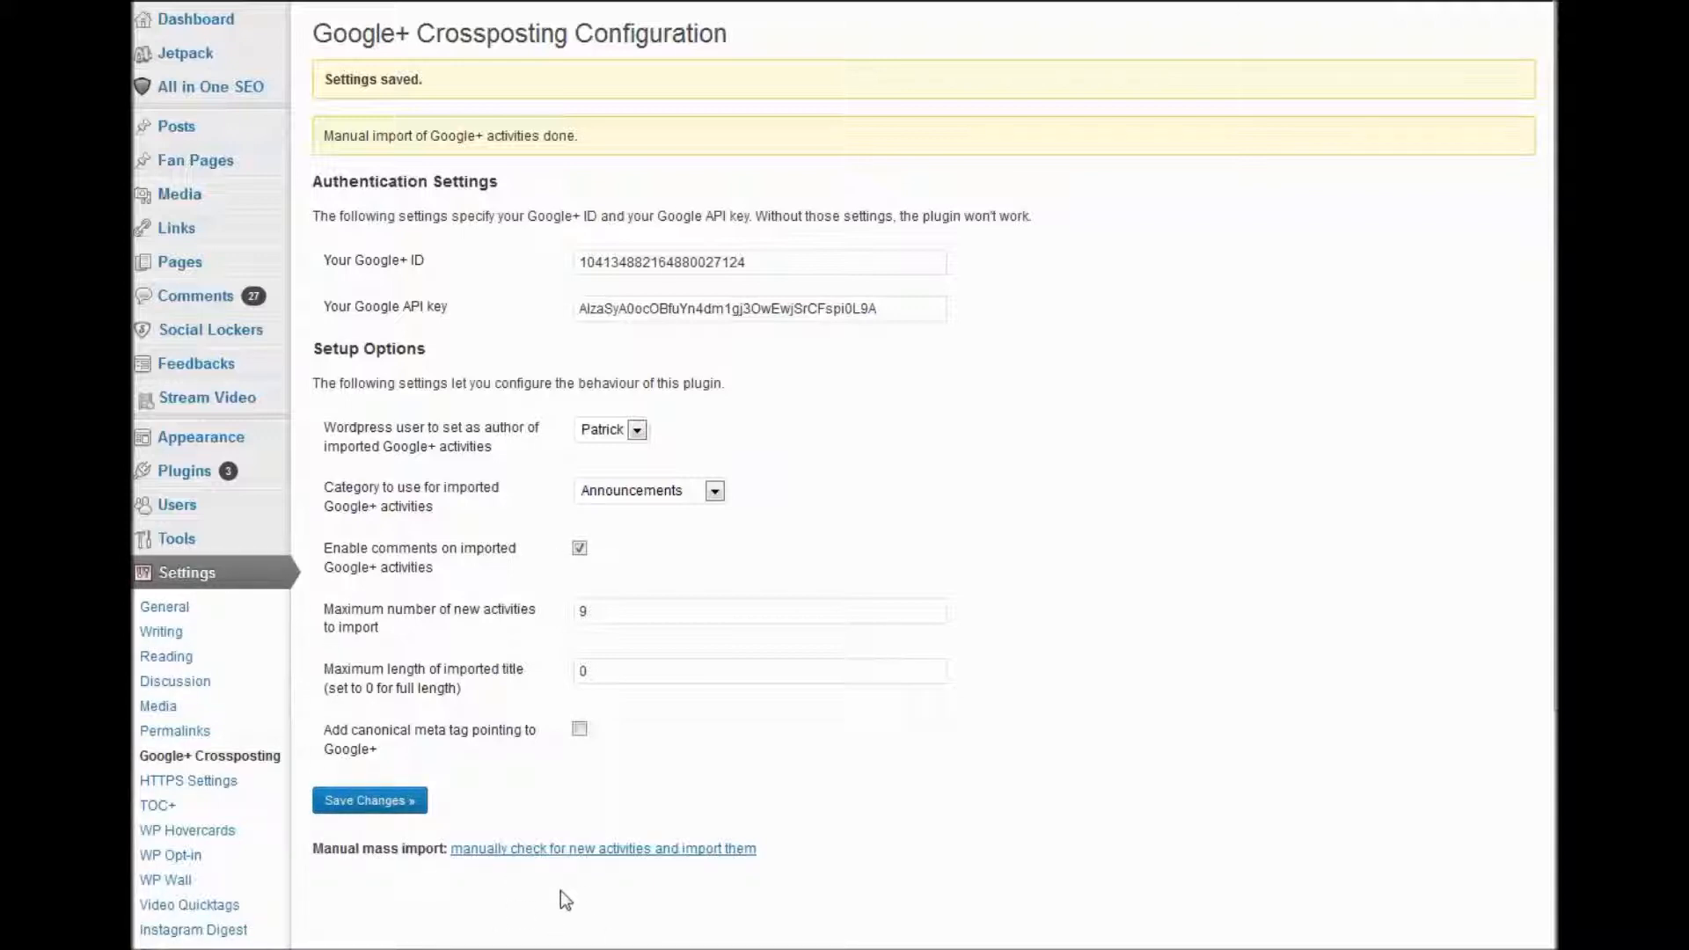
pyautogui.moveTo(342, 868)
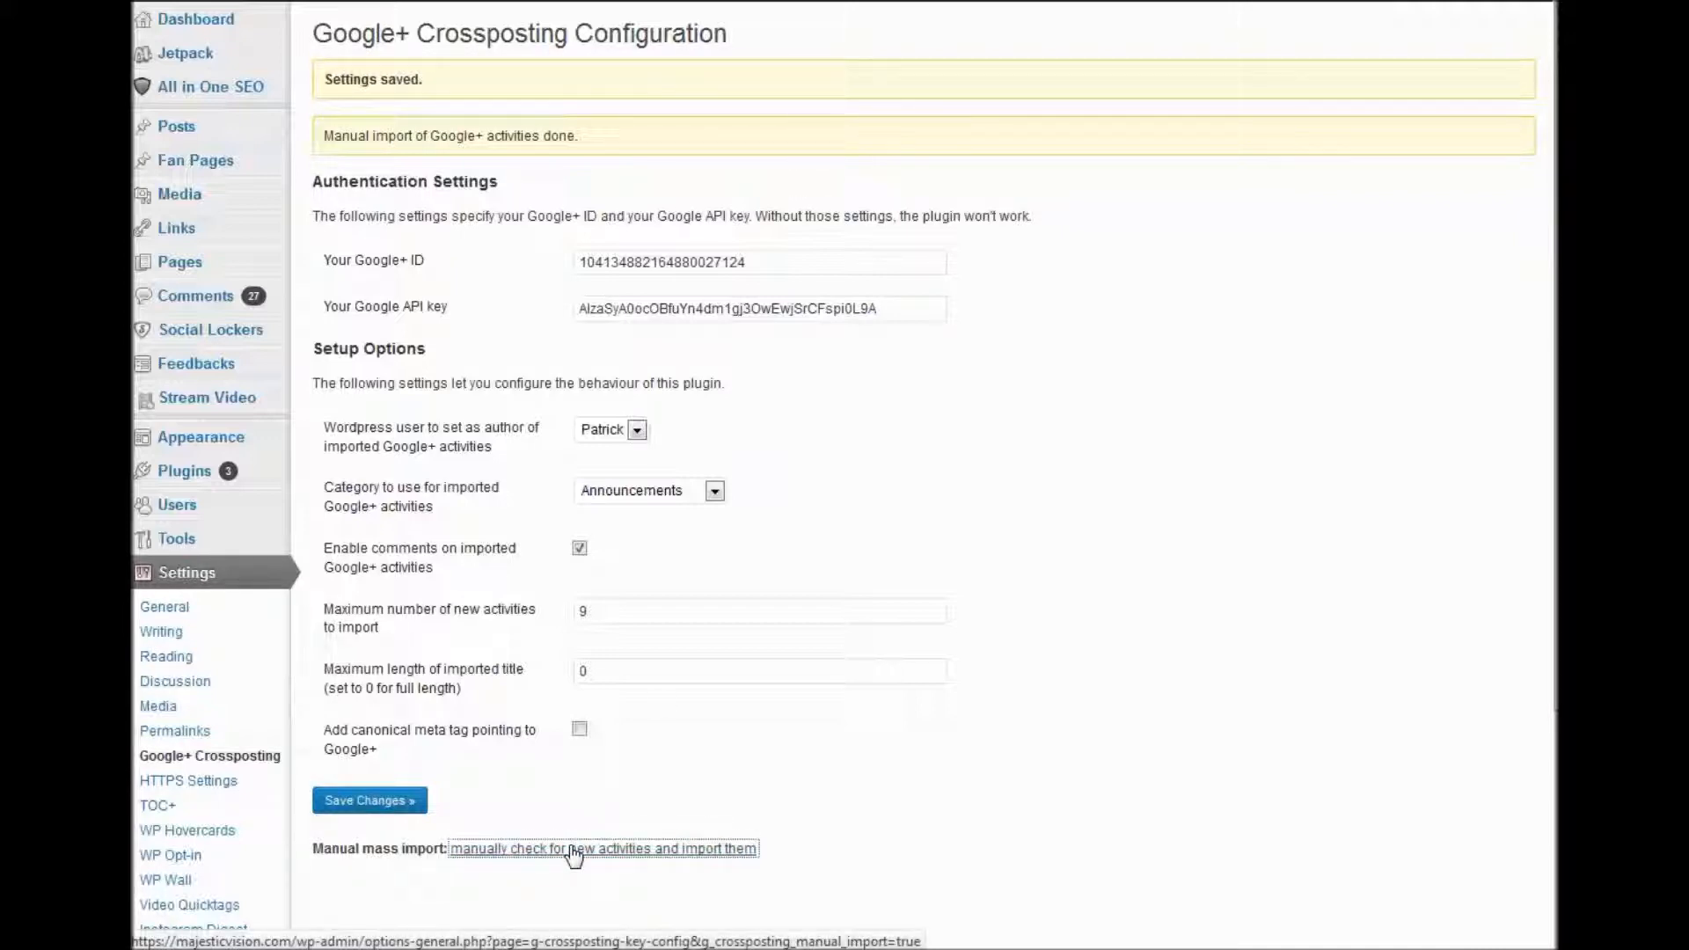
pyautogui.click(604, 848)
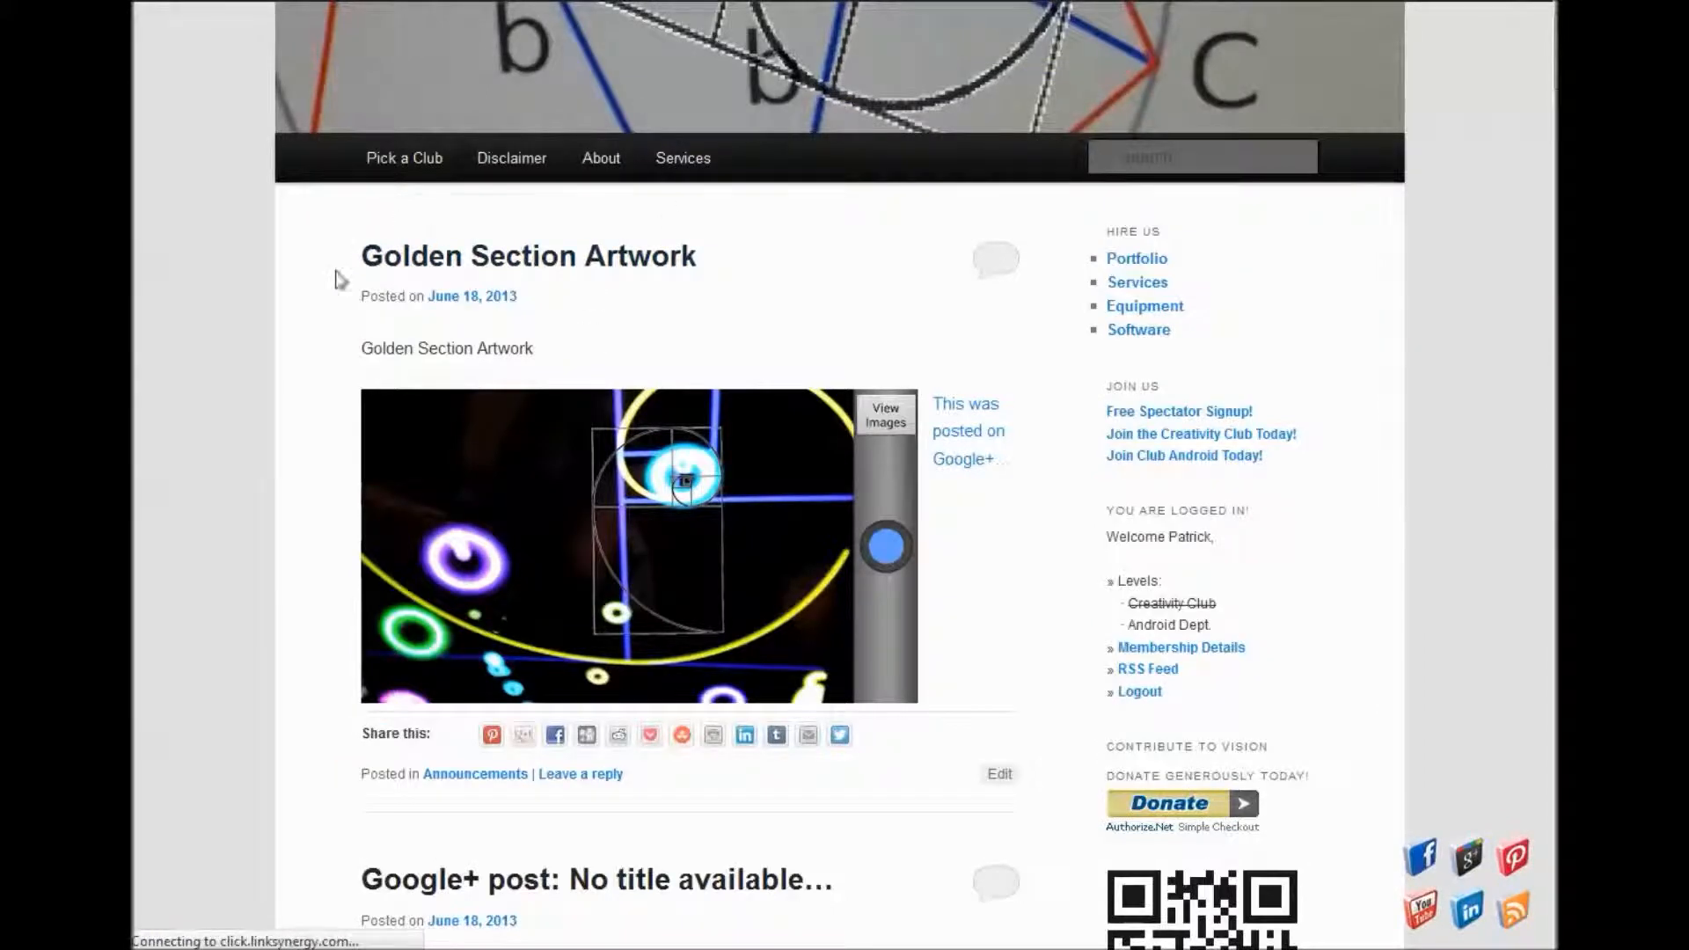
pyautogui.moveTo(424, 403)
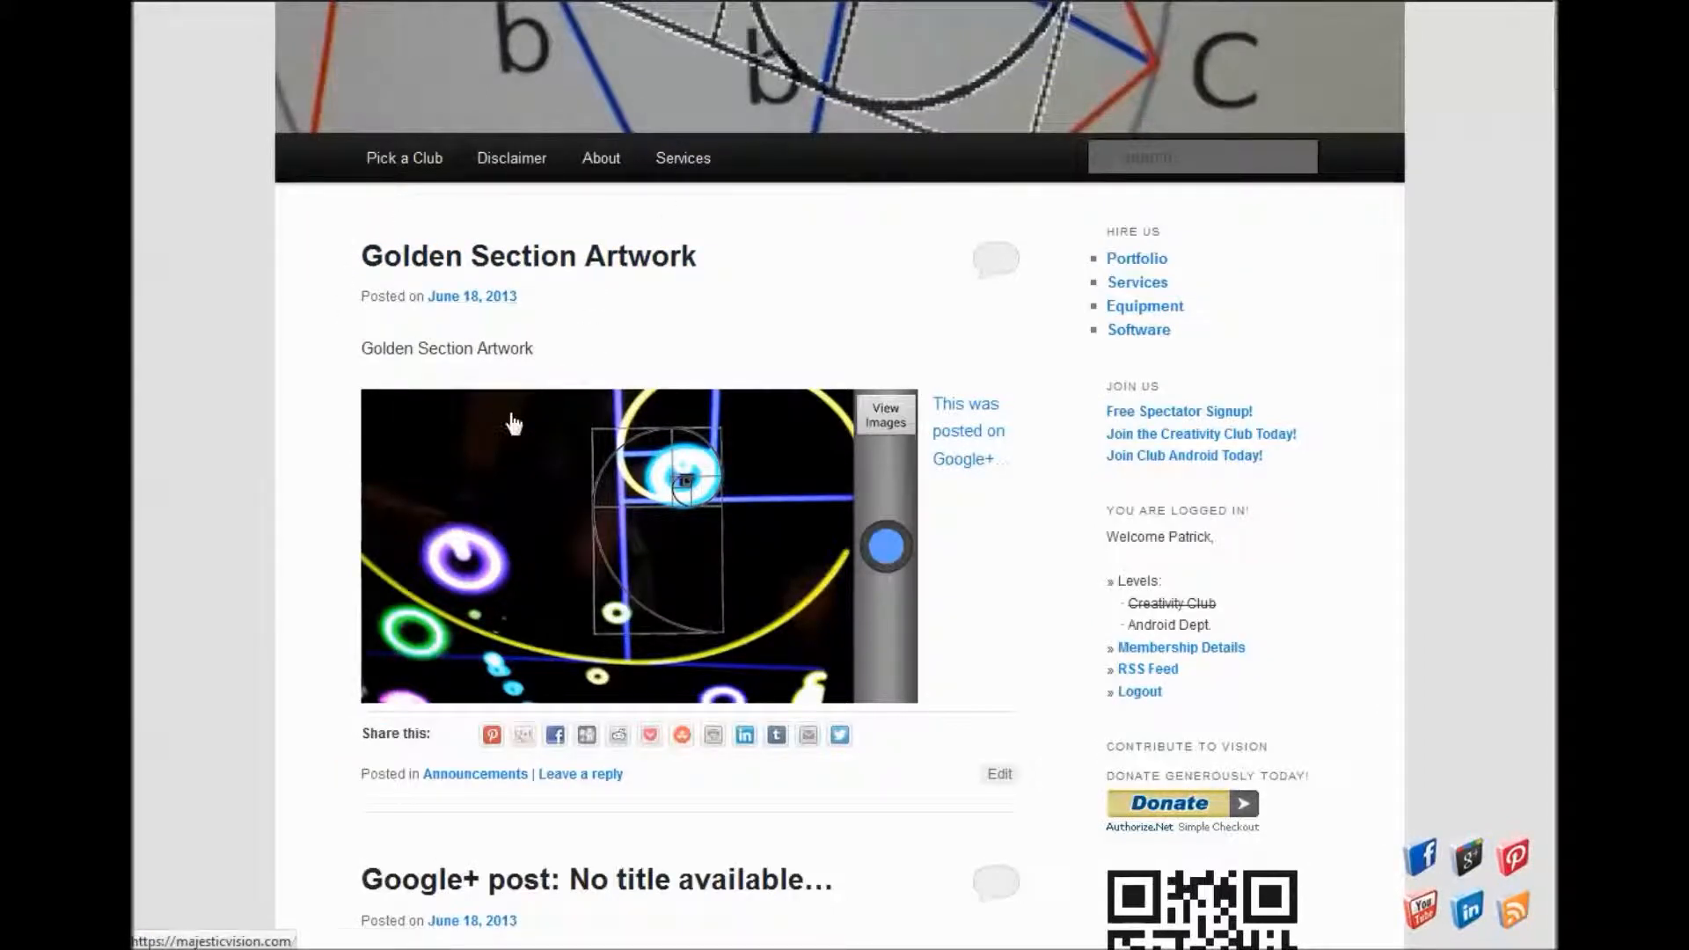
# Scroll the blog front page to view the imported Golden Section Artwork post
pyautogui.scroll(-3)
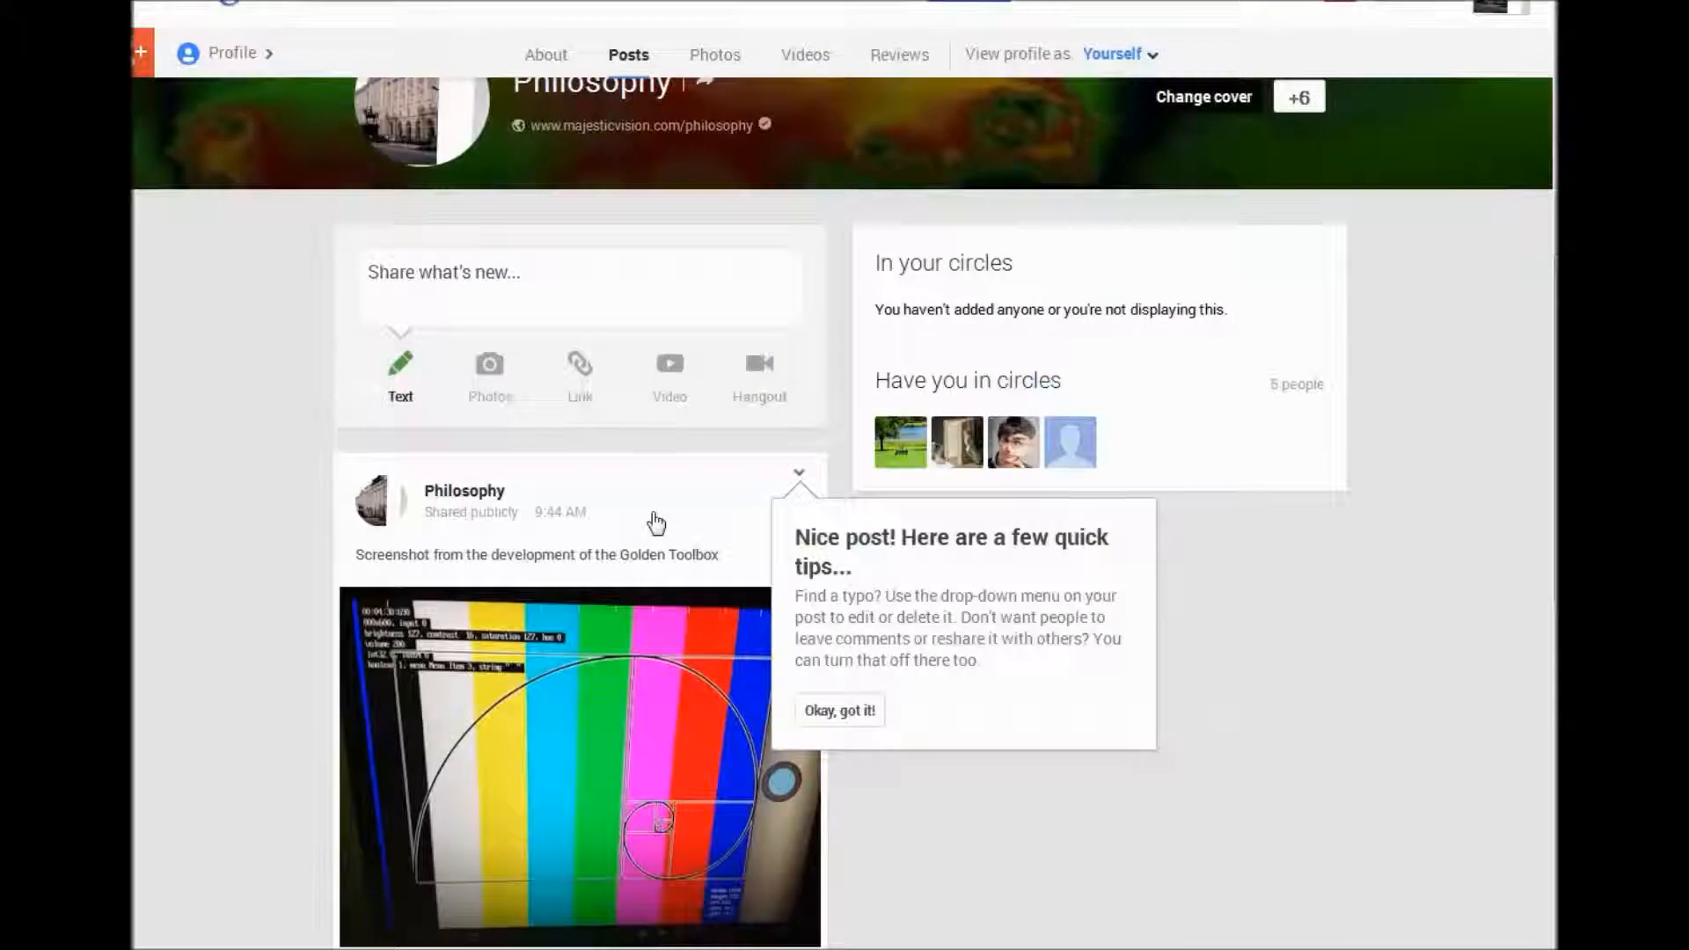
# Scroll through the Philosophy profile's Google+ posts to compare with the imported post
pyautogui.scroll(-3)
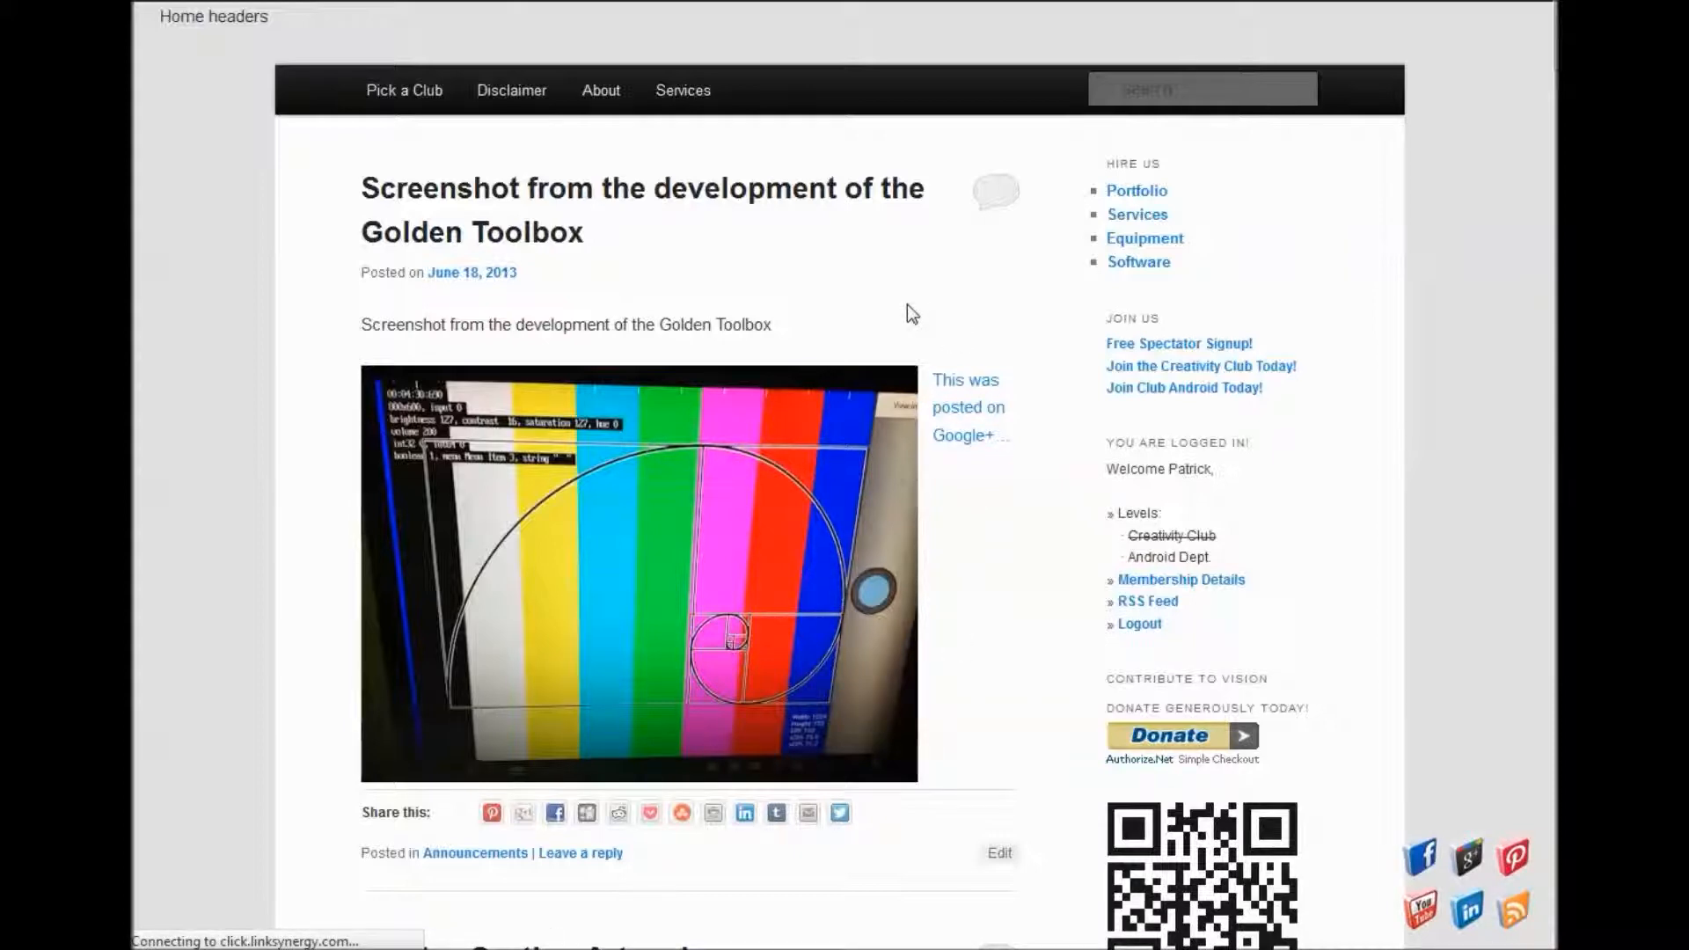
# Scroll the Google+ Crossposting settings, with maximum new activities to import set to 1
pyautogui.scroll(-3)
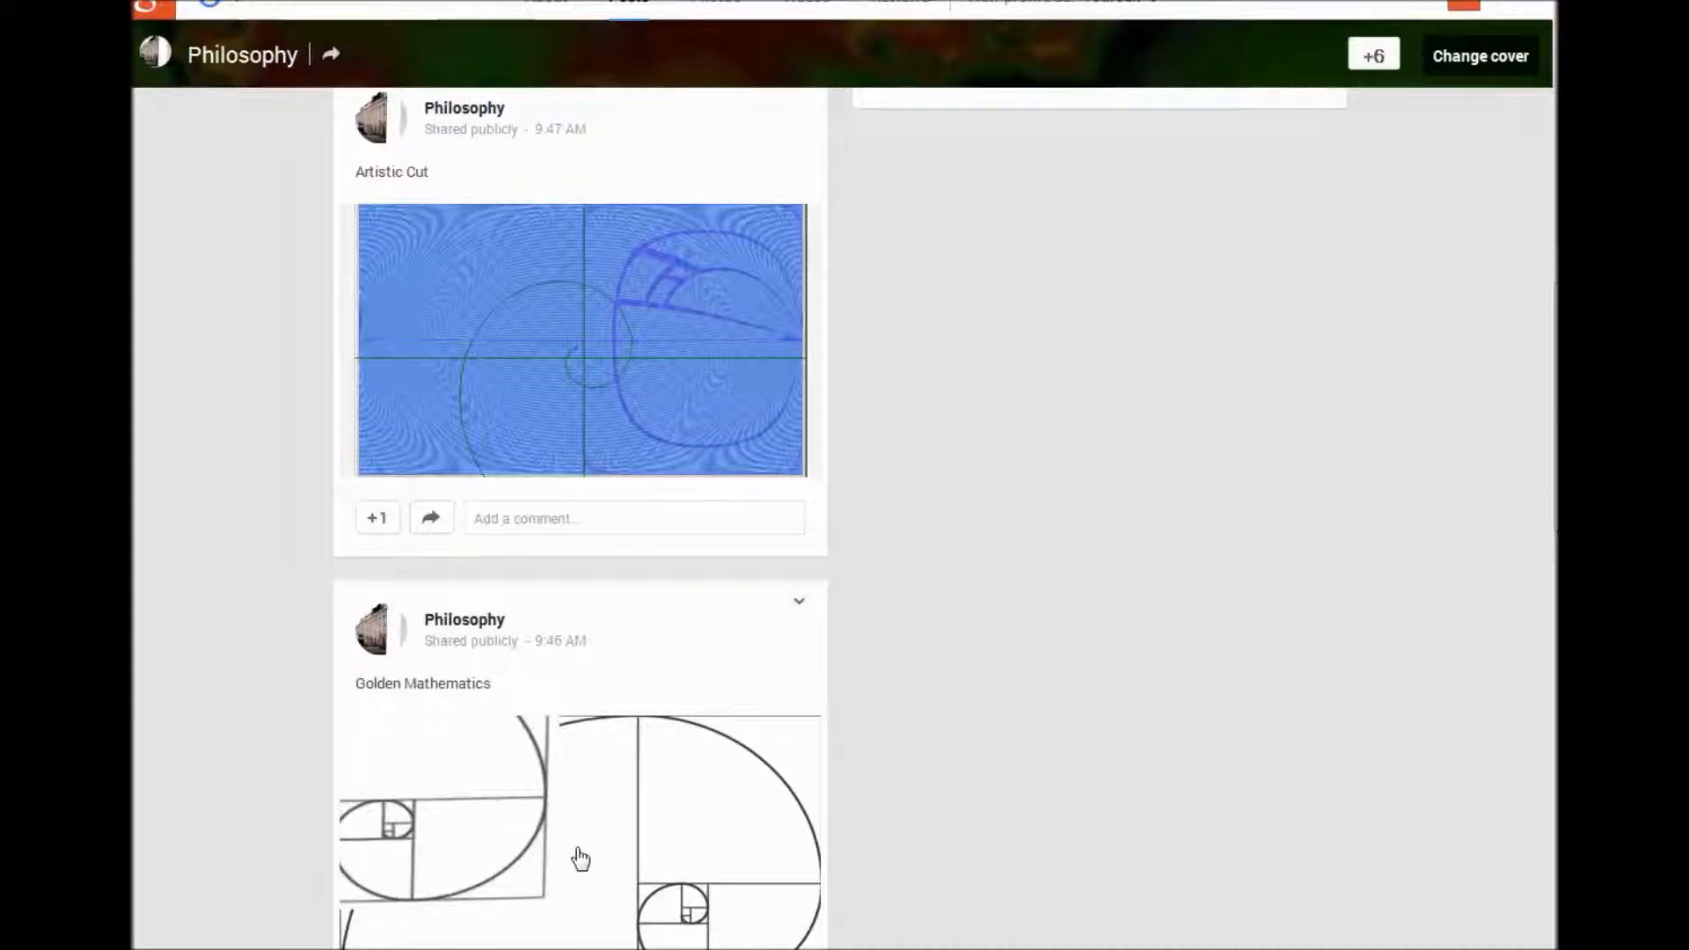
pyautogui.moveTo(1160, 464)
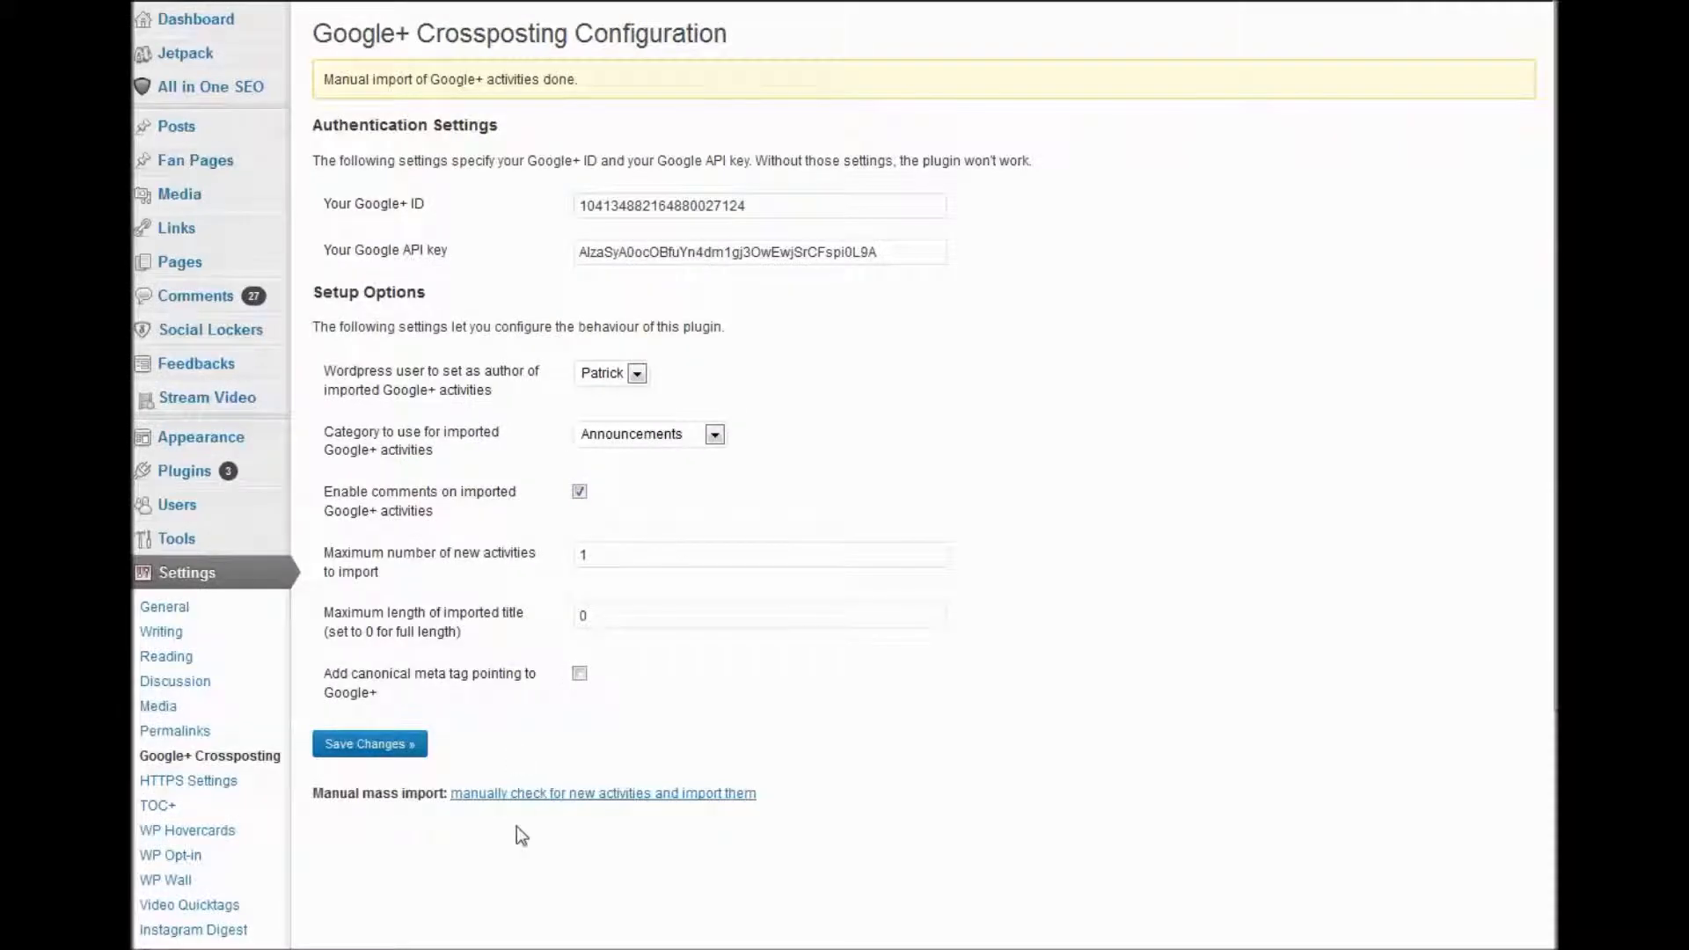
pyautogui.moveTo(561, 806)
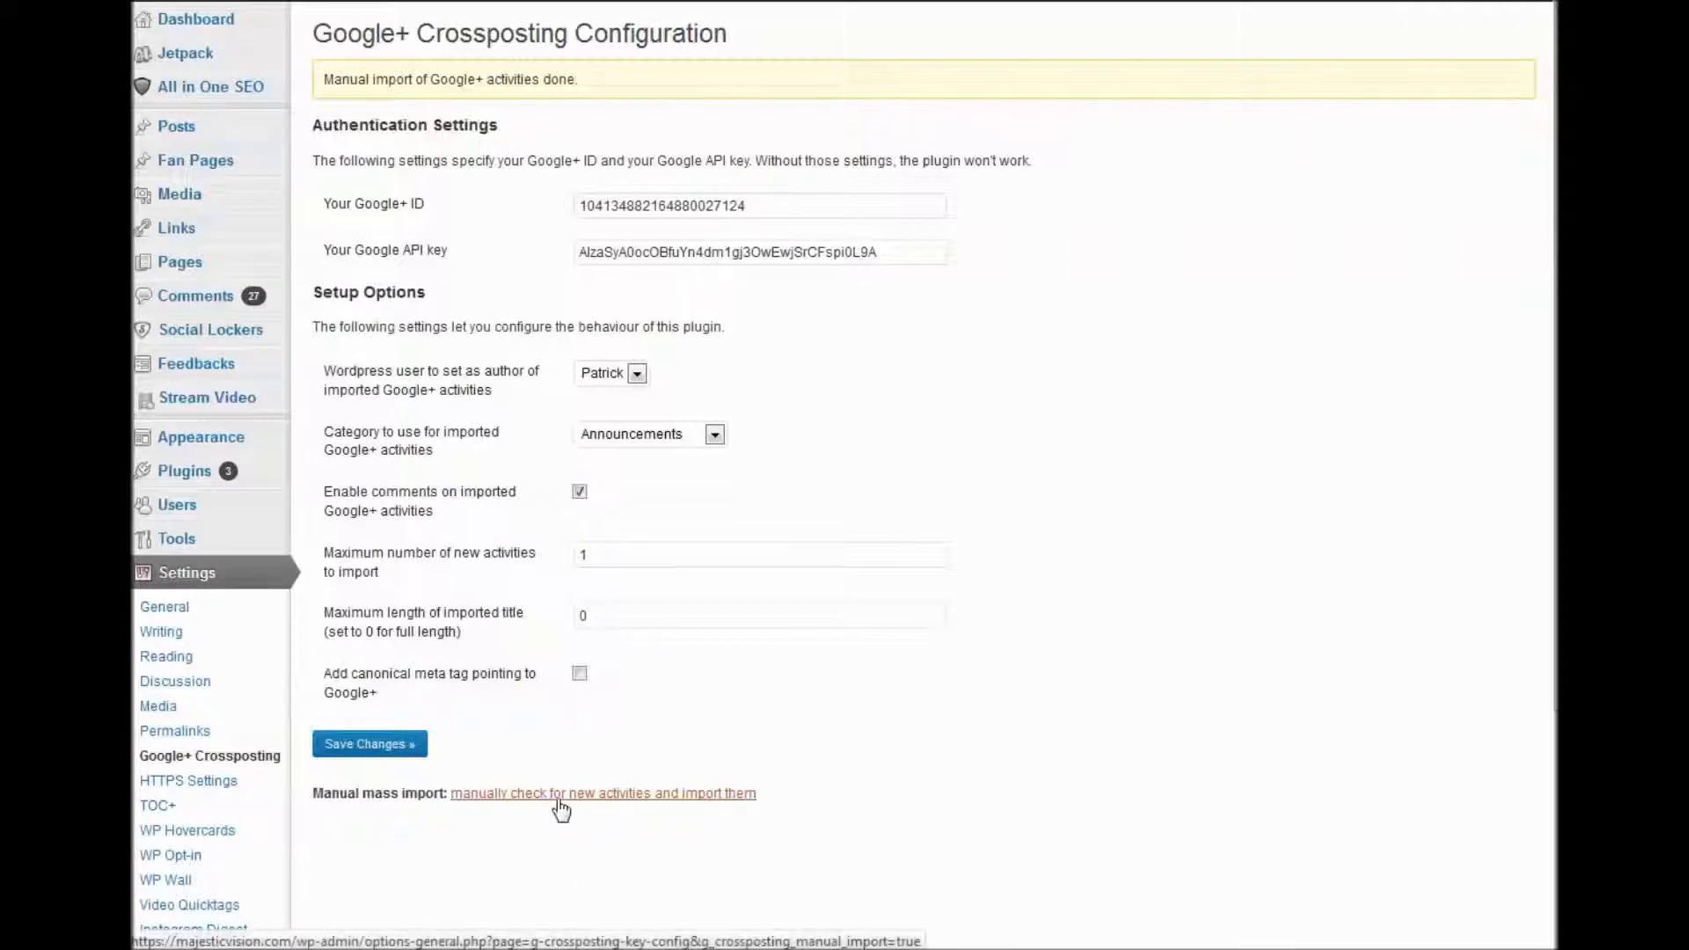
# Manually check for and import new Google+ activities into WordPress
pyautogui.click(602, 793)
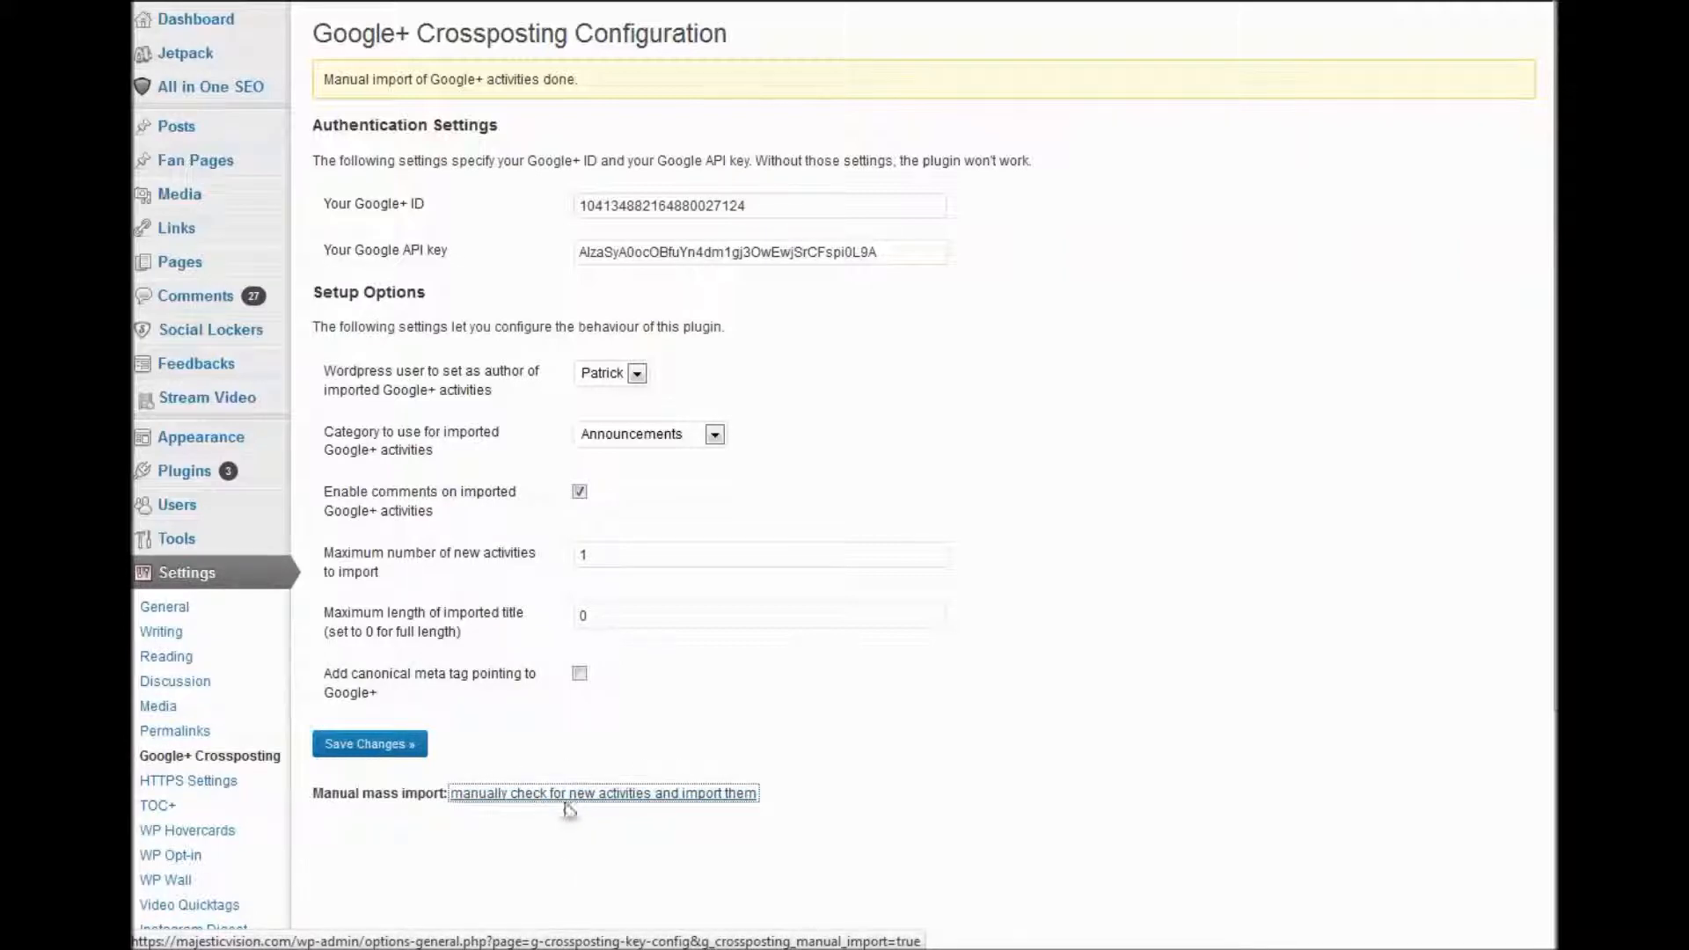
pyautogui.click(604, 793)
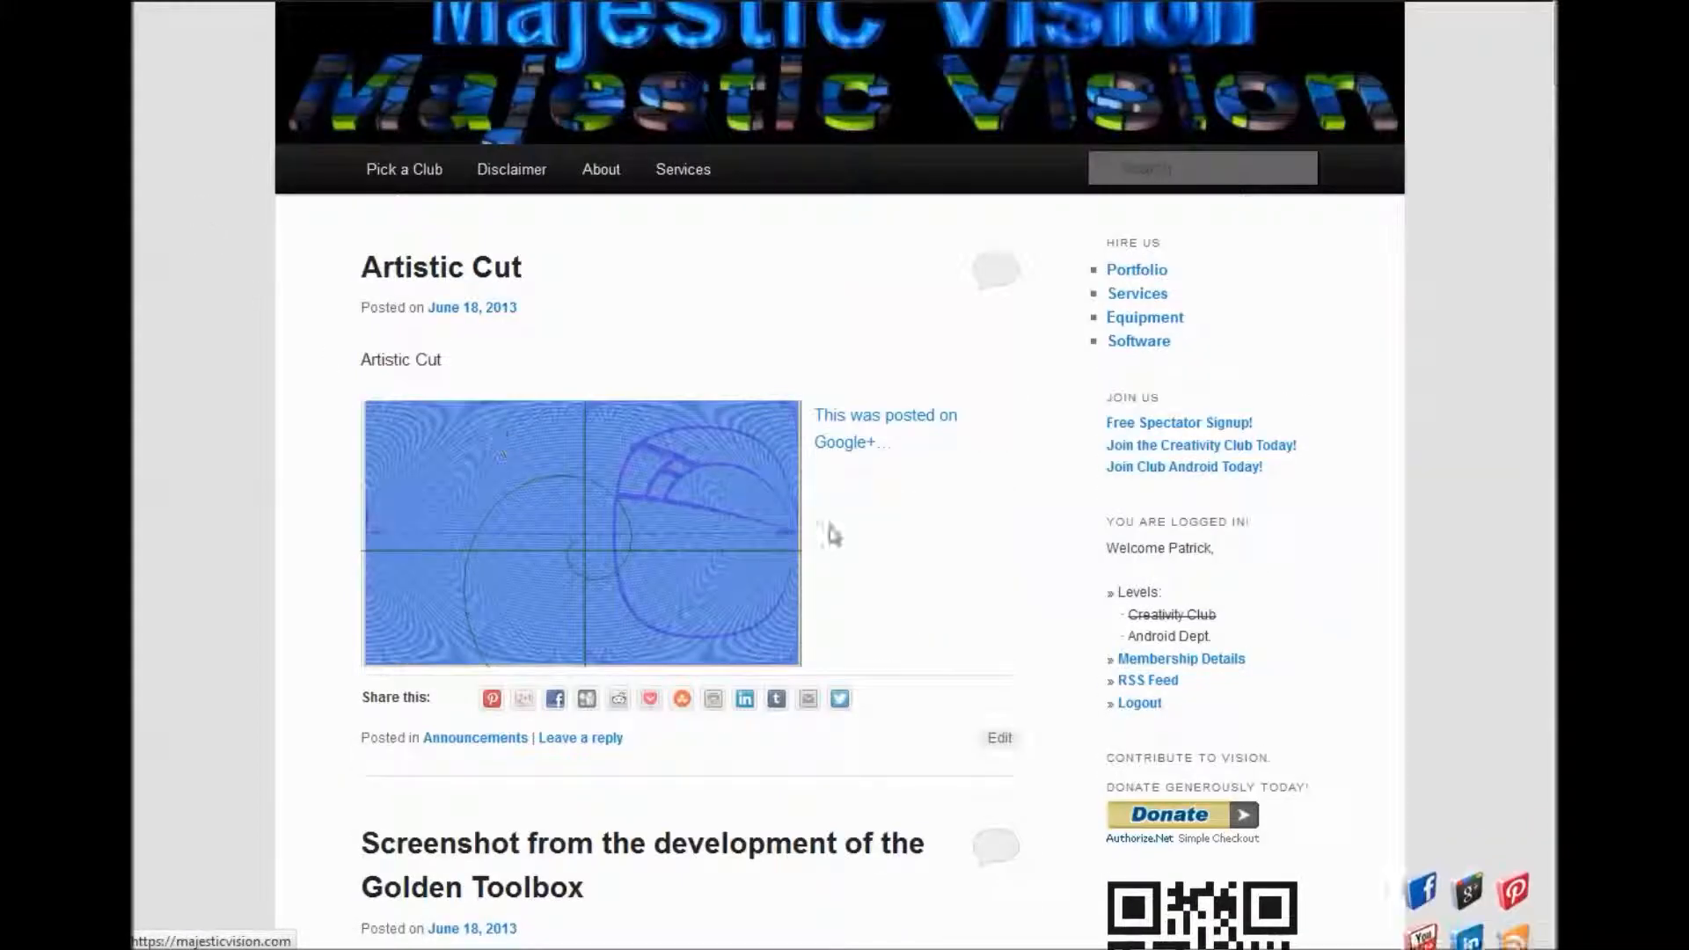
# Scroll the Artistic Cut post and follow 'This was posted on Google+' to the original
pyautogui.scroll(-3)
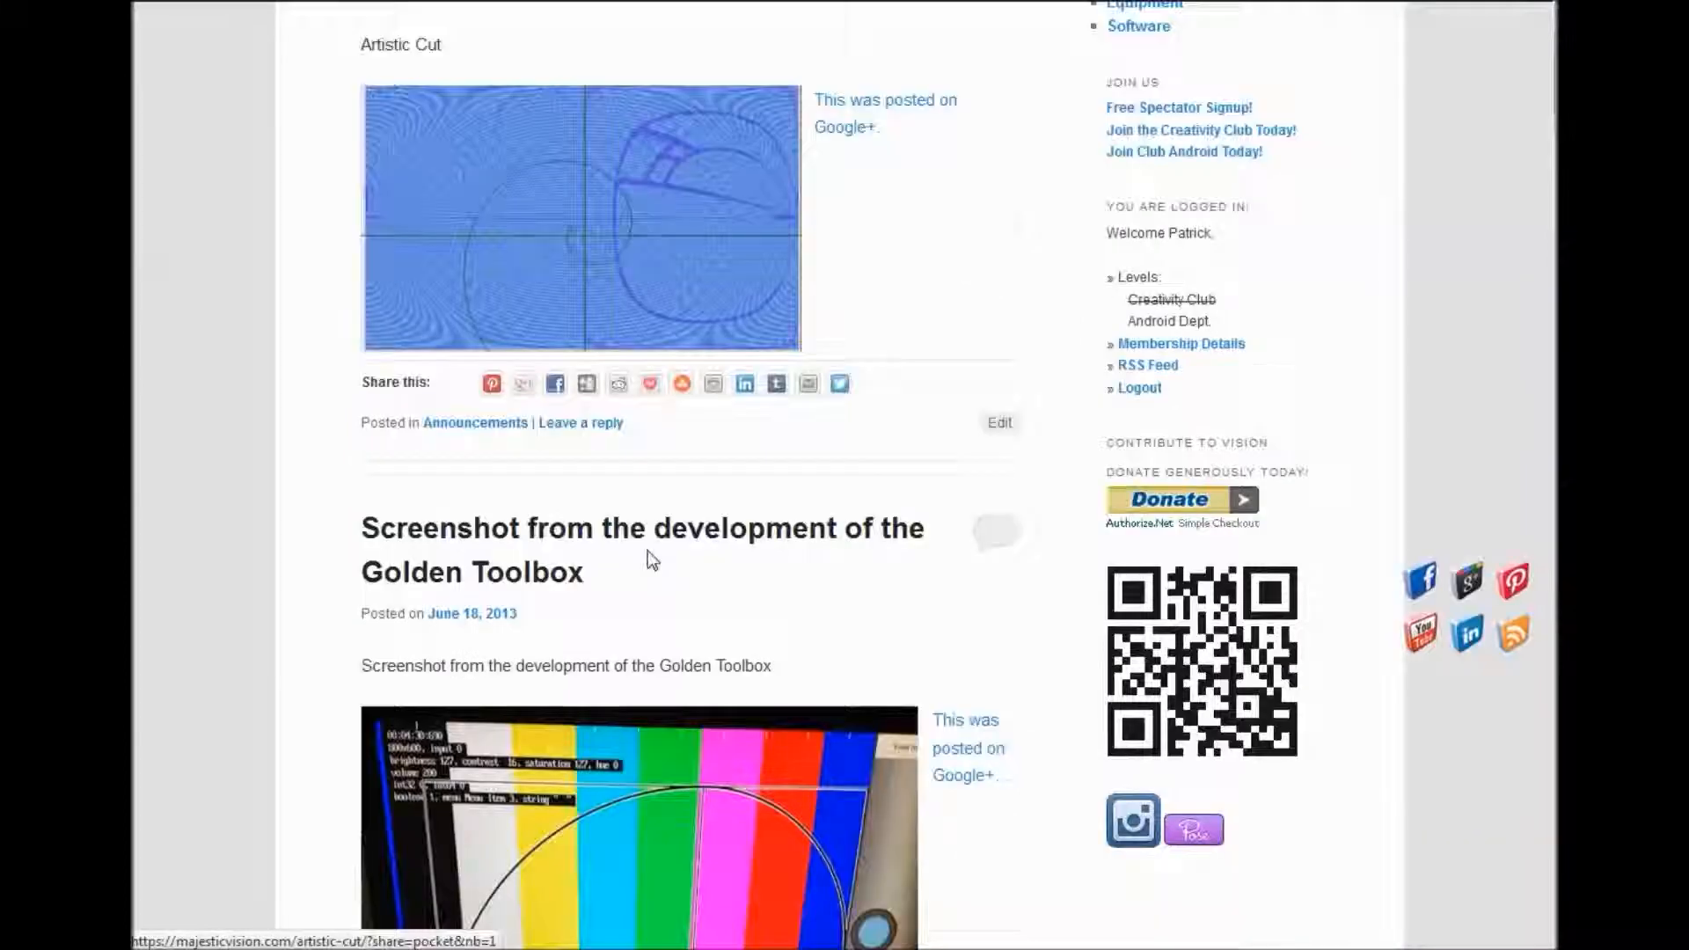
pyautogui.scroll(-3)
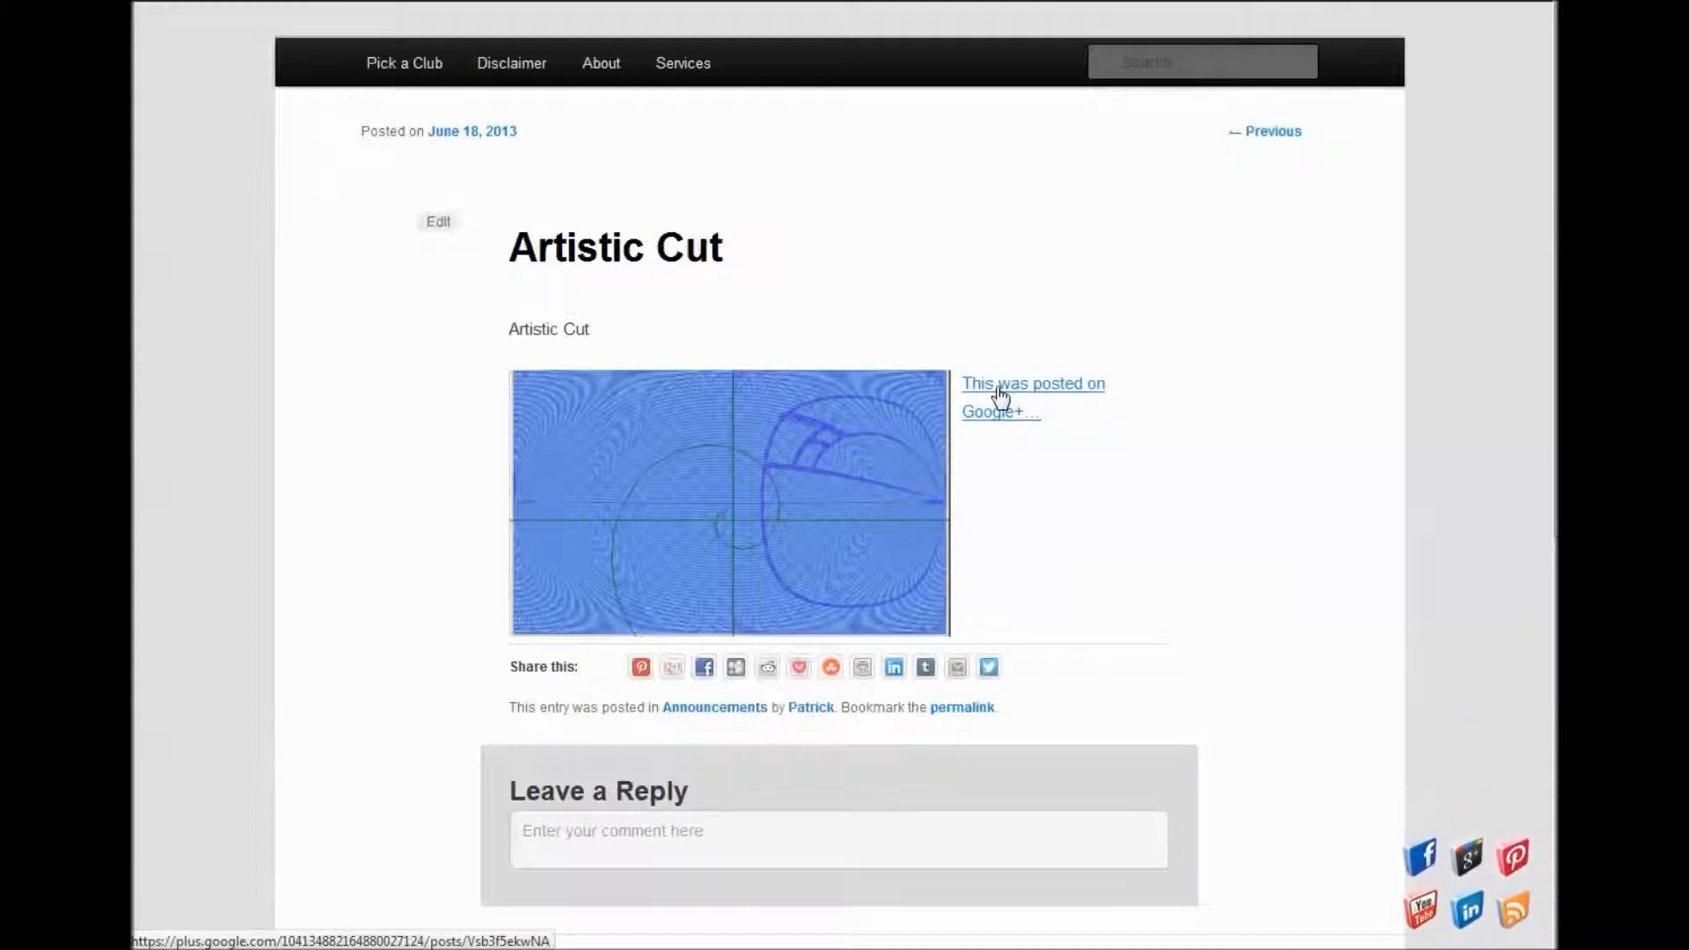
pyautogui.click(1031, 391)
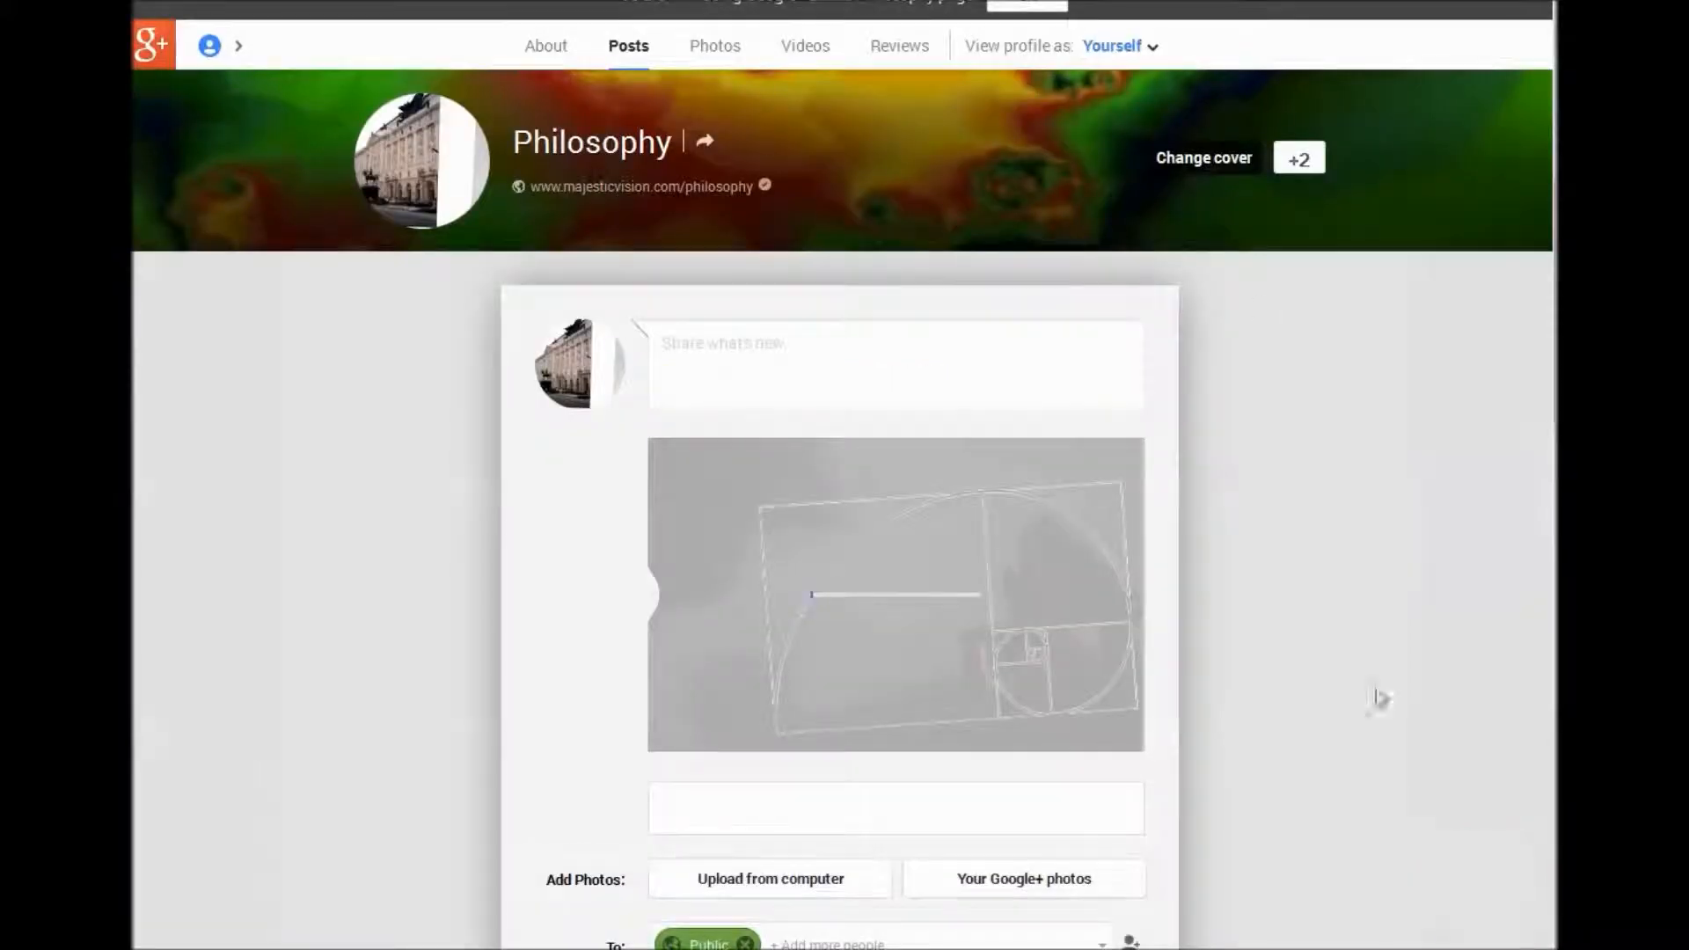
pyautogui.moveTo(888, 514)
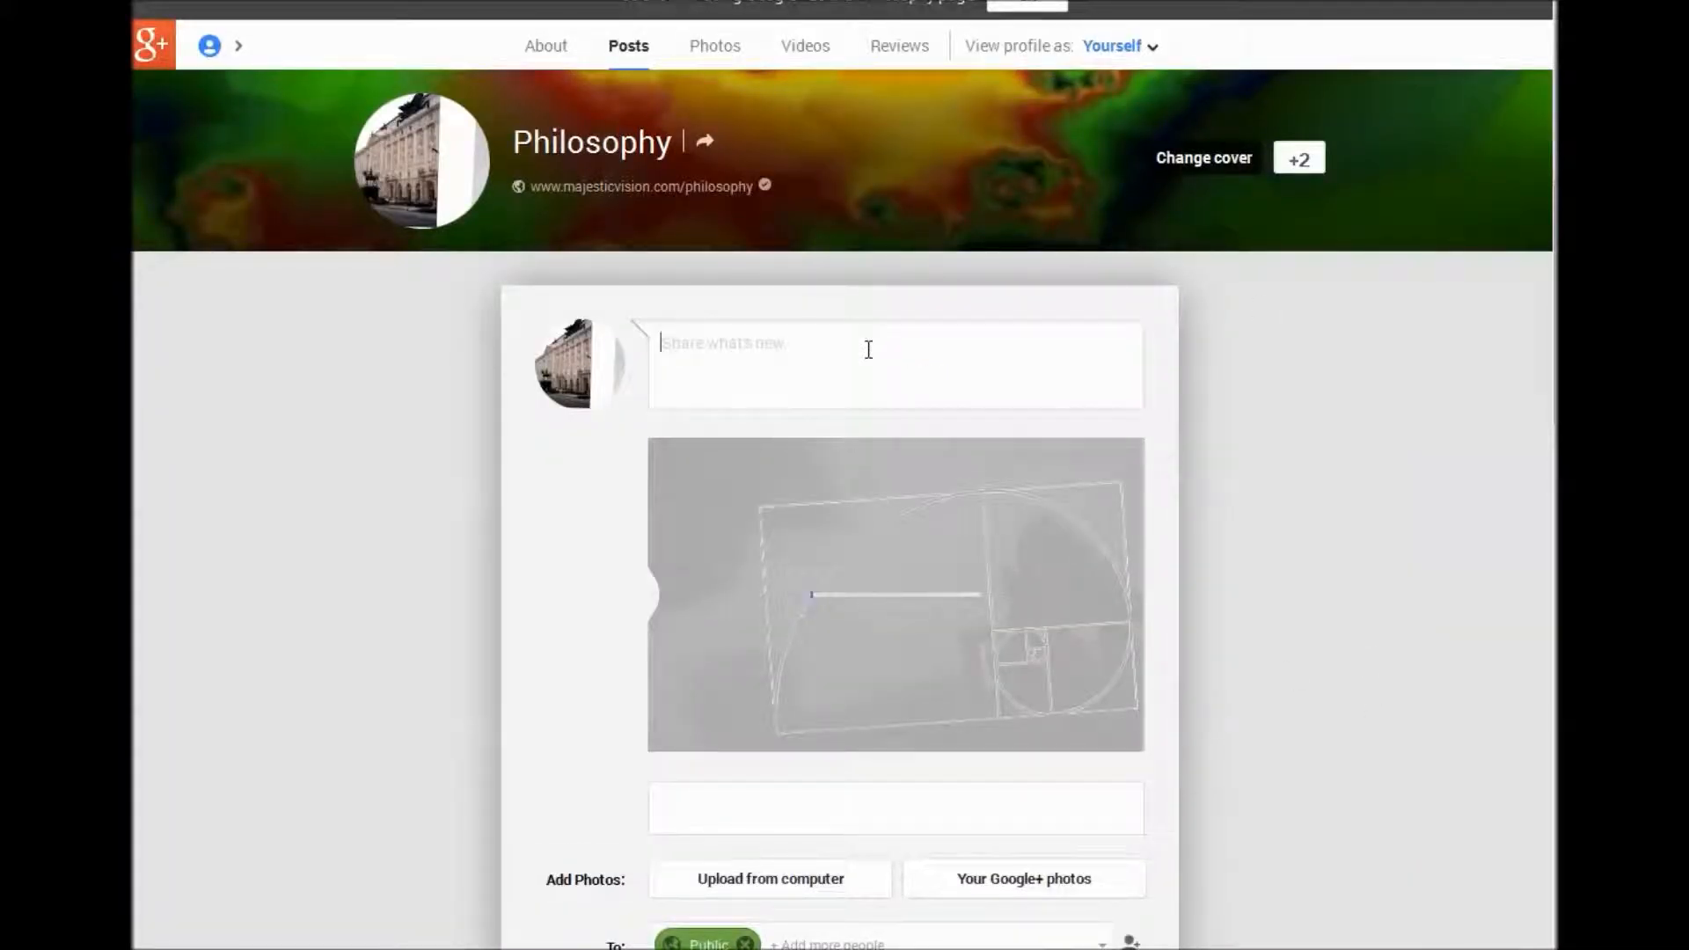
# Caption the new public Google+ post 'Automatic Feature Test with Buddha'
pyautogui.write('Automatic Feature Test with Buddha')
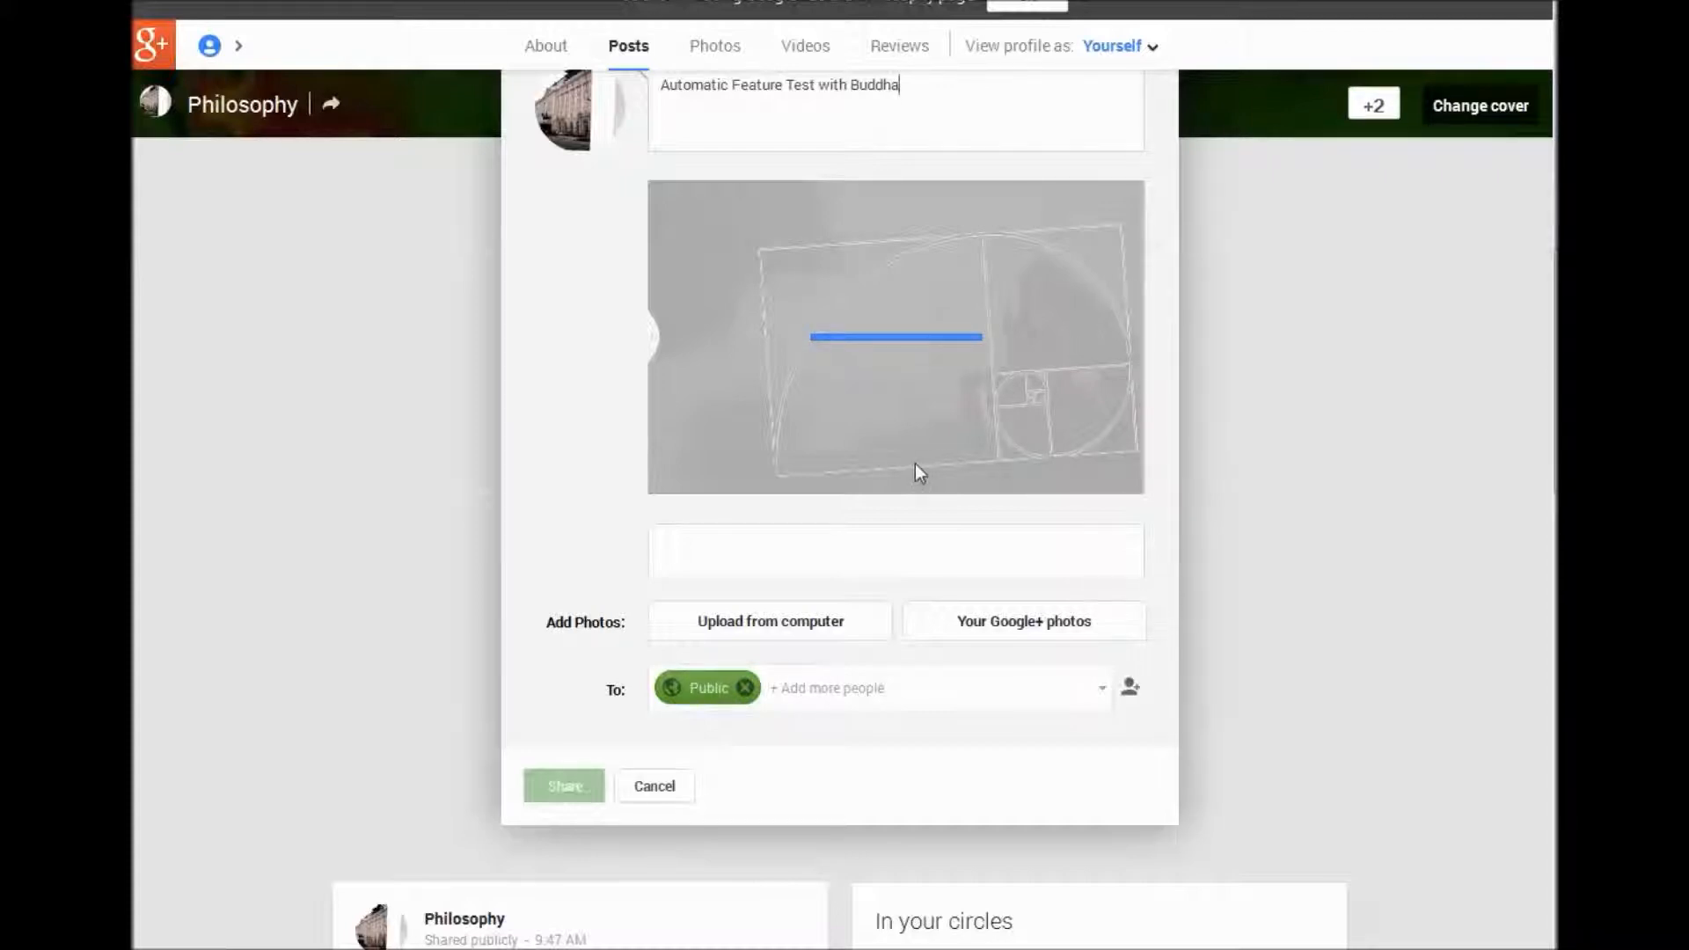
pyautogui.moveTo(730, 456)
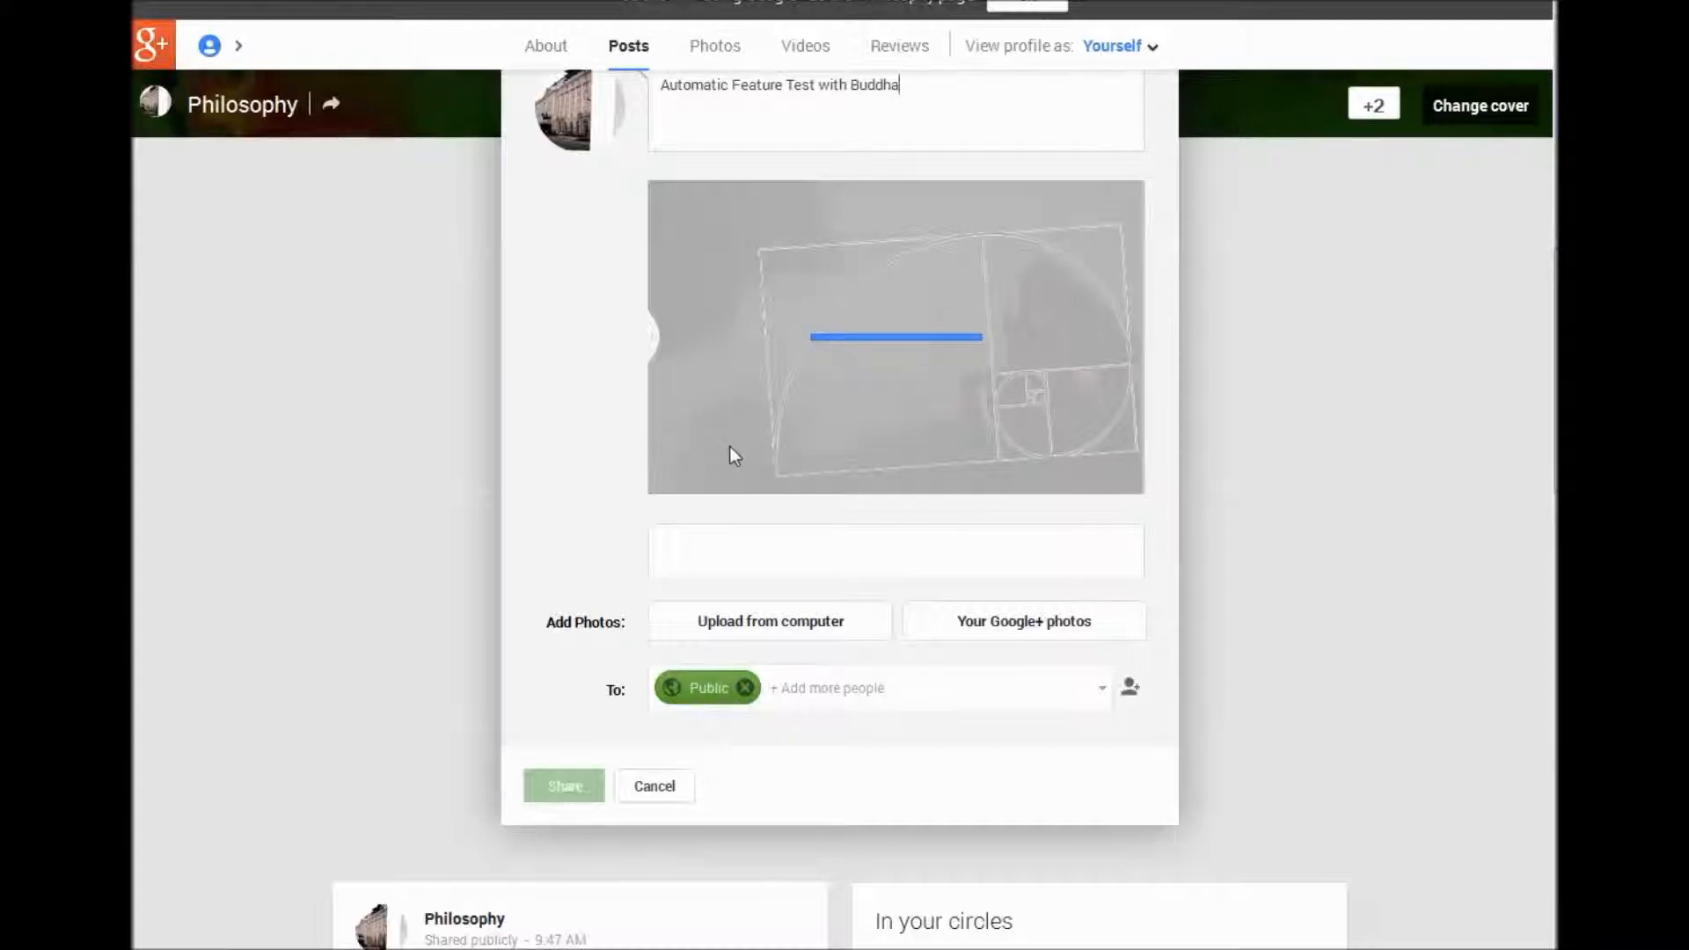